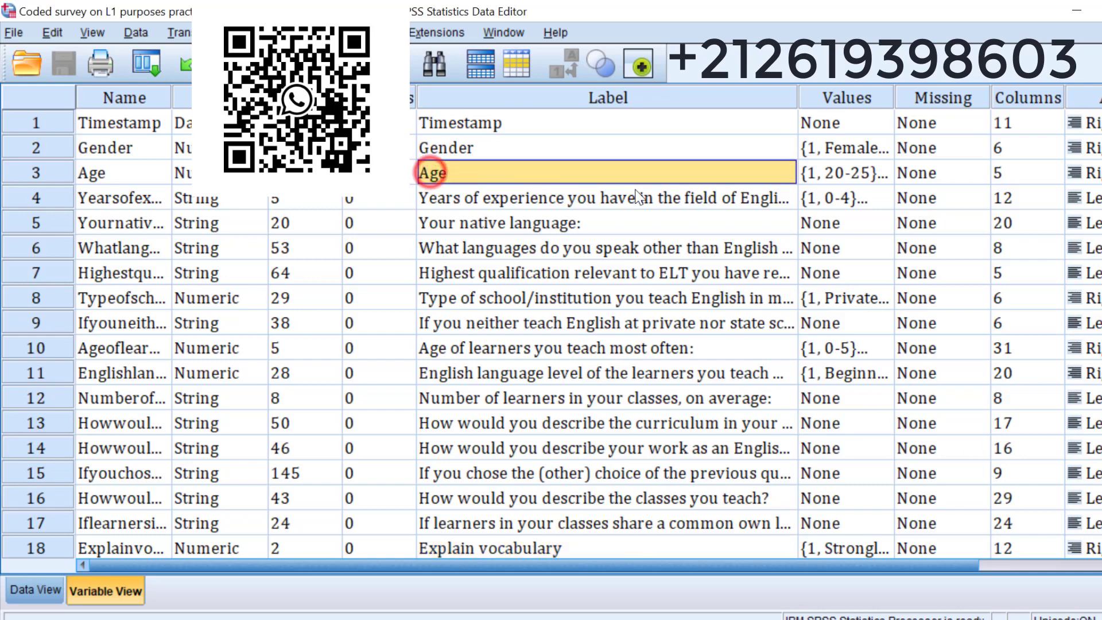
Start a Crosstabs analysis from the data editor after locating the Gender variable
left_click(524, 148)
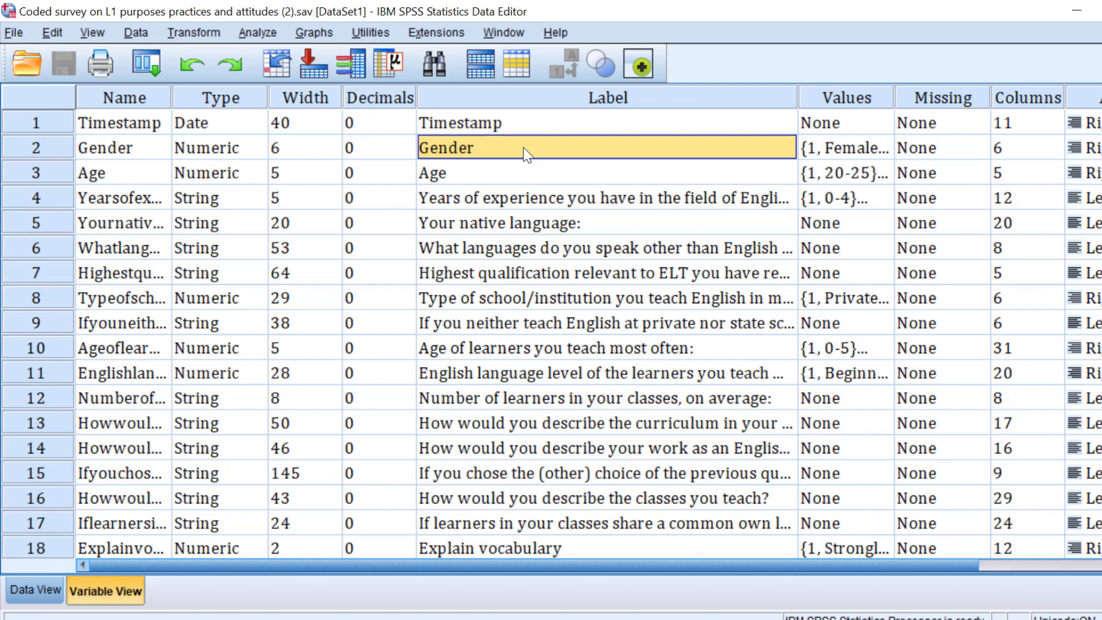
mouse_move(642, 156)
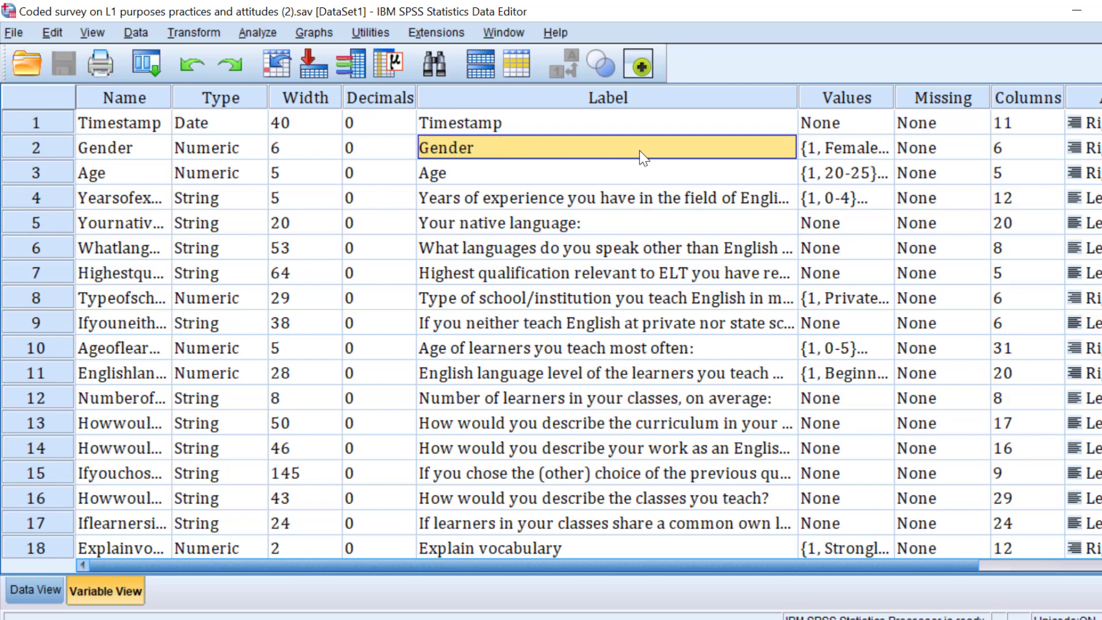
mouse_move(470, 163)
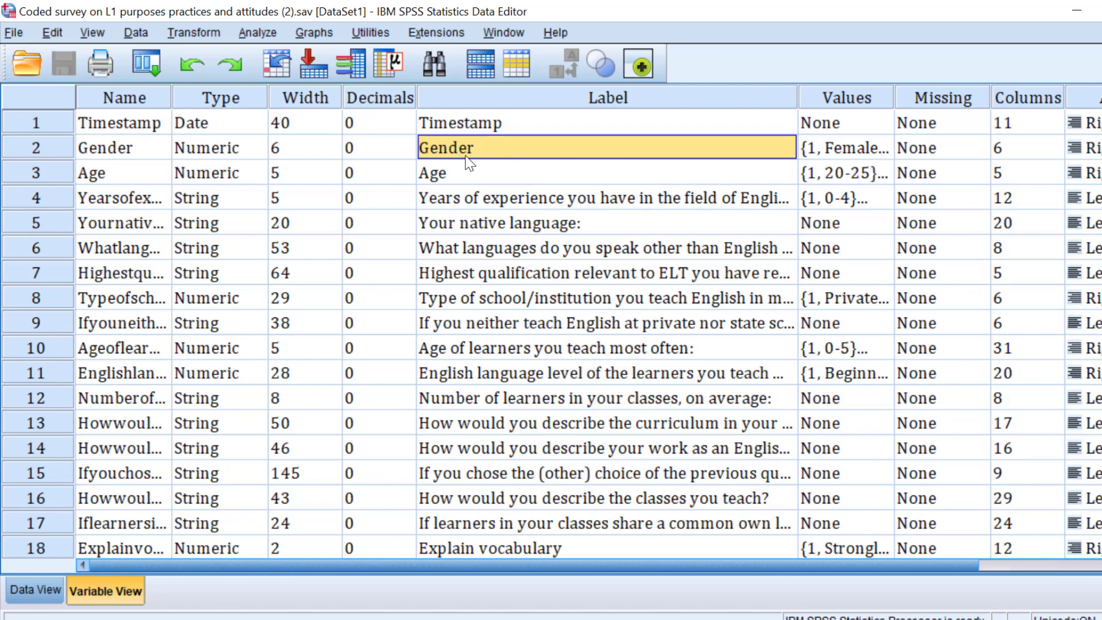
mouse_move(487, 188)
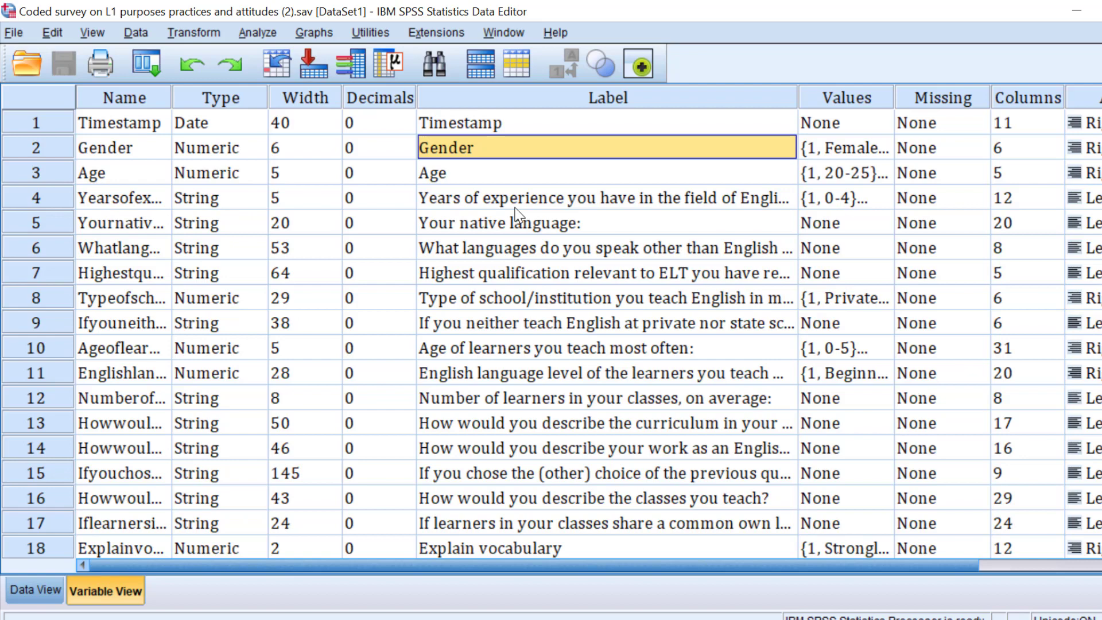
mouse_move(547, 167)
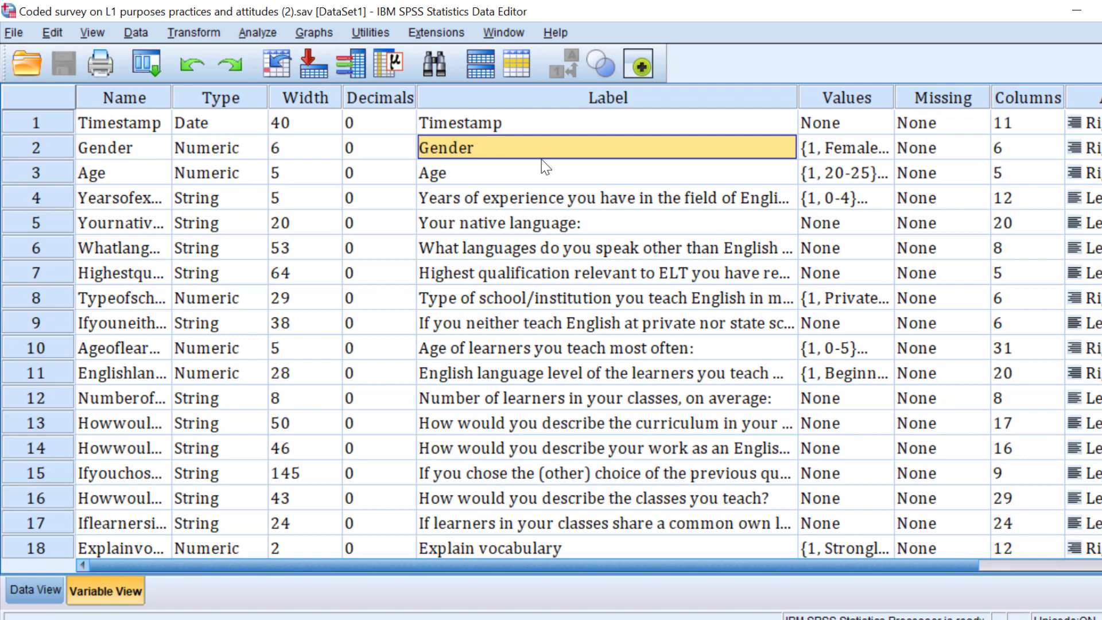
mouse_move(506, 155)
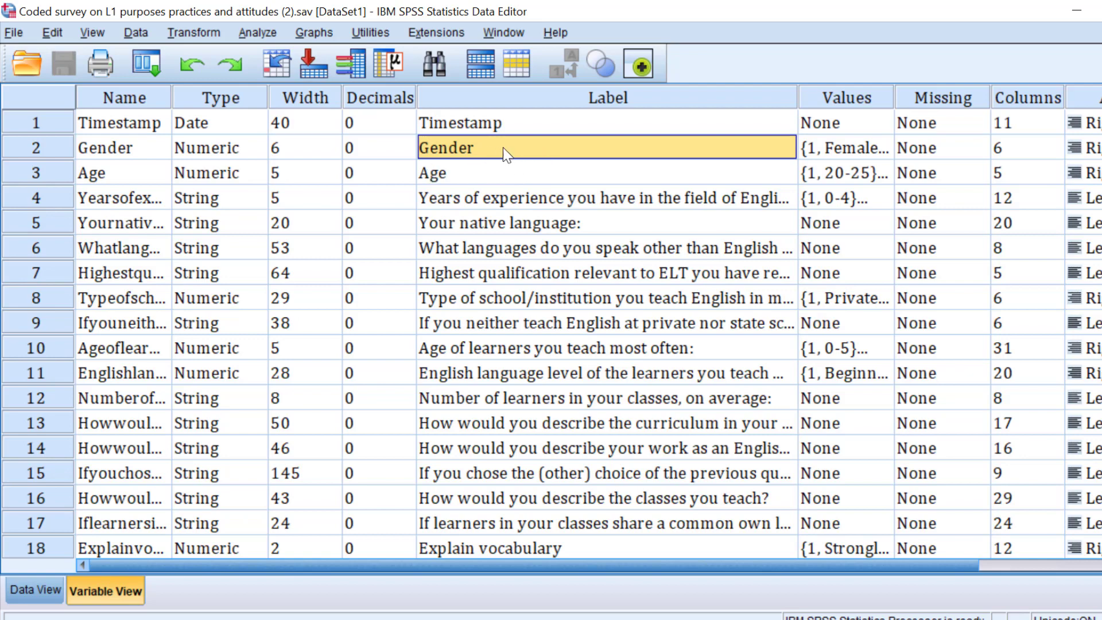
mouse_move(457, 174)
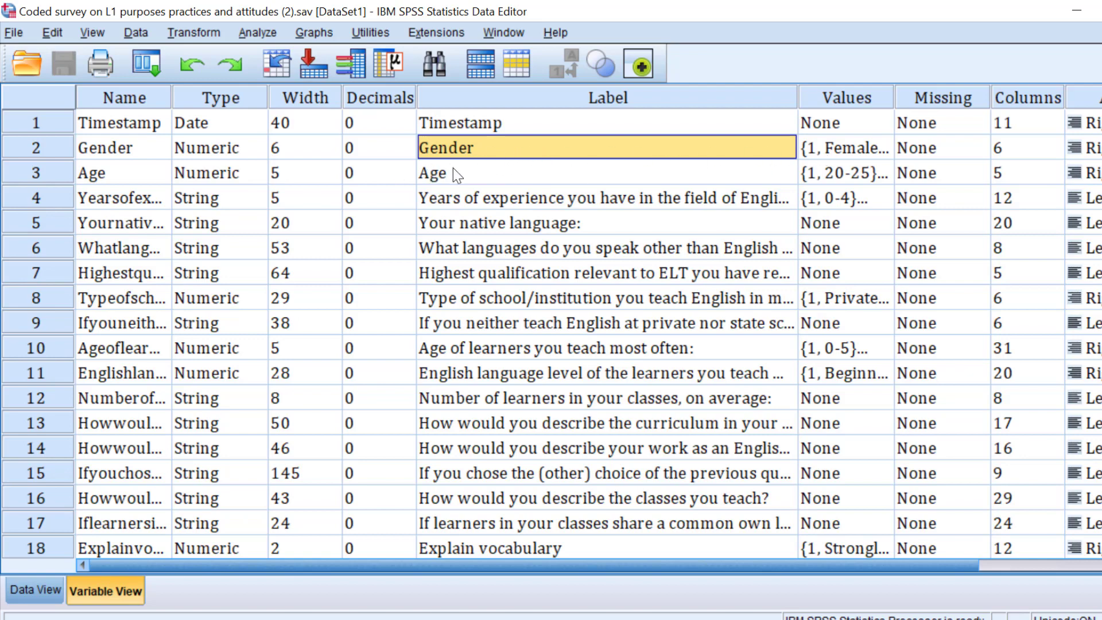
mouse_move(464, 155)
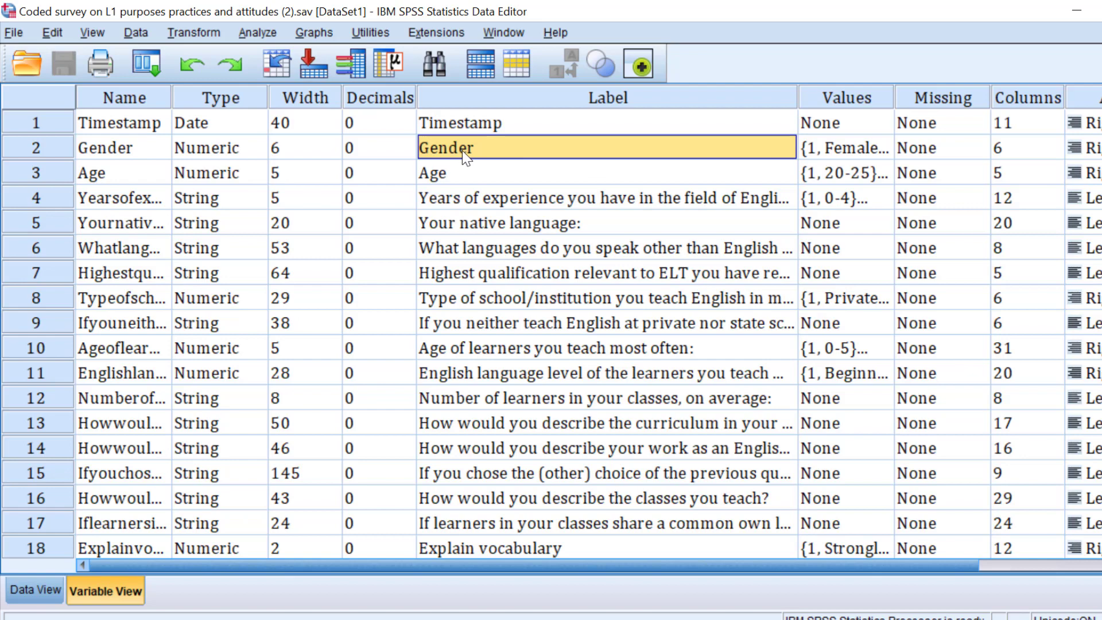
mouse_move(436, 155)
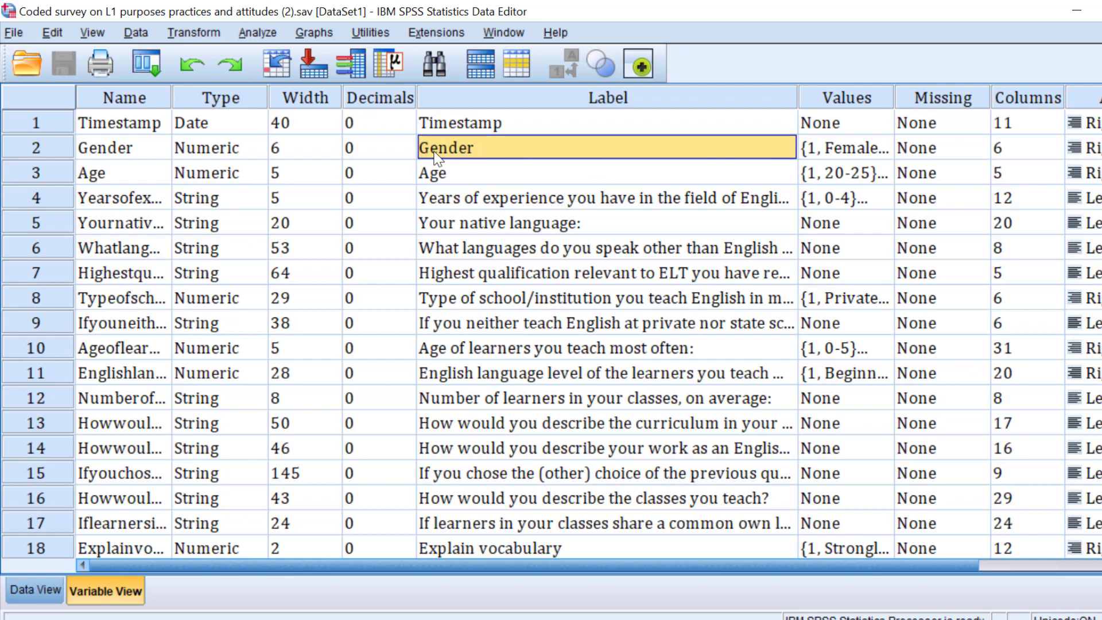
mouse_move(456, 156)
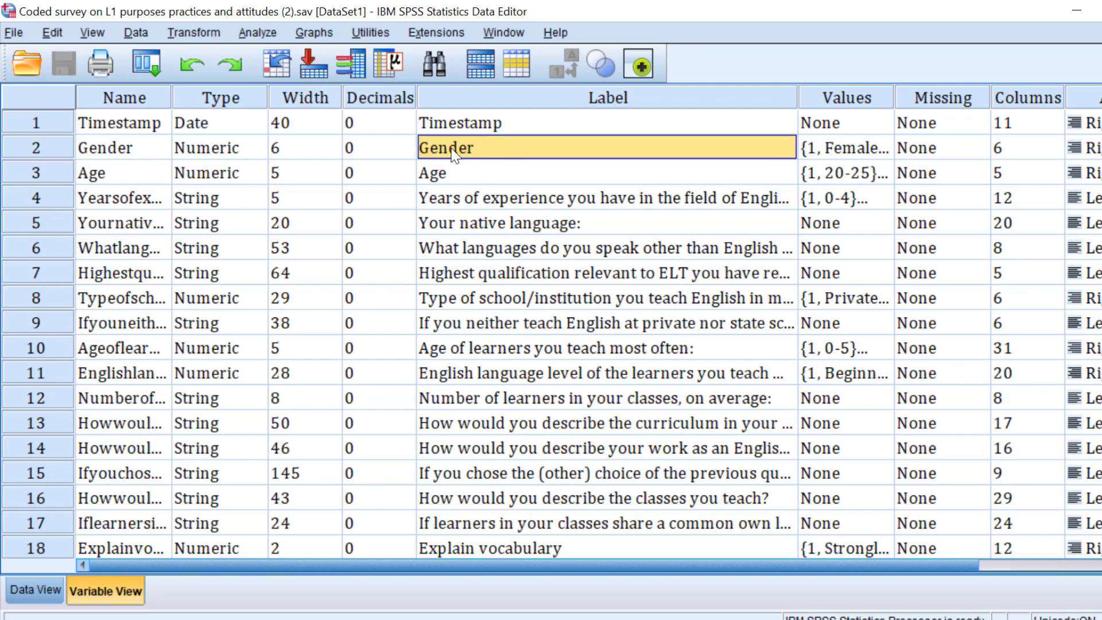
mouse_move(479, 157)
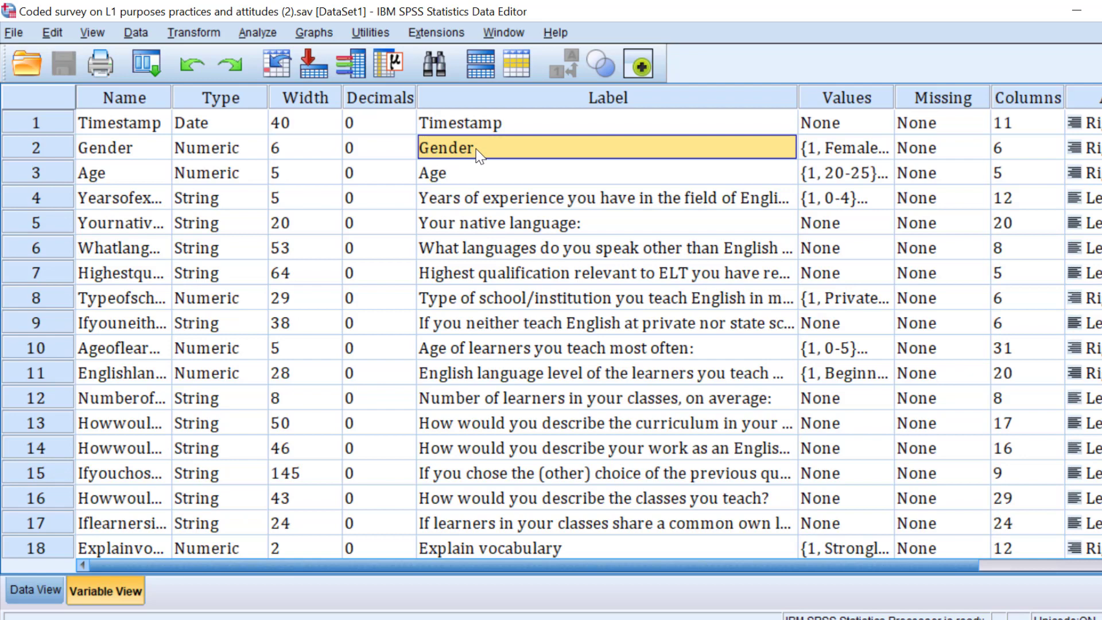
mouse_move(472, 218)
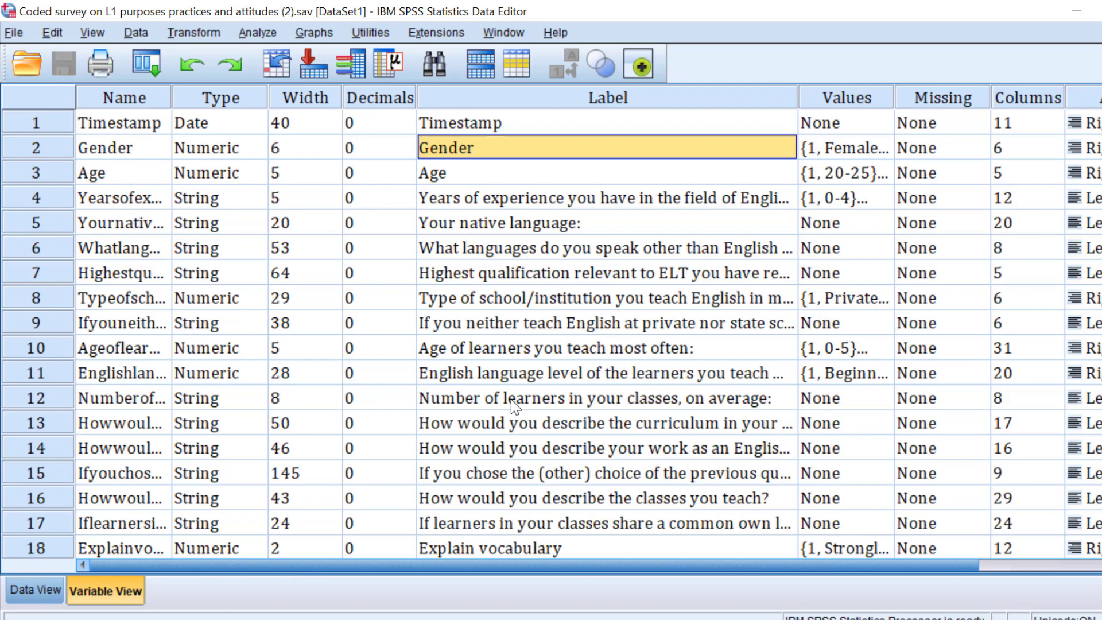
scroll("down", 3)
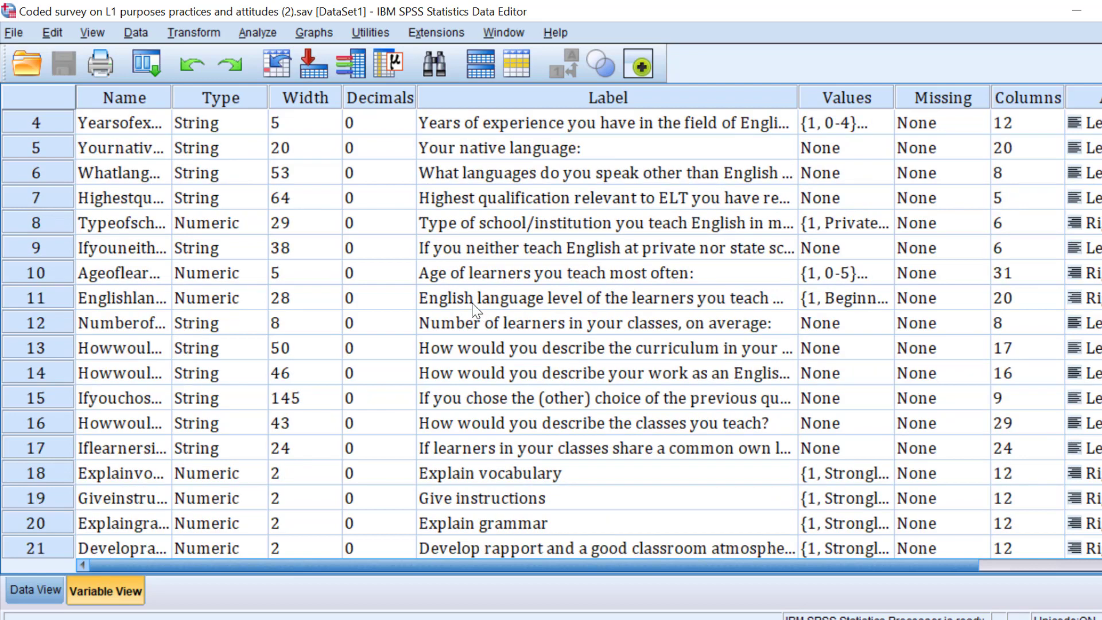
scroll("down", 3)
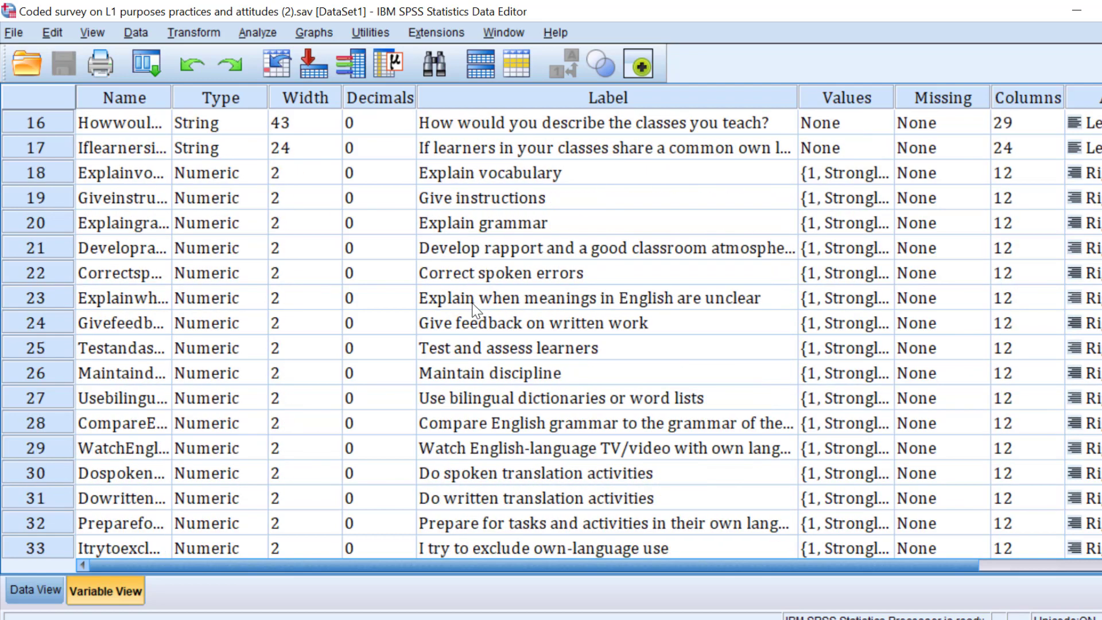
scroll("down", 3)
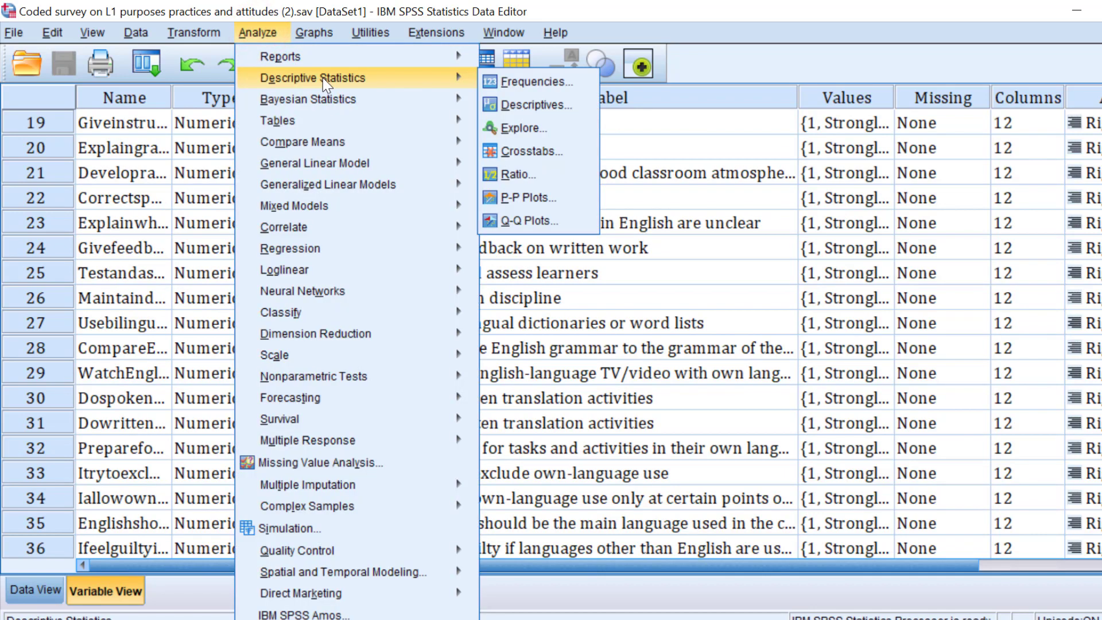
mouse_move(531, 152)
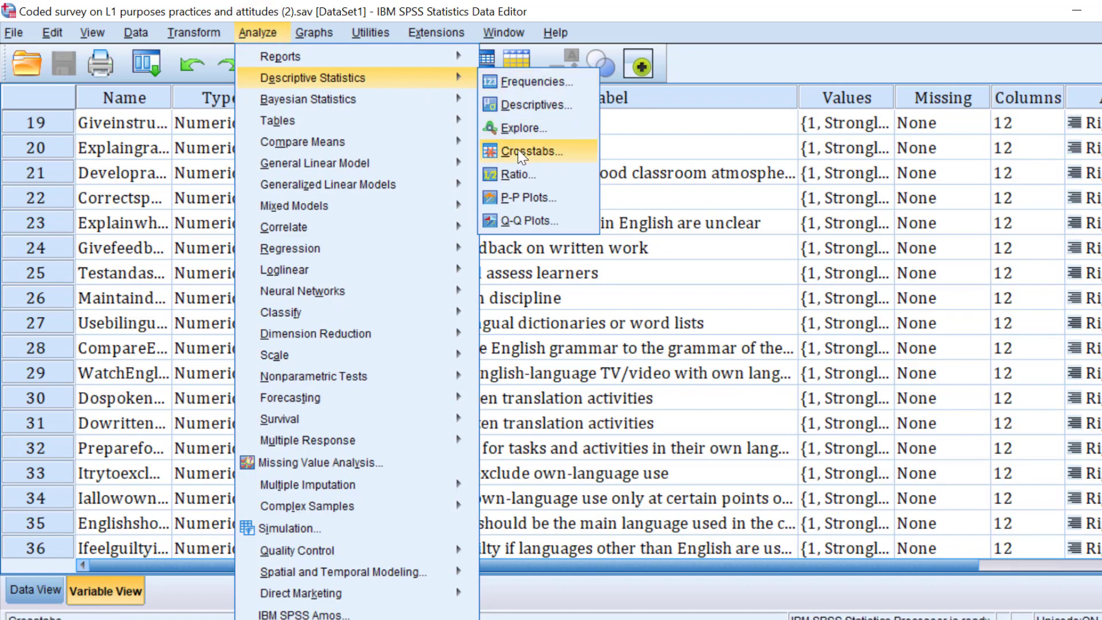
left_click(533, 150)
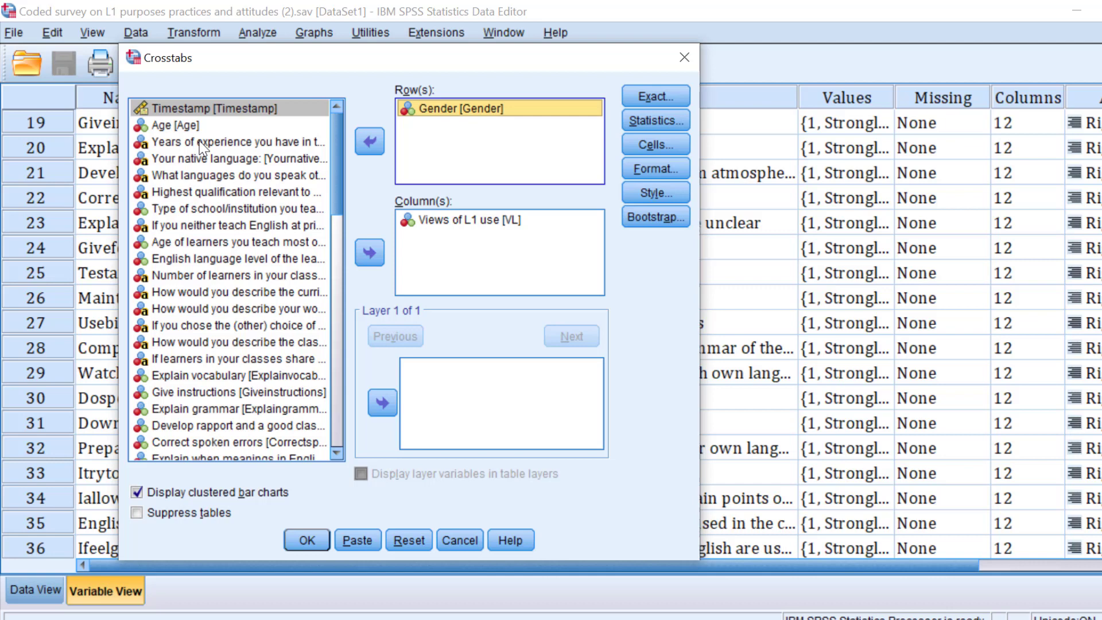
Add Age and Years of experience as row variables against Views of L1 use, clustered bar charts off
left_click(174, 124)
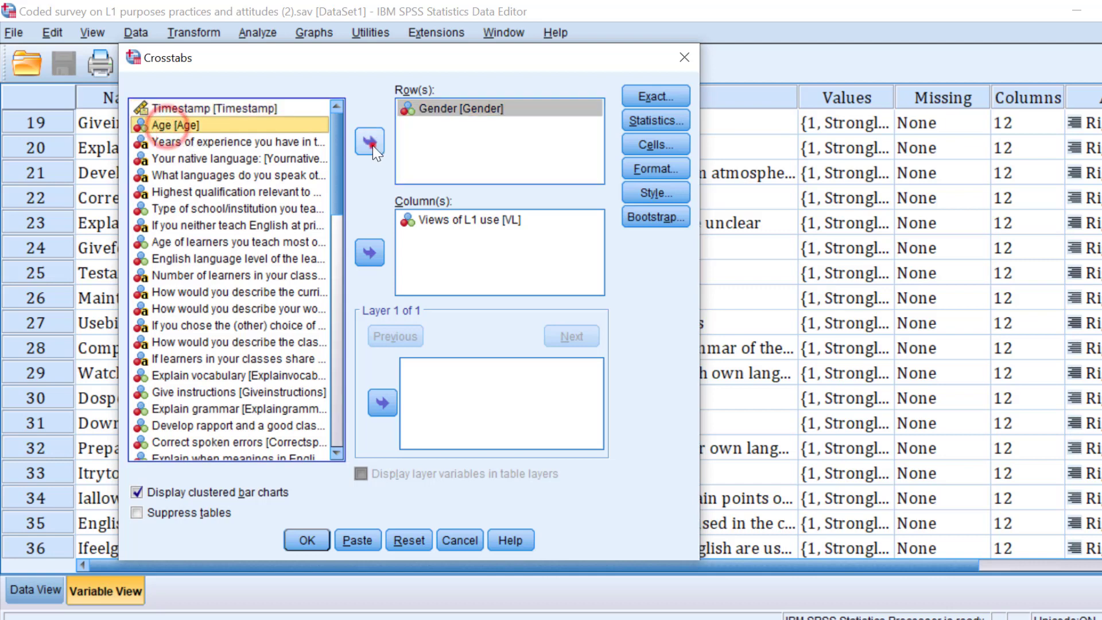
left_click(369, 142)
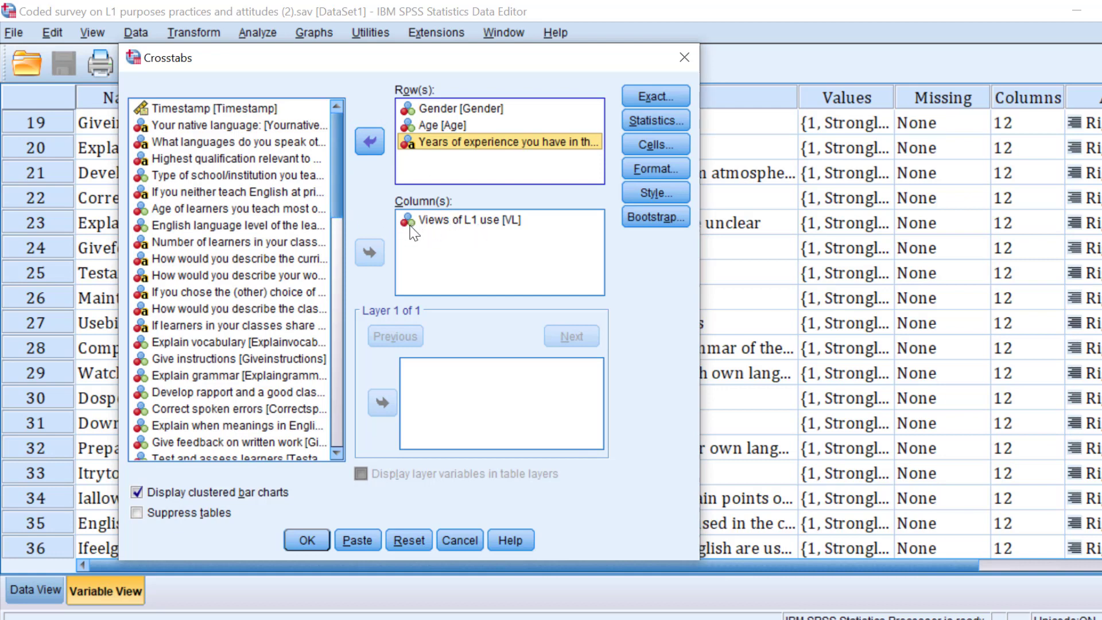
left_click(138, 492)
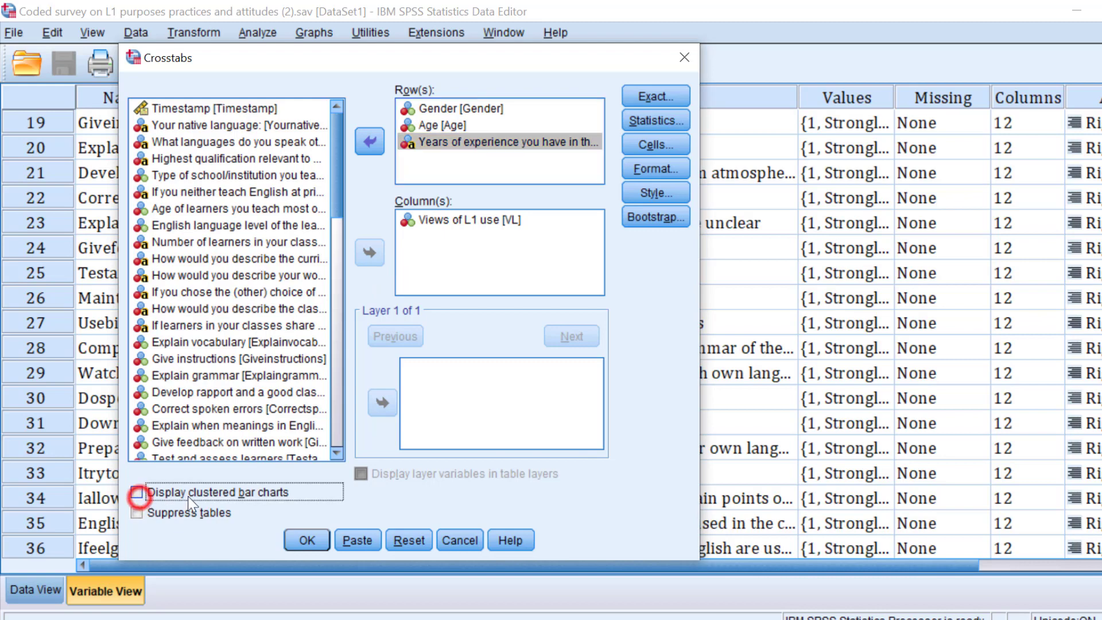
left_click(137, 492)
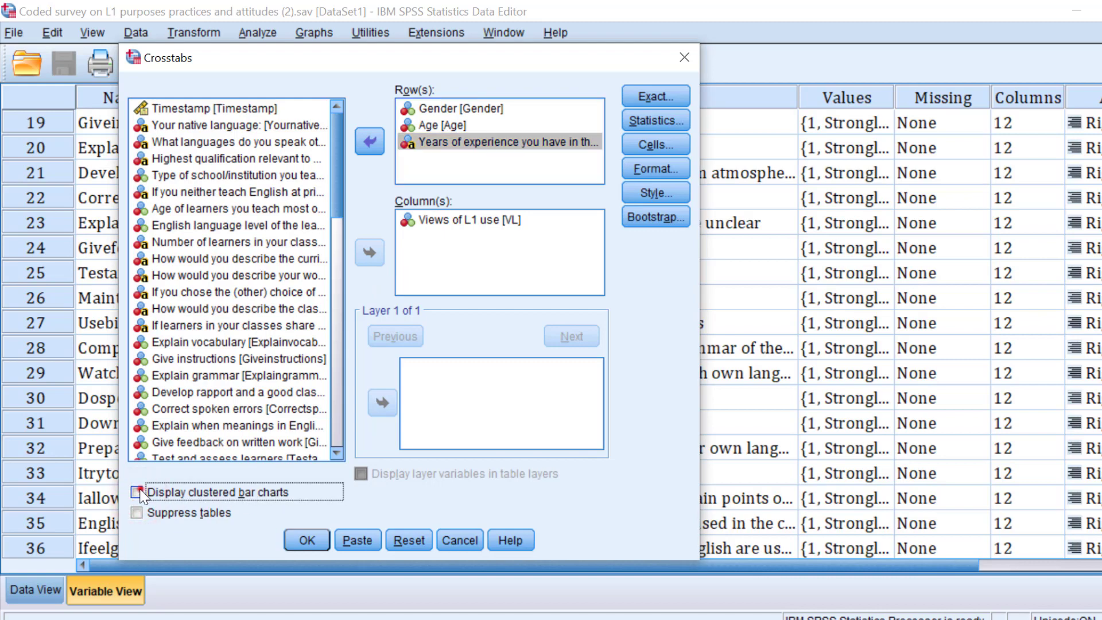
Confirm the Chi-square statistic is requested for the crosstab and return to the variable list
left_click(654, 121)
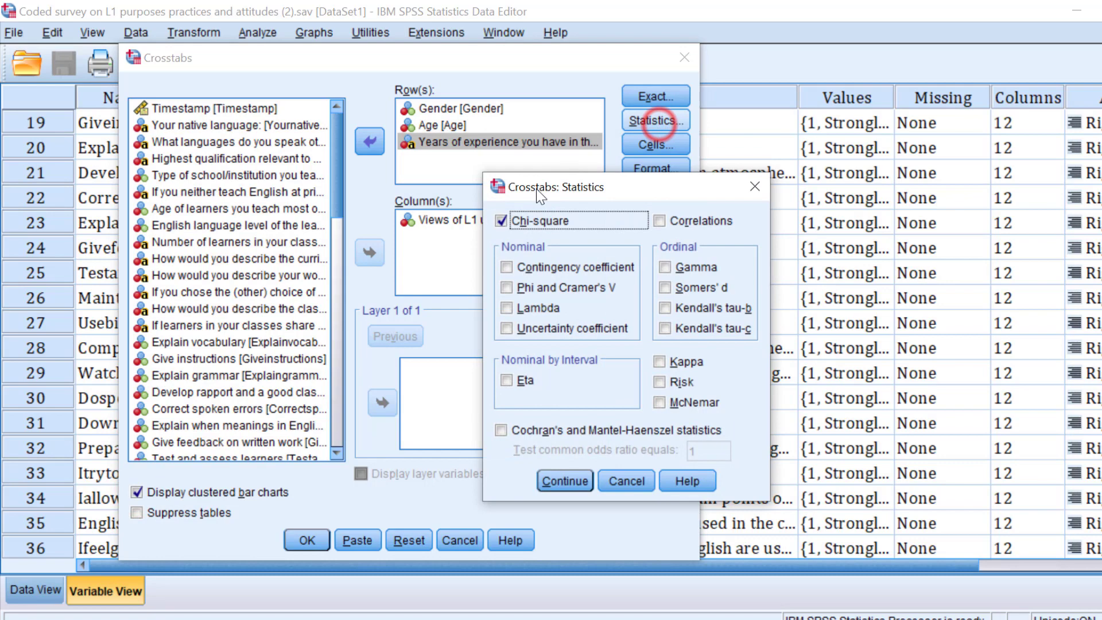
mouse_move(549, 239)
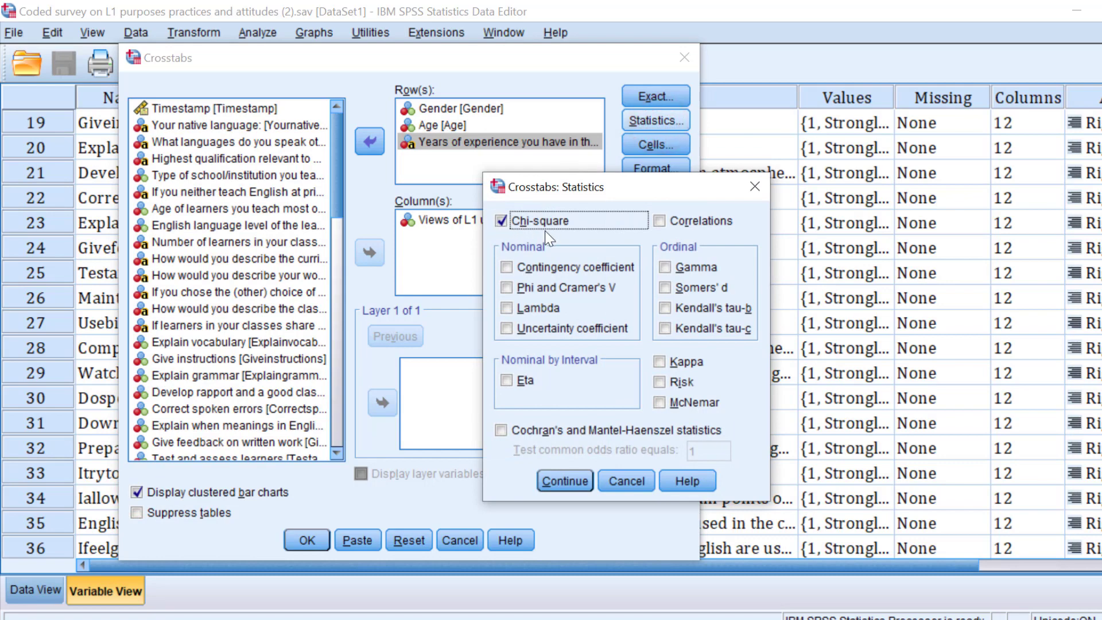
left_click(564, 481)
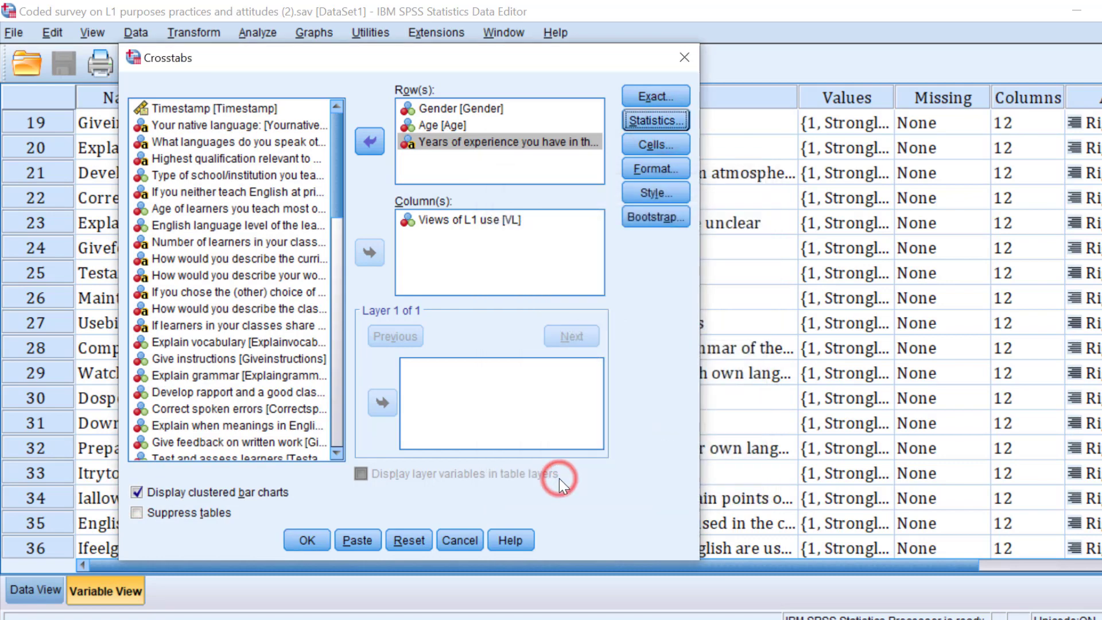
scroll("down", 3)
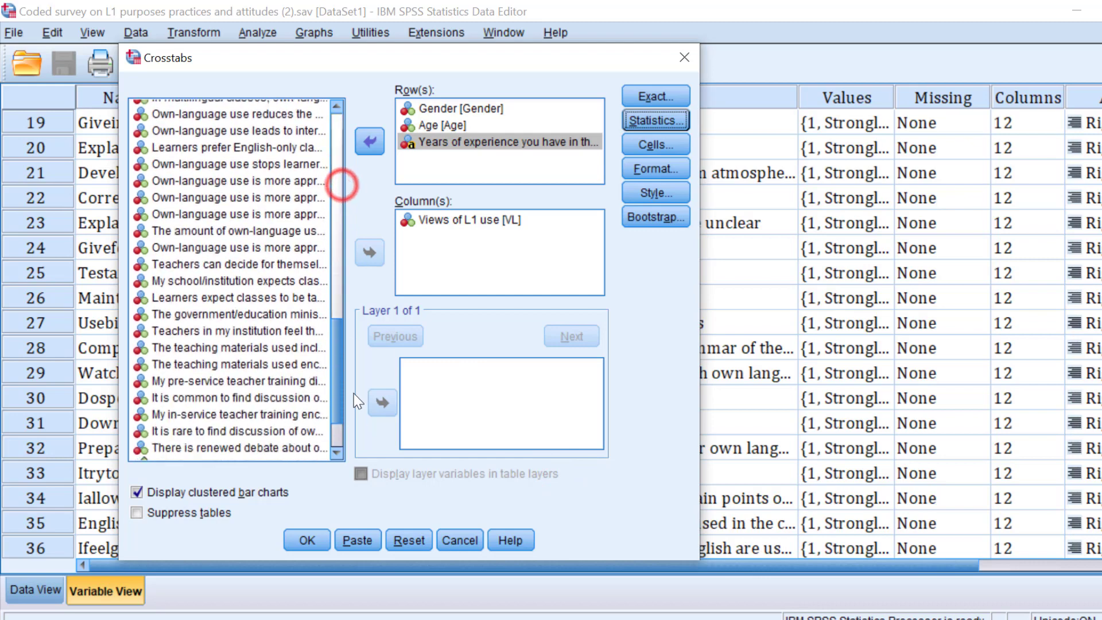
scroll("down", 3)
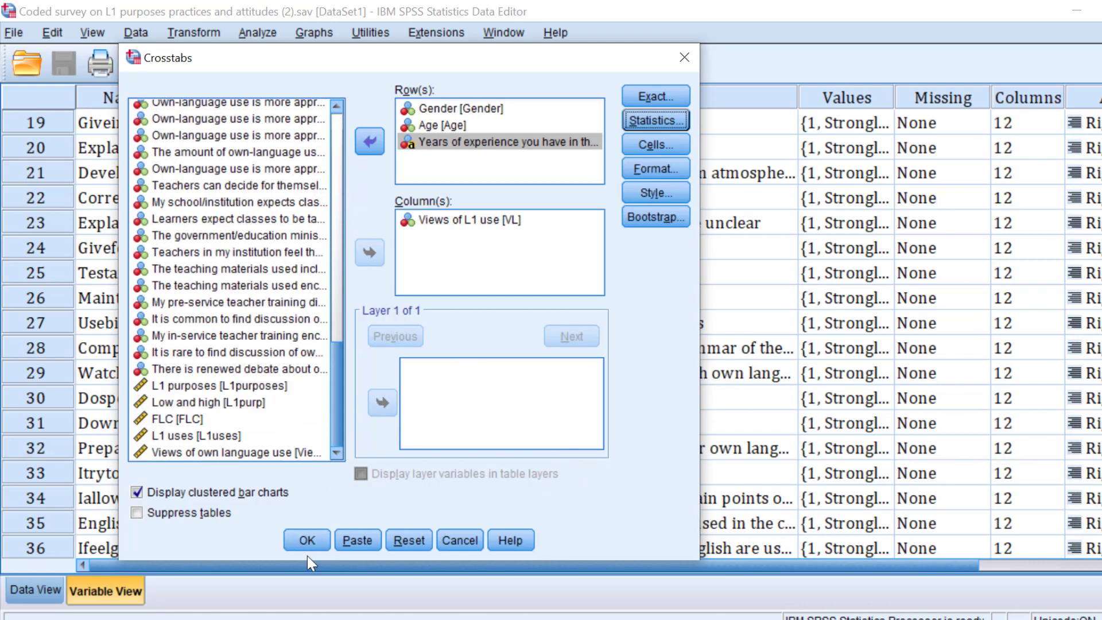
left_click(306, 540)
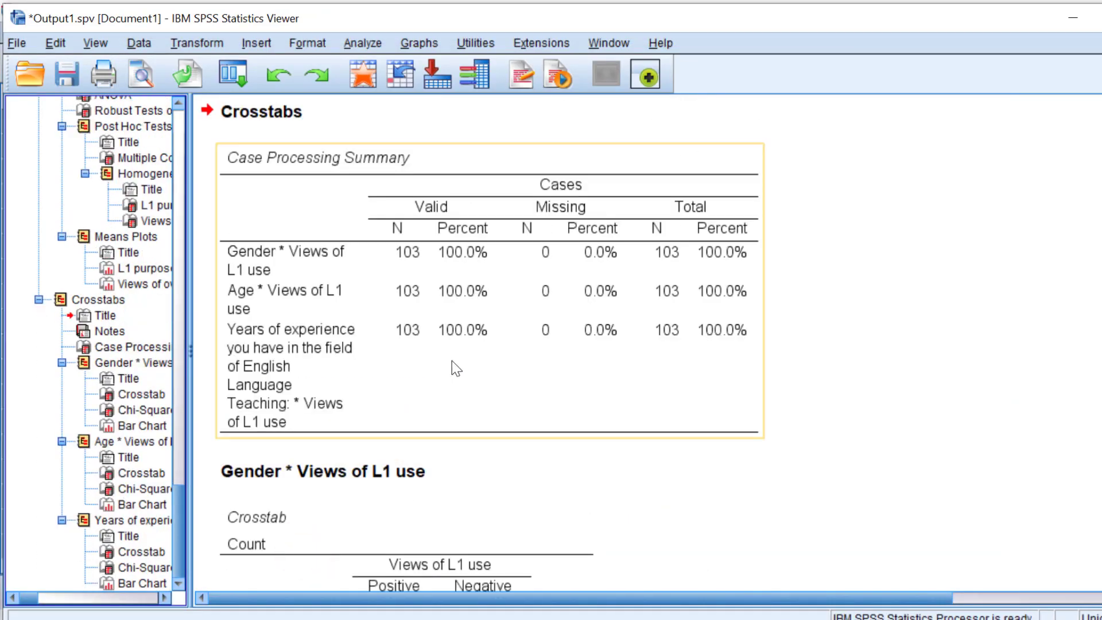
scroll("down", 3)
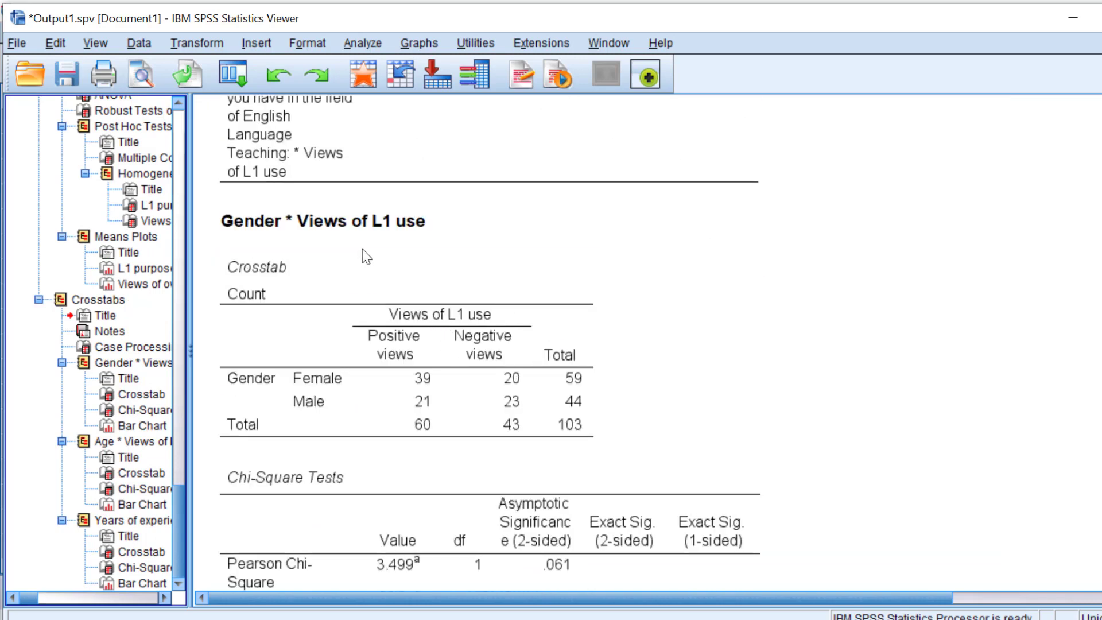
left_click(324, 221)
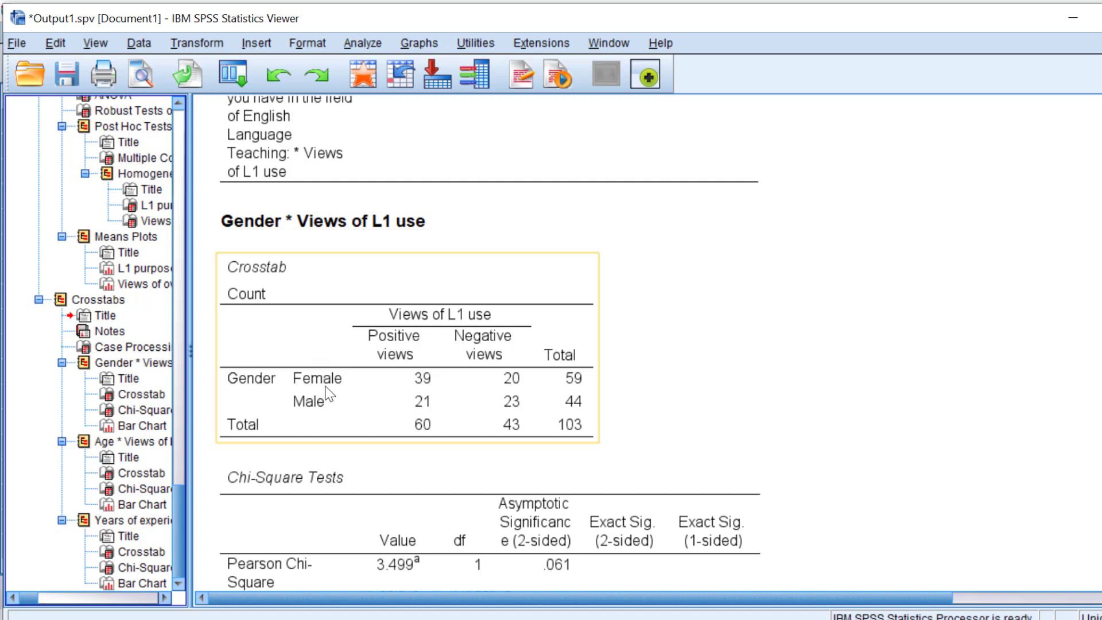
mouse_move(427, 416)
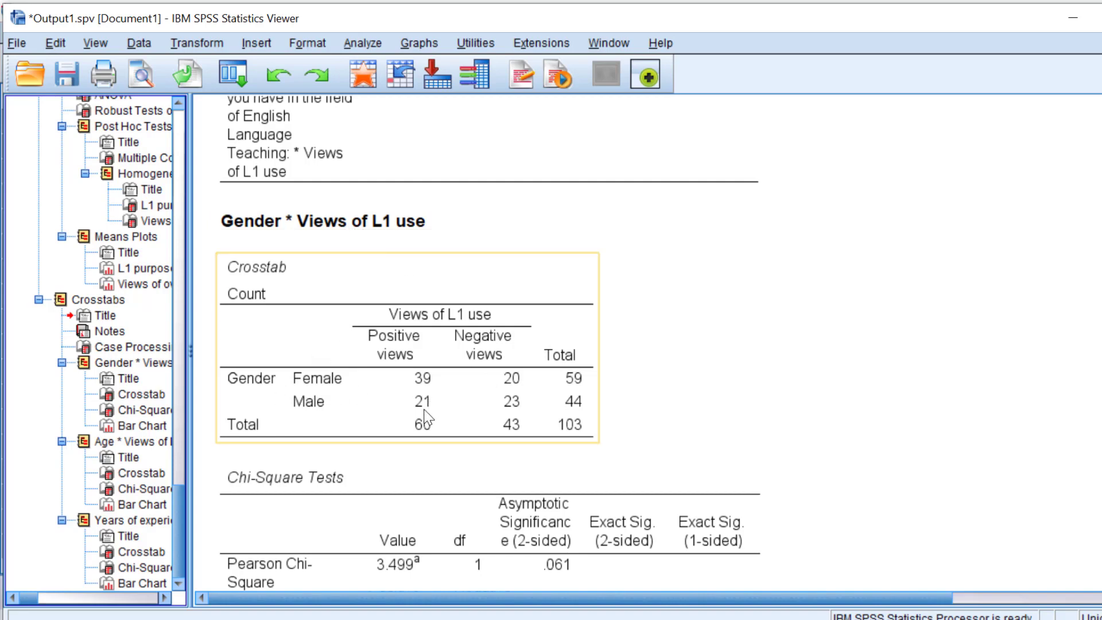
mouse_move(411, 361)
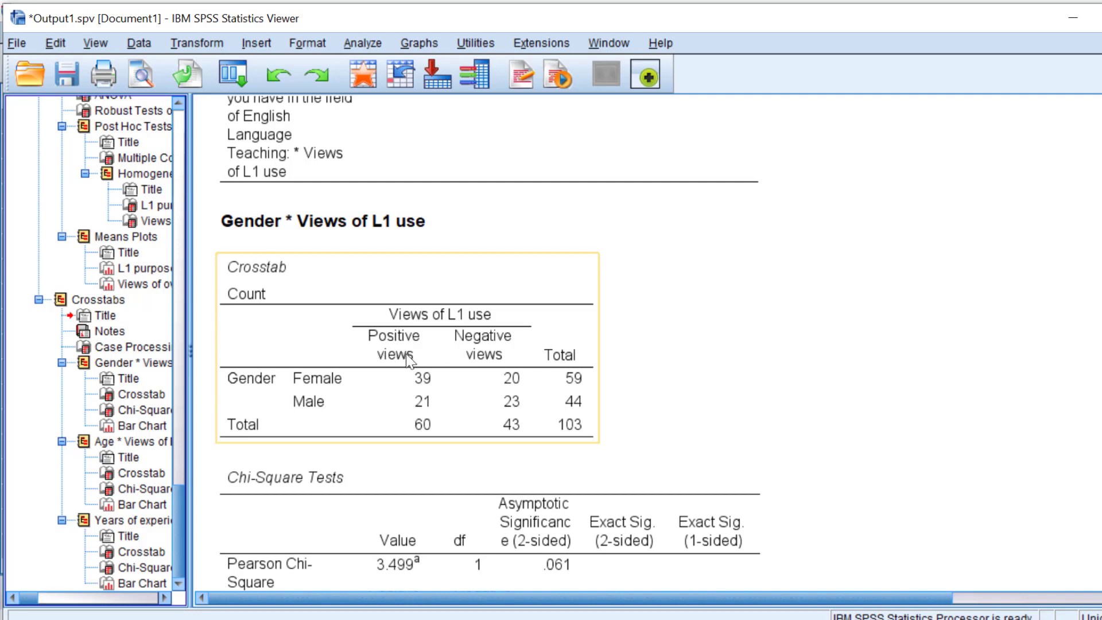
mouse_move(485, 364)
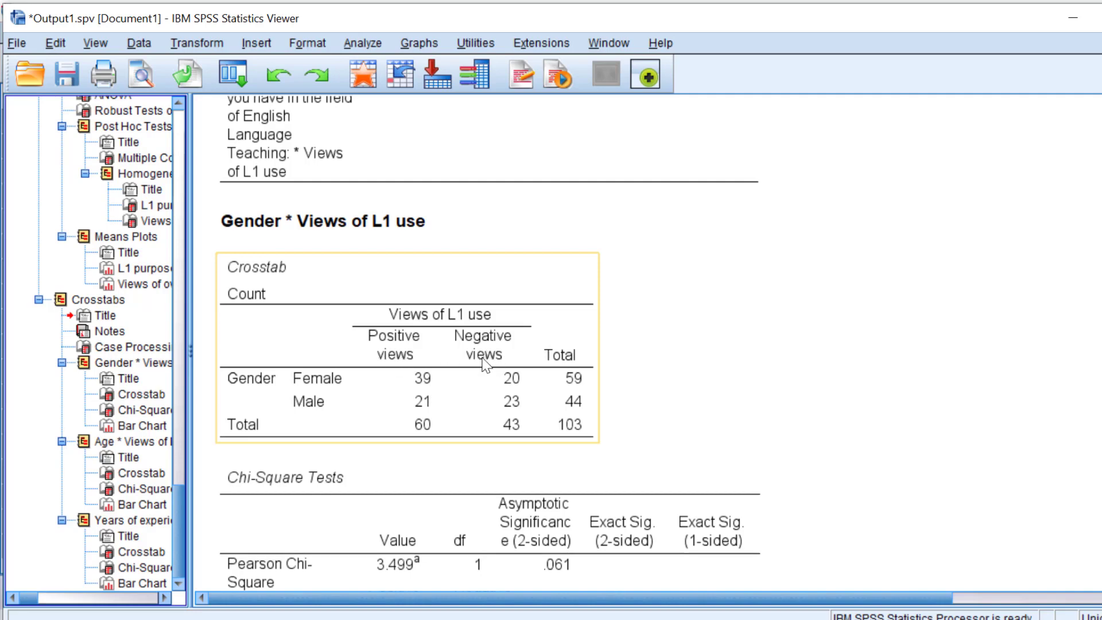
mouse_move(406, 343)
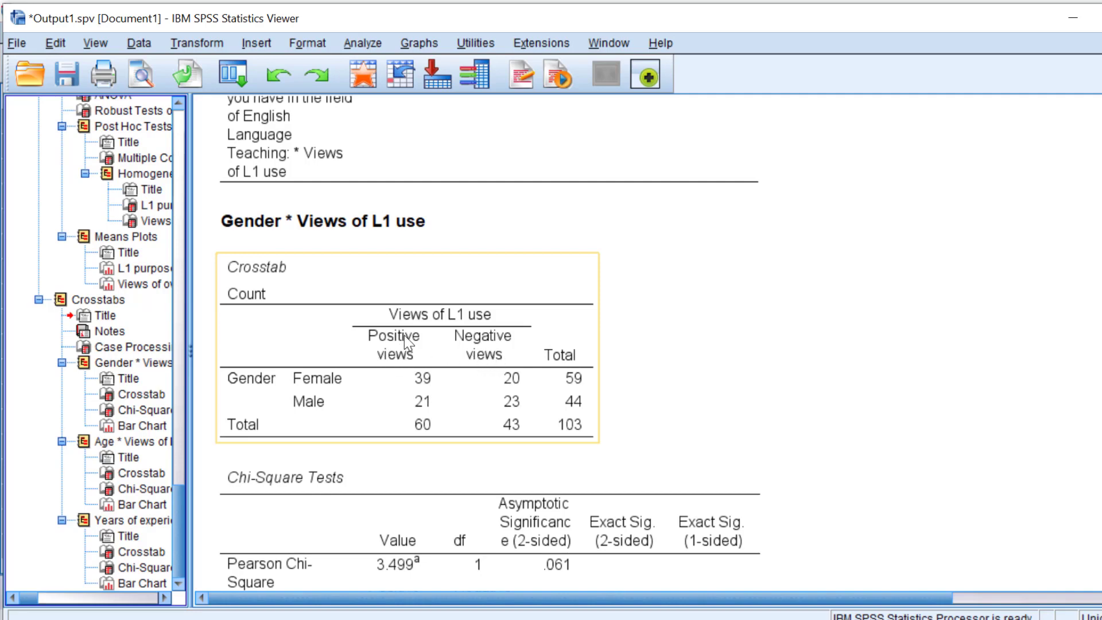
mouse_move(374, 343)
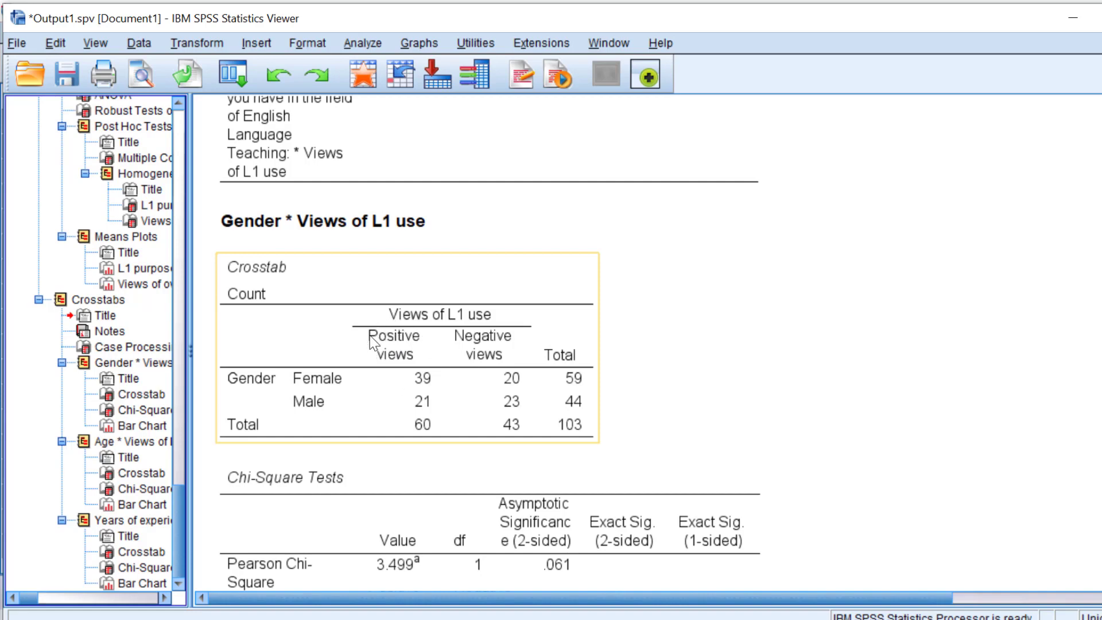
mouse_move(413, 356)
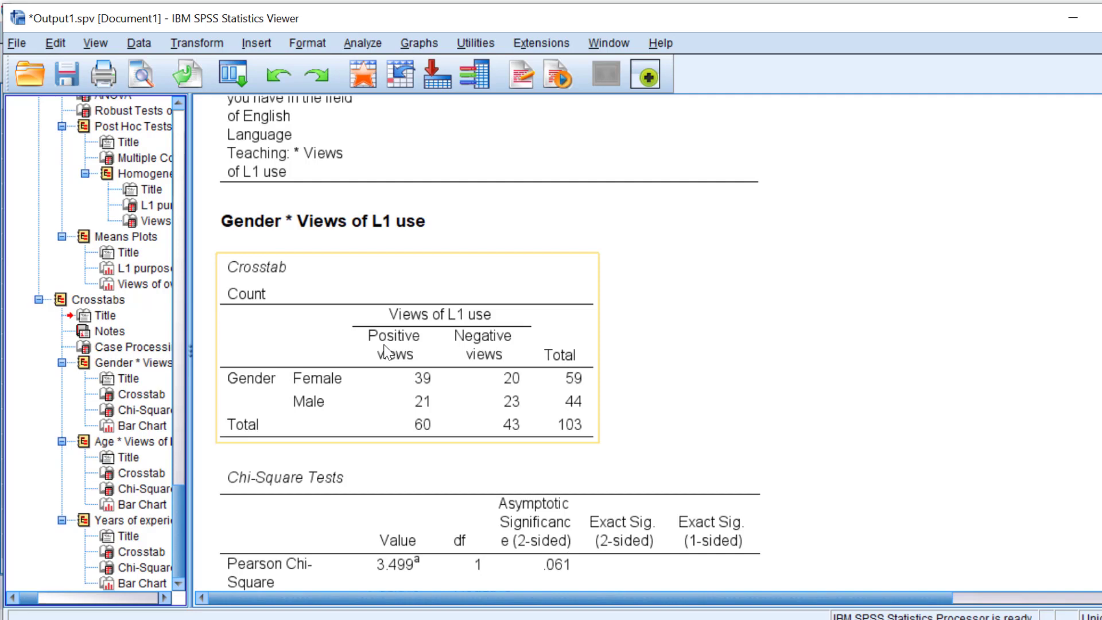
mouse_move(408, 357)
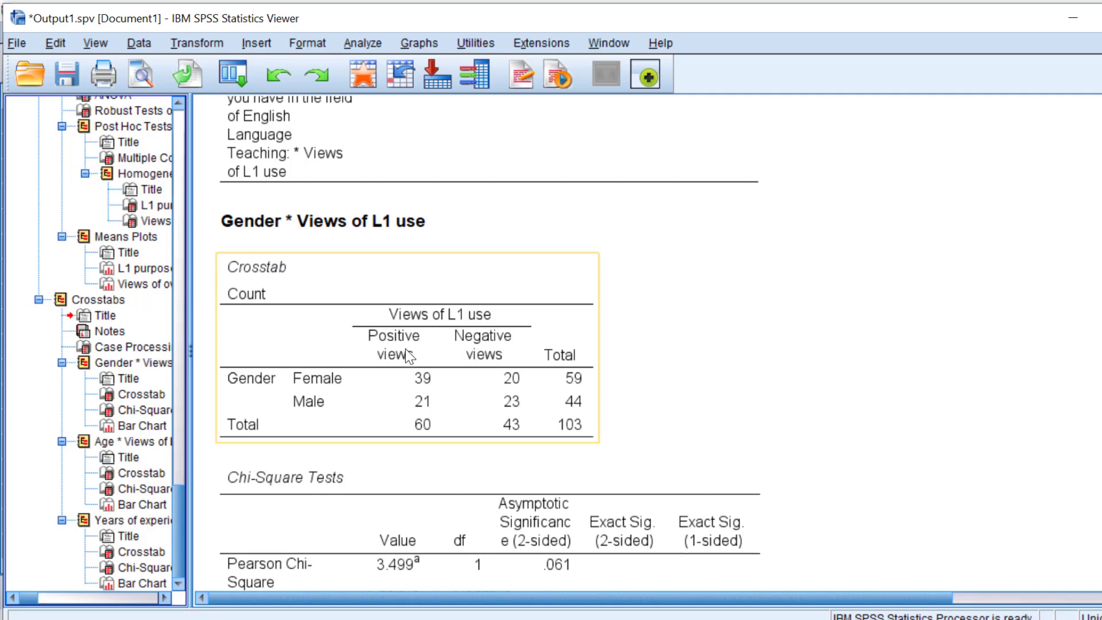
mouse_move(469, 353)
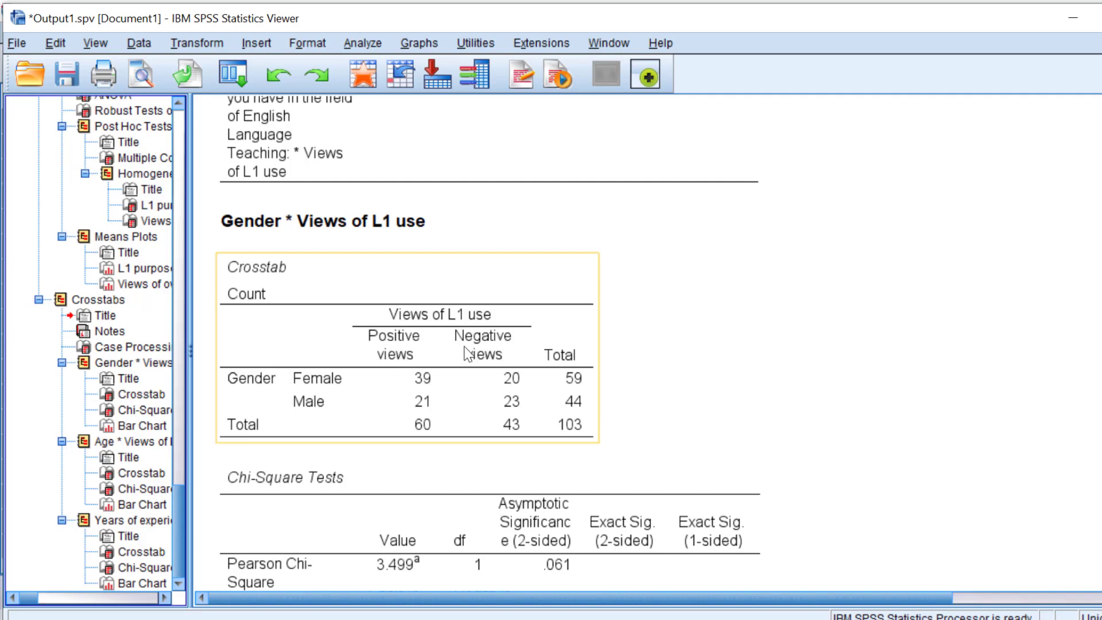
Scroll the Viewer through the Gender chi-square table and bar chart down to the Age crosstab
scroll("down", 3)
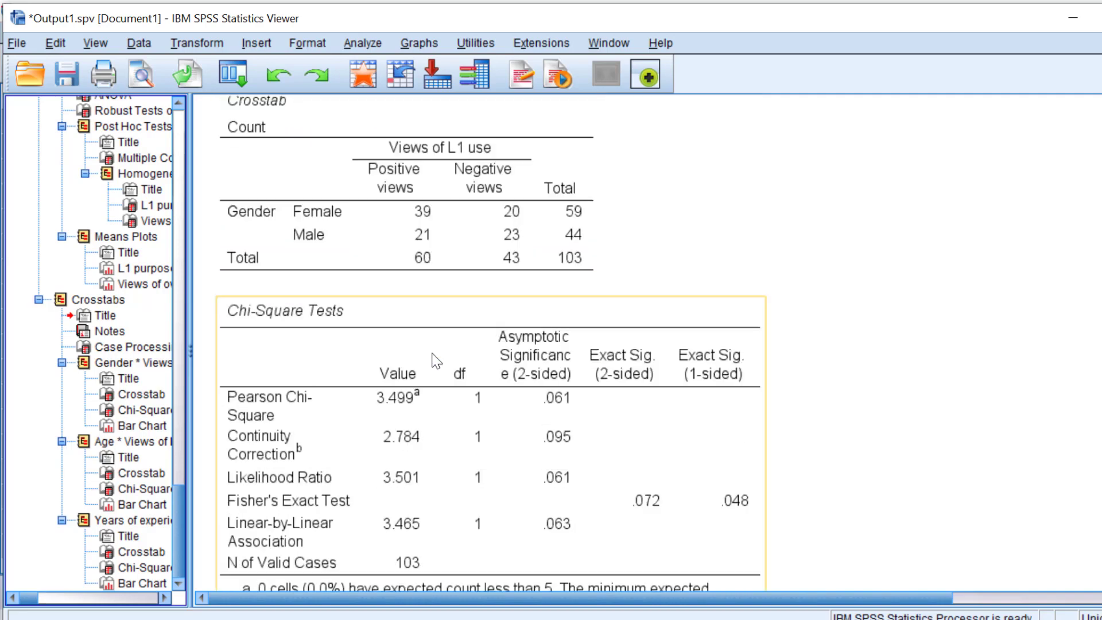
scroll("down", 3)
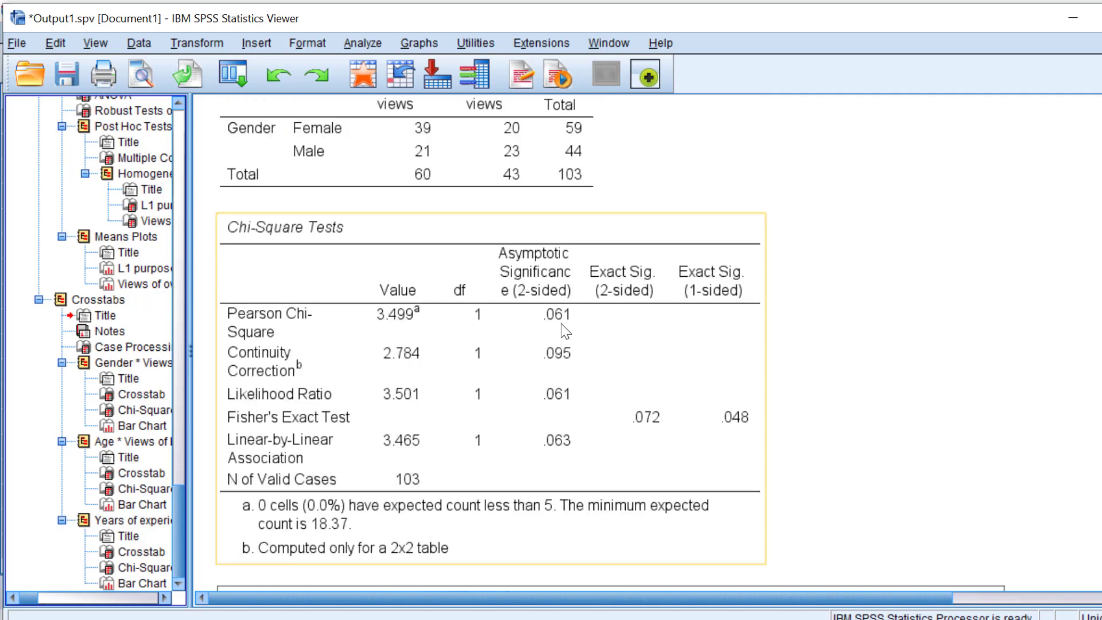
mouse_move(264, 330)
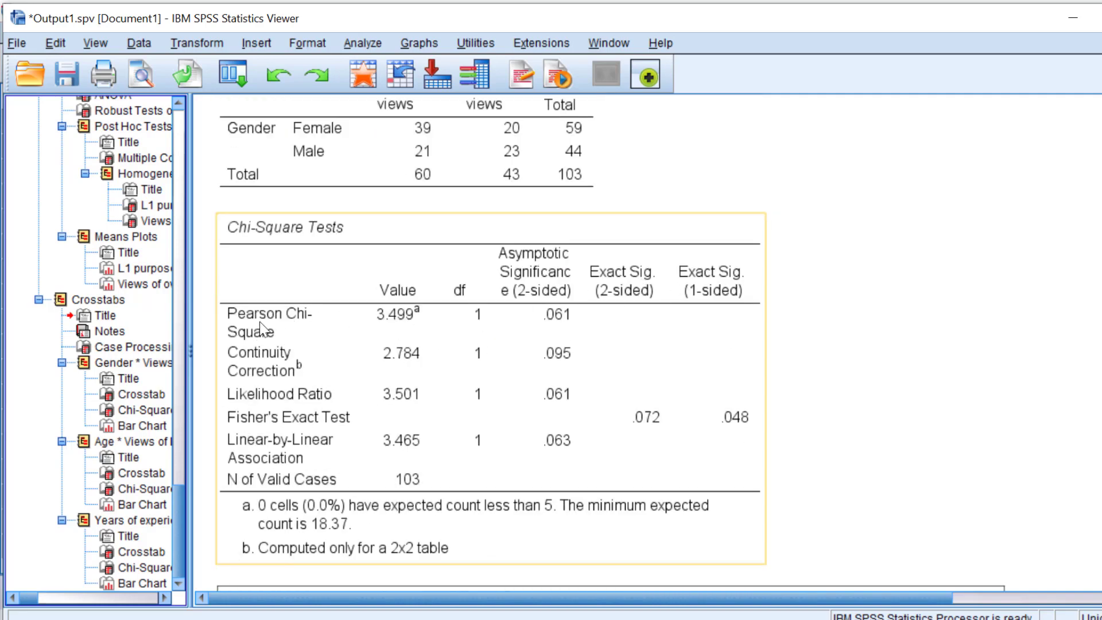
mouse_move(563, 317)
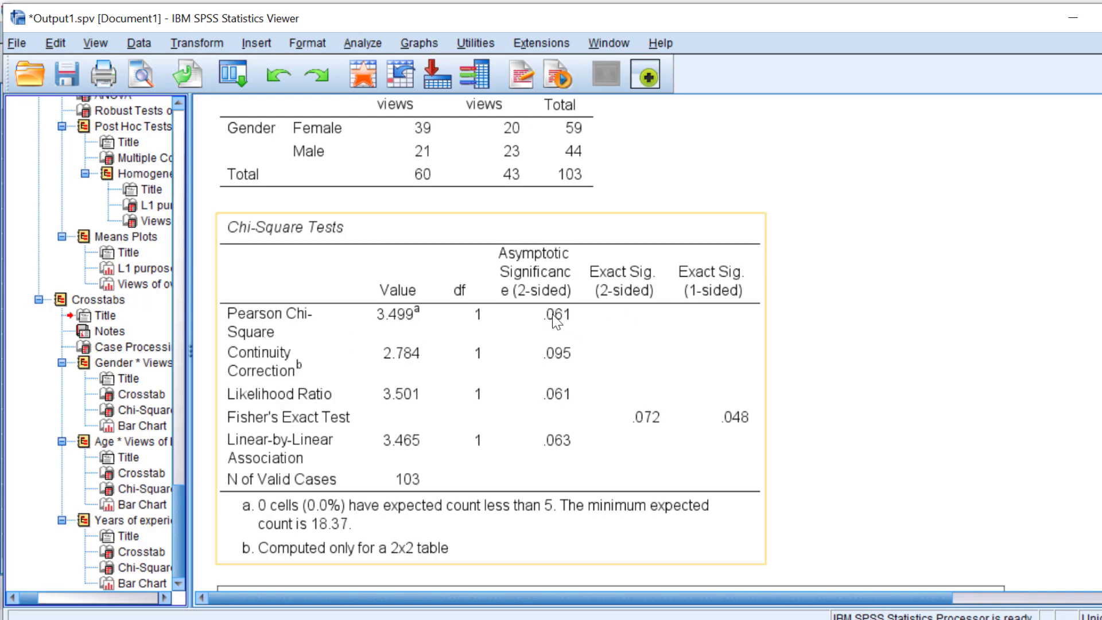
scroll("up", 3)
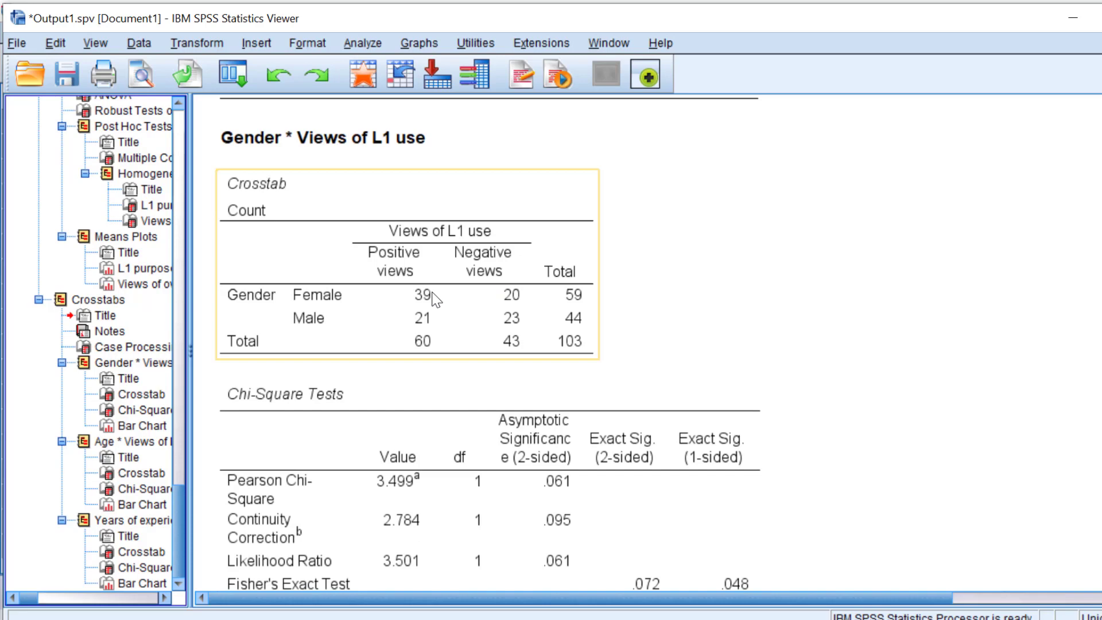
mouse_move(306, 320)
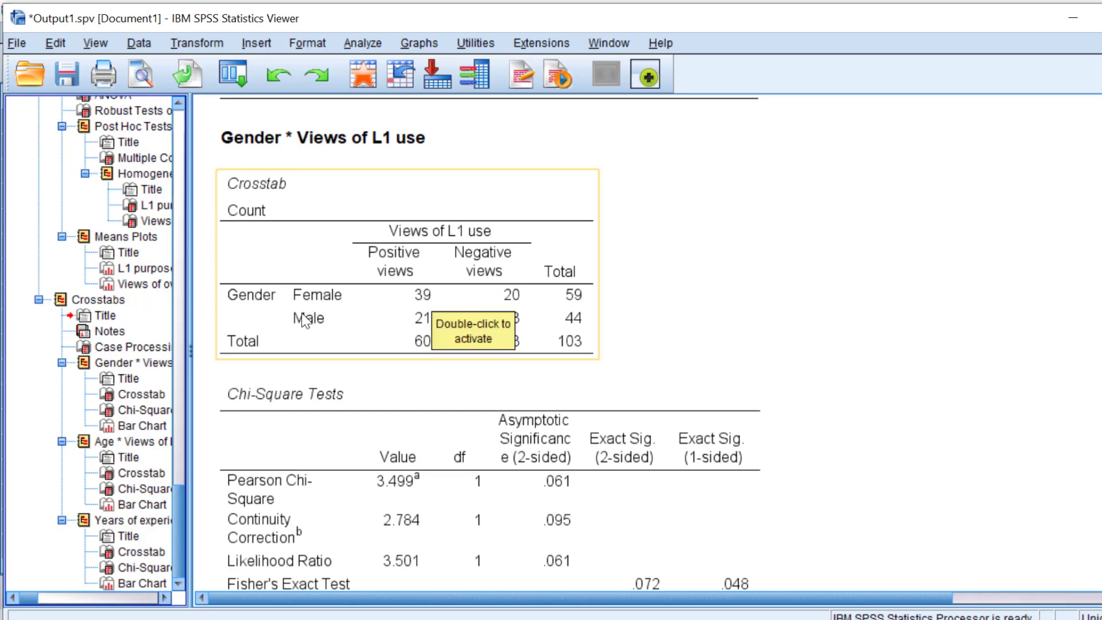
mouse_move(509, 252)
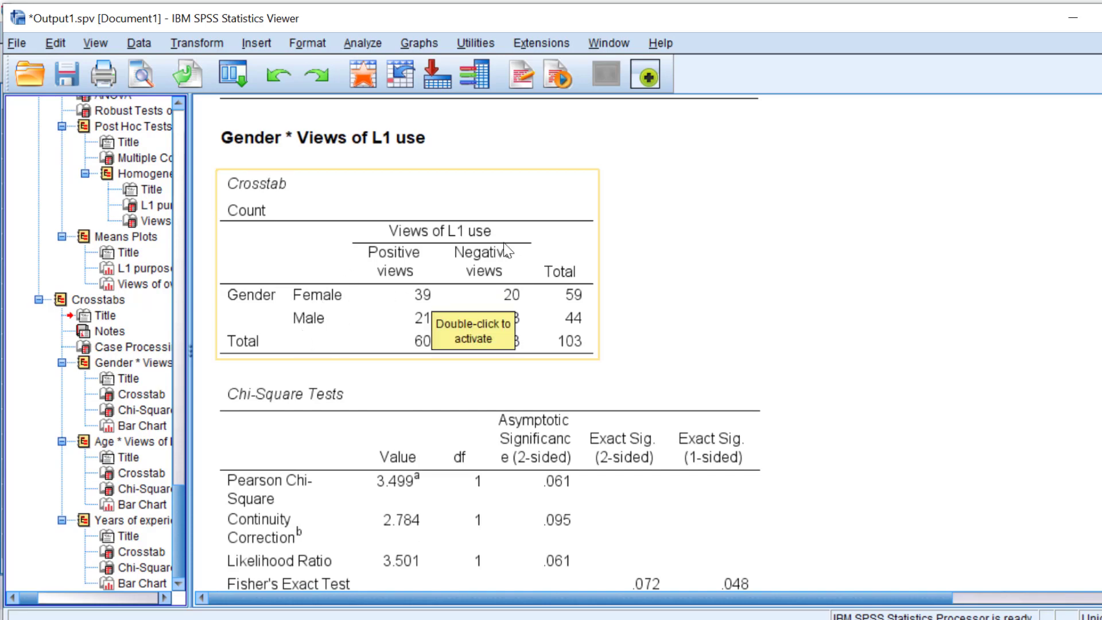
mouse_move(485, 255)
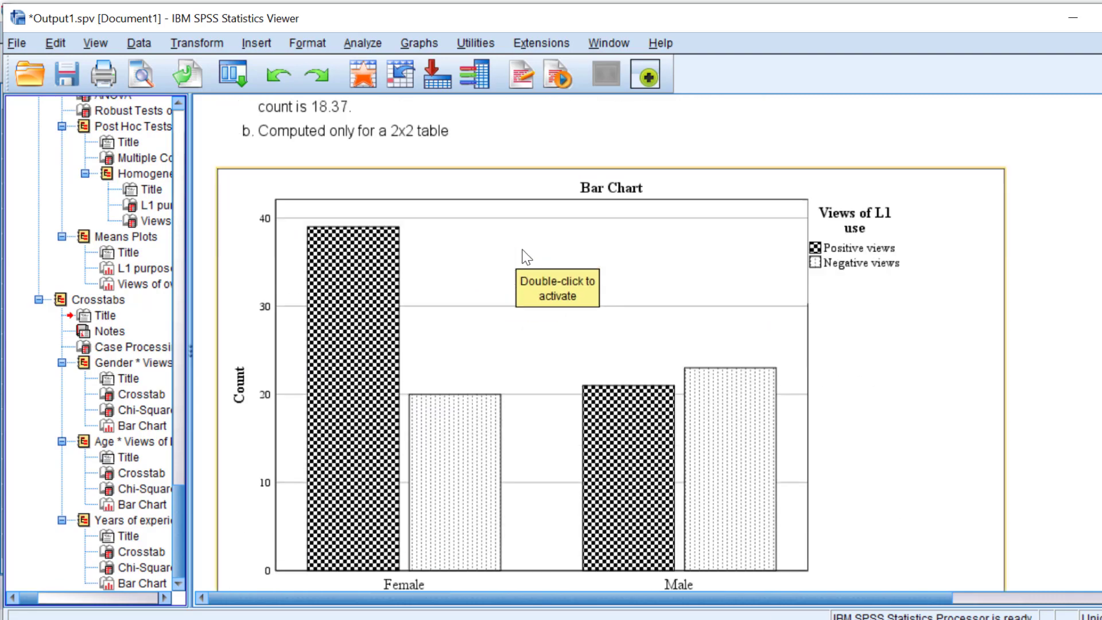
scroll("down", 3)
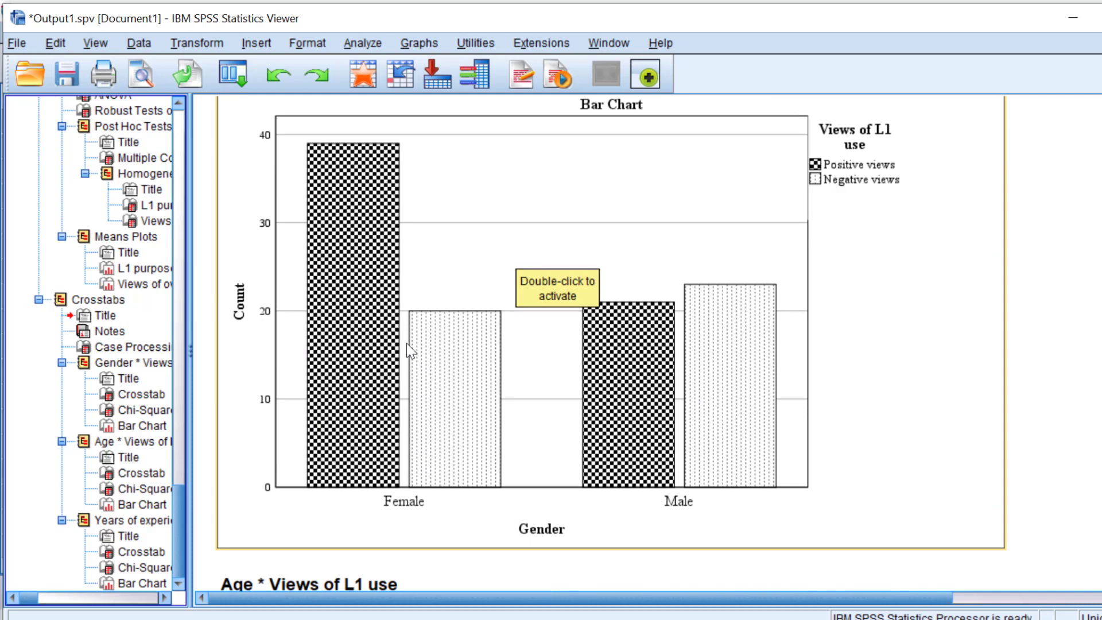
mouse_move(395, 510)
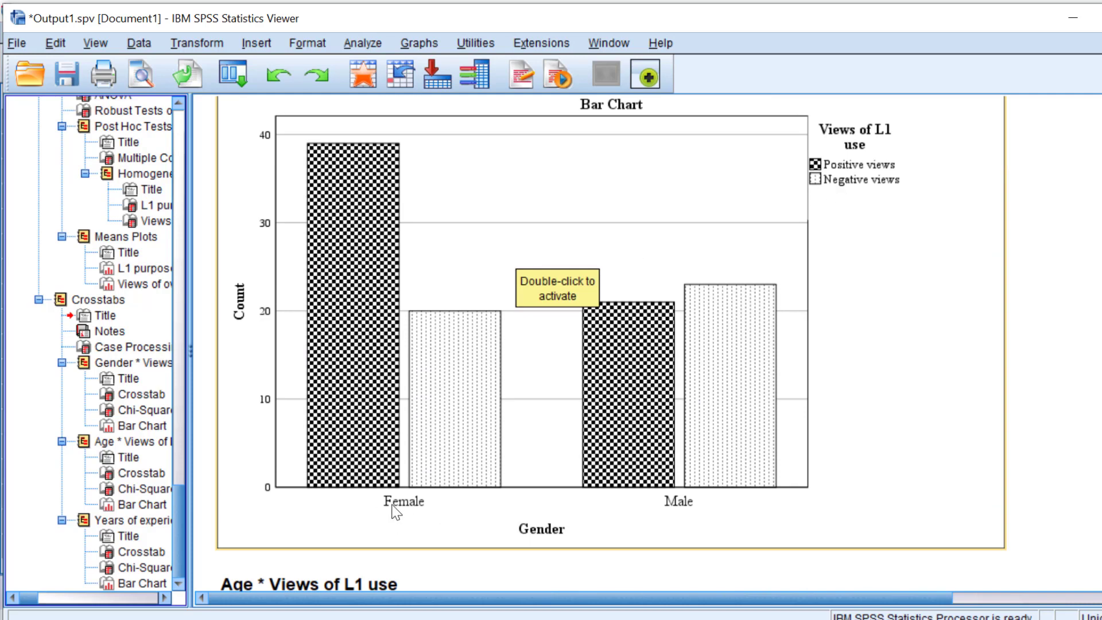
mouse_move(404, 369)
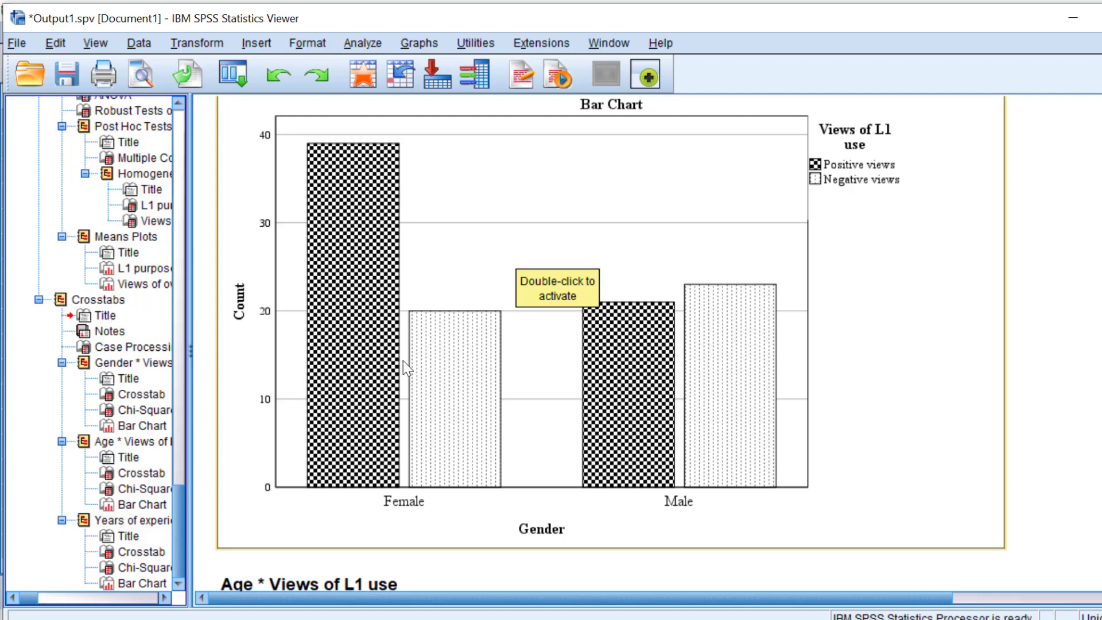
mouse_move(364, 349)
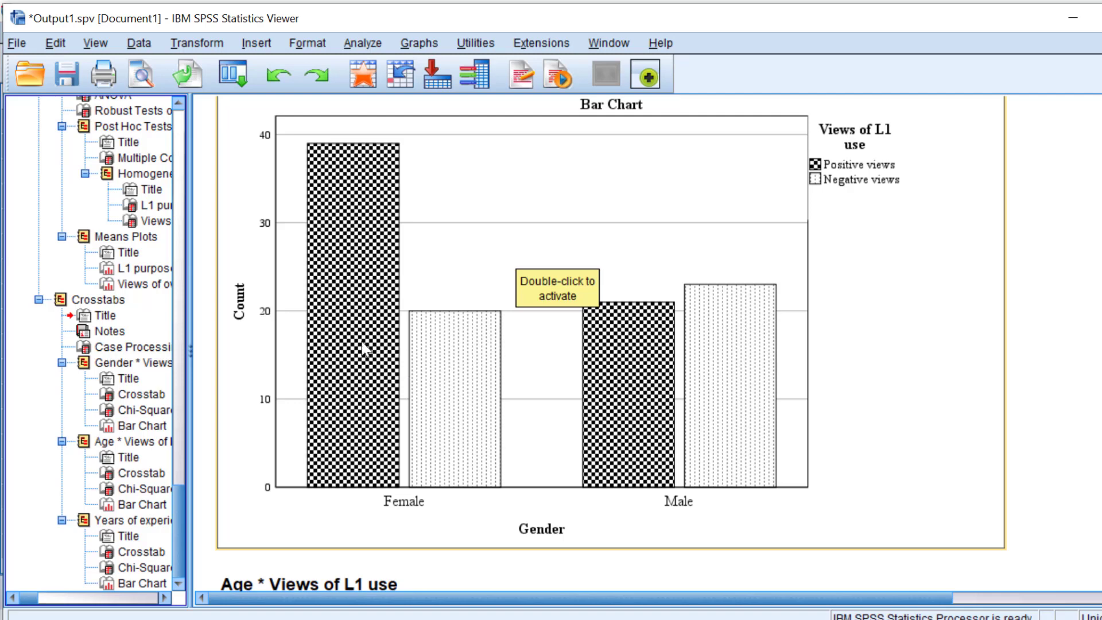
scroll("down", 3)
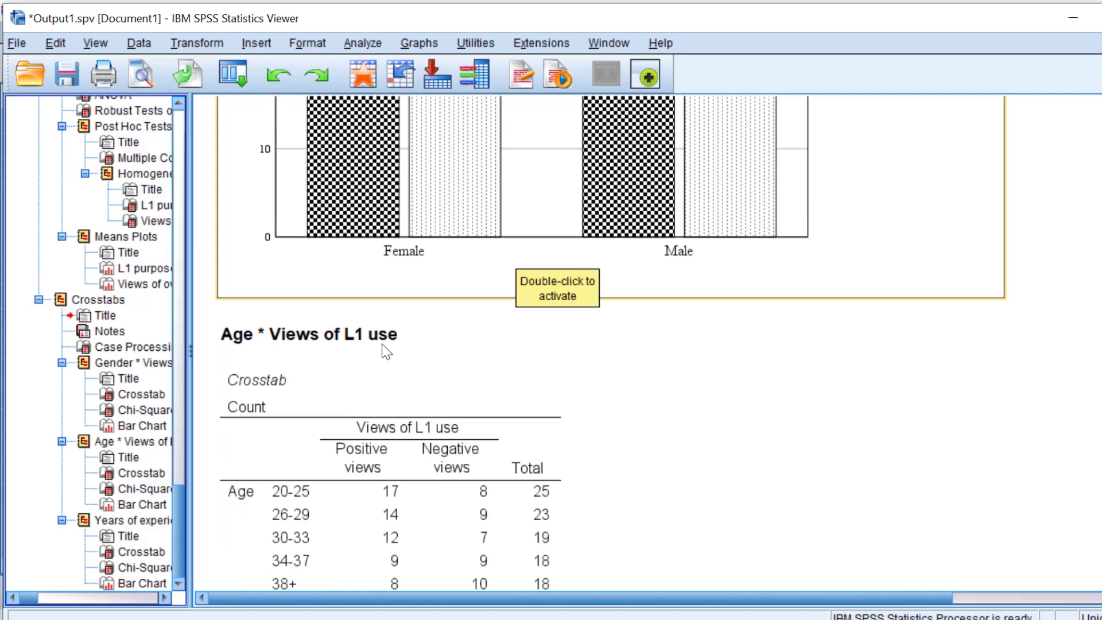
Scroll through the Age chi-square results and bar chart to the years-of-experience crosstab
scroll("down", 3)
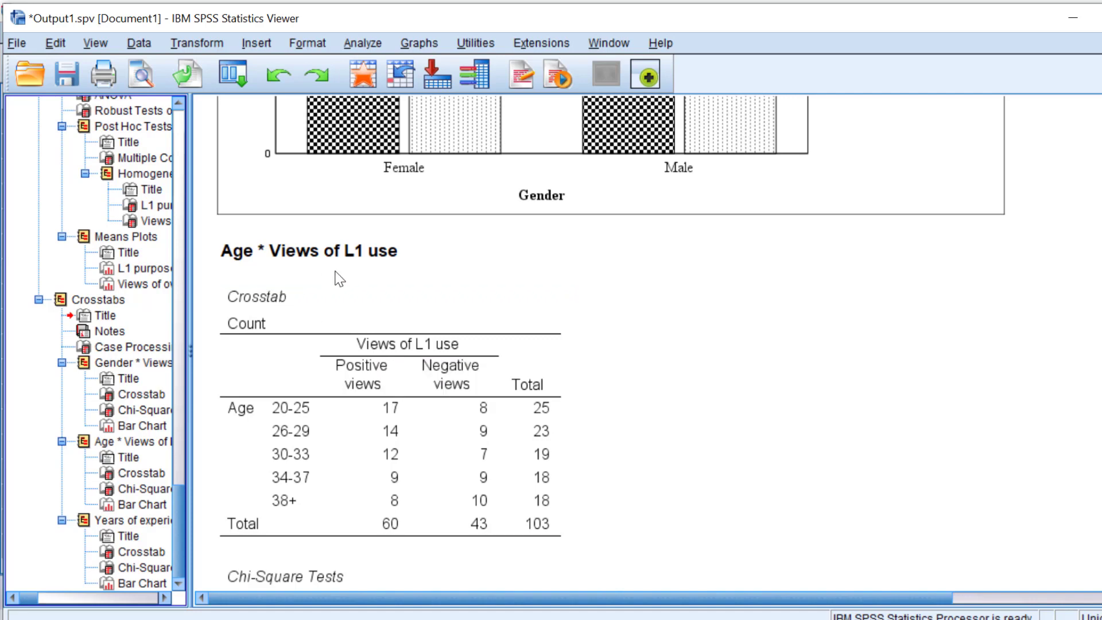
scroll("down", 3)
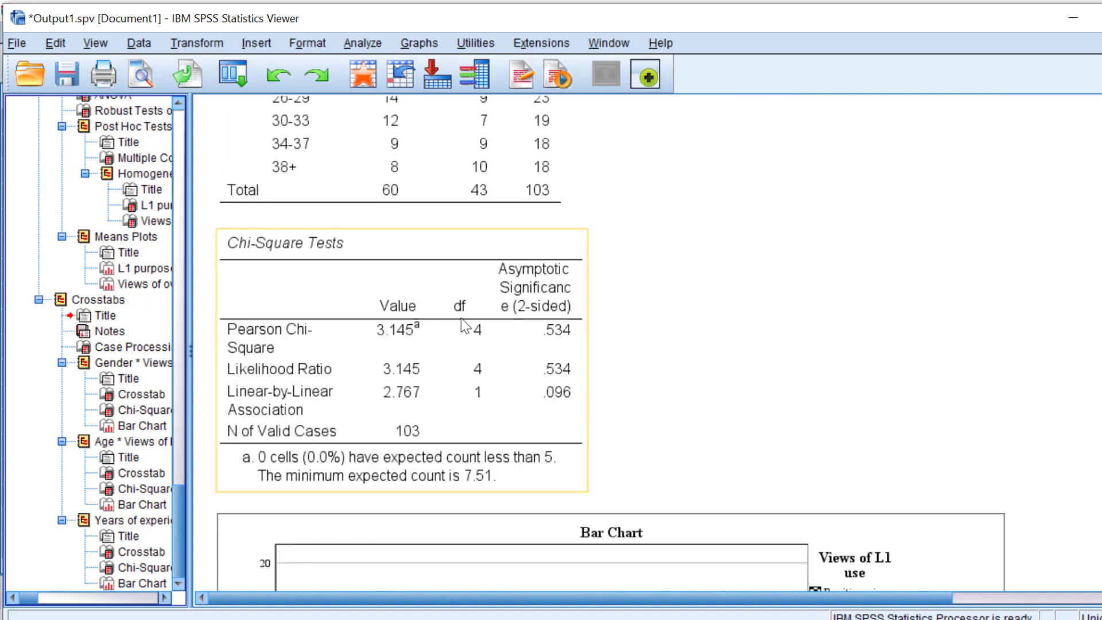
mouse_move(552, 348)
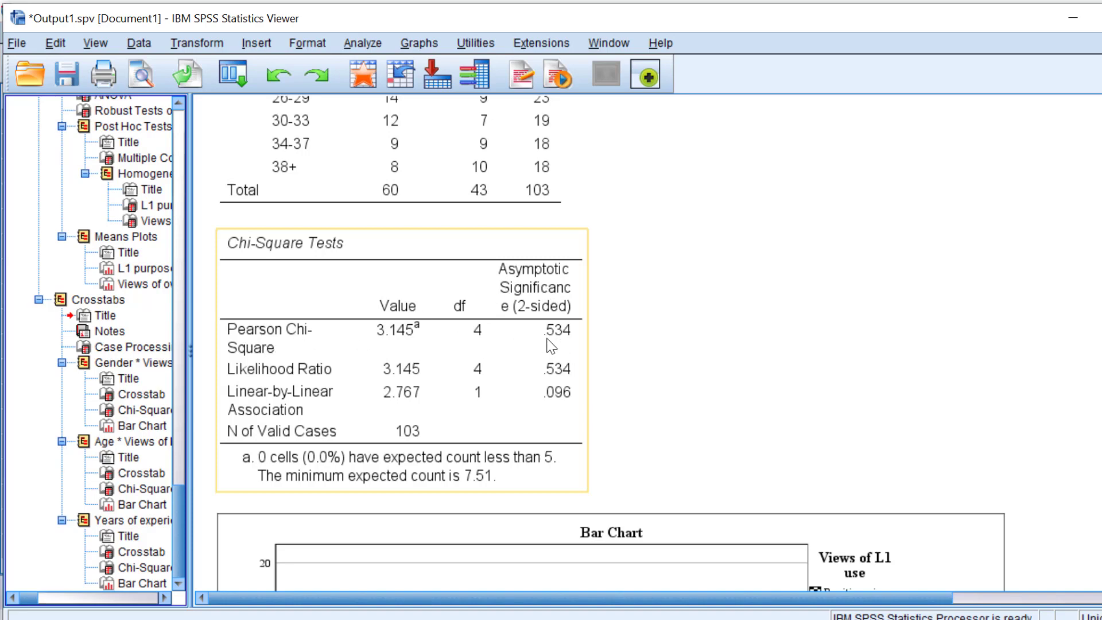
mouse_move(512, 352)
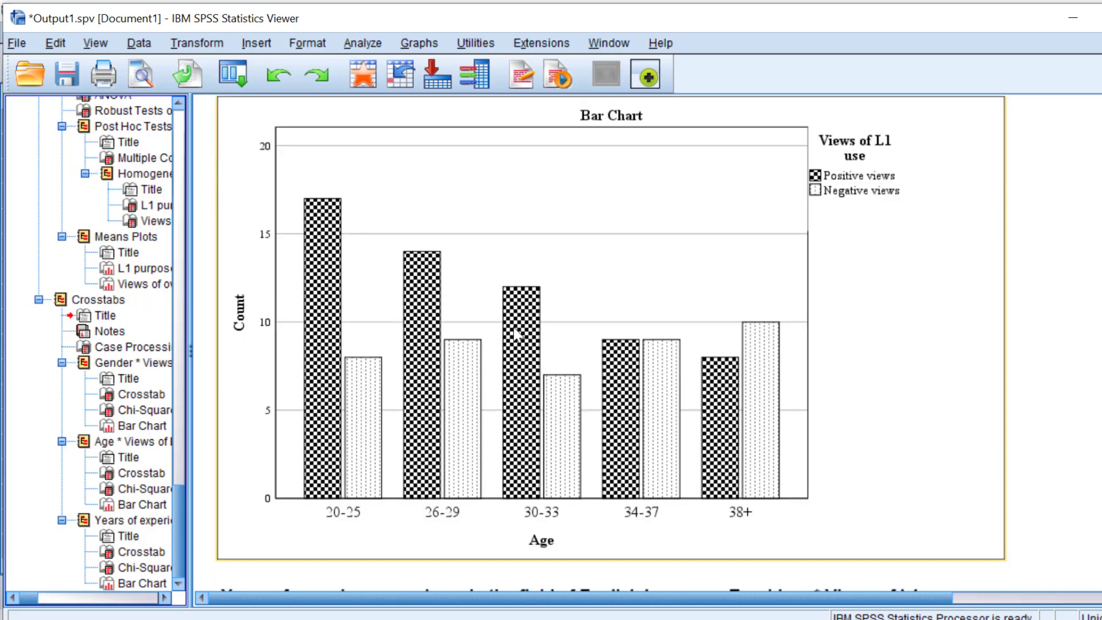
mouse_move(477, 402)
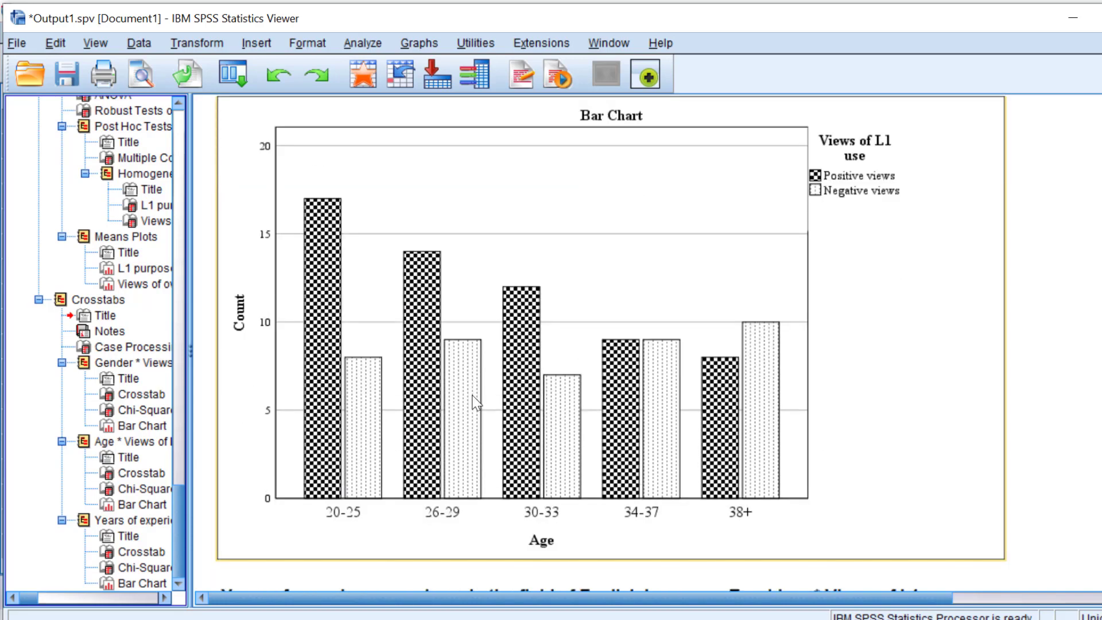
mouse_move(565, 270)
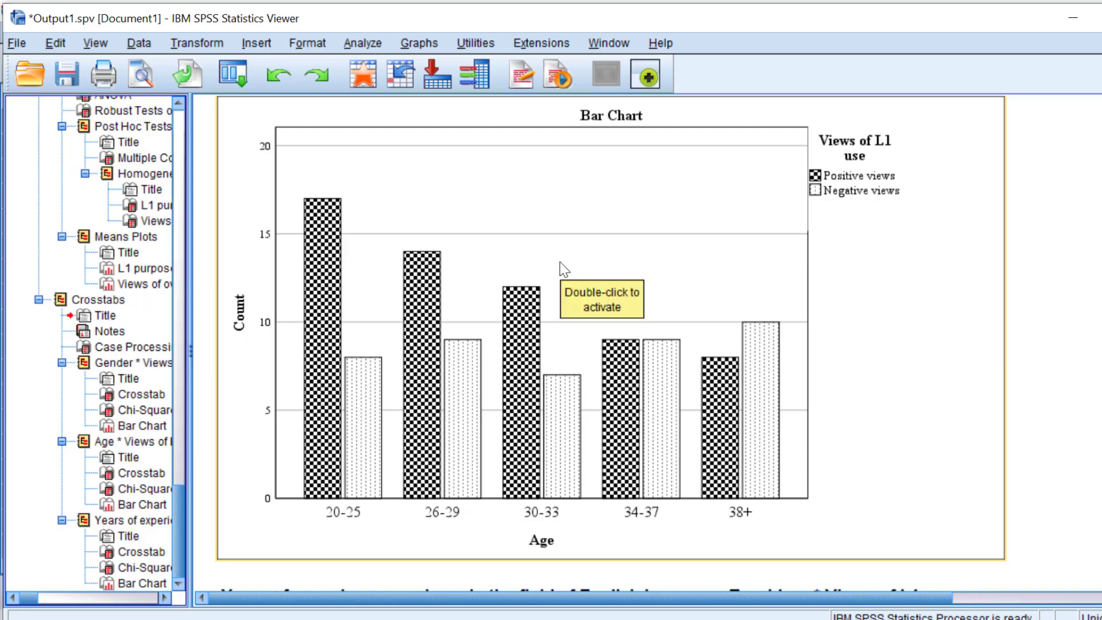
mouse_move(847, 204)
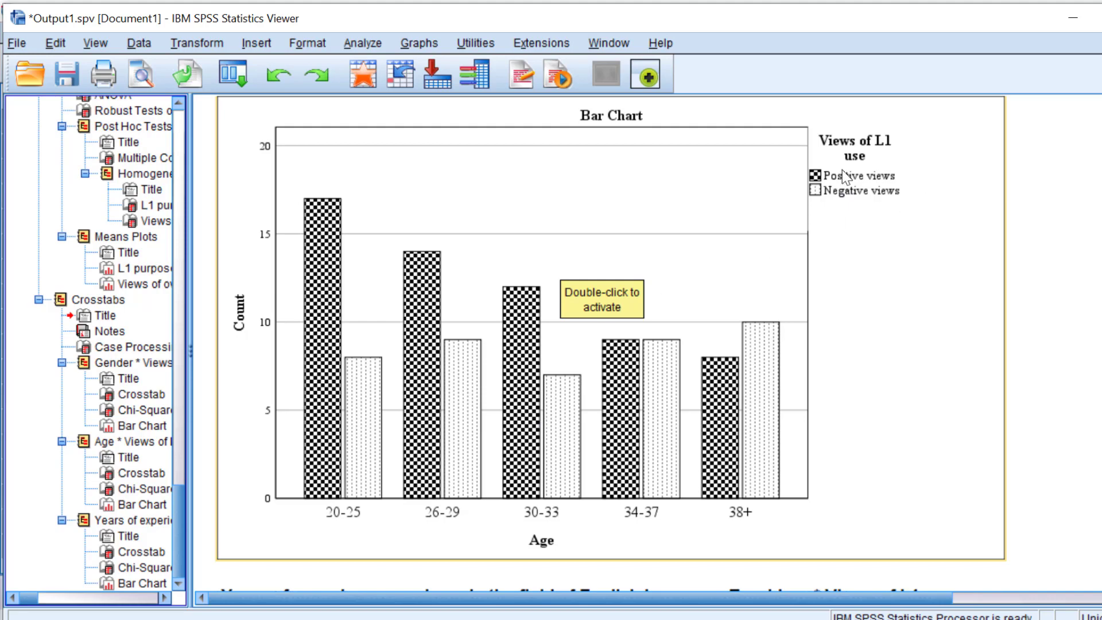
scroll("down", 3)
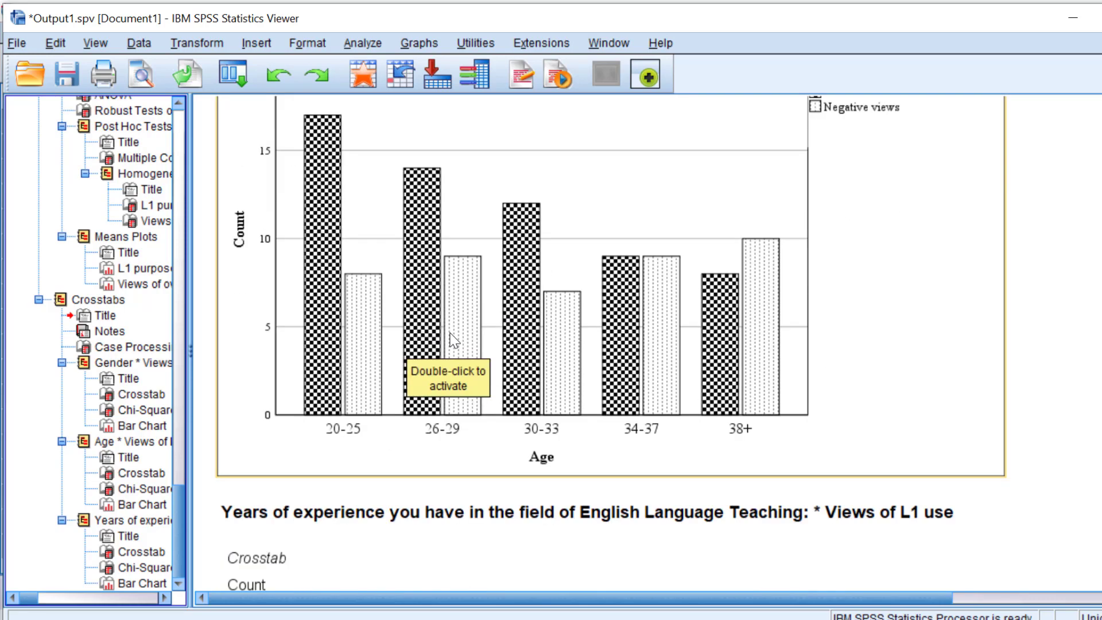
Review the years-of-experience crosstab and chi-square table, then bring its bar chart into view
scroll("down", 3)
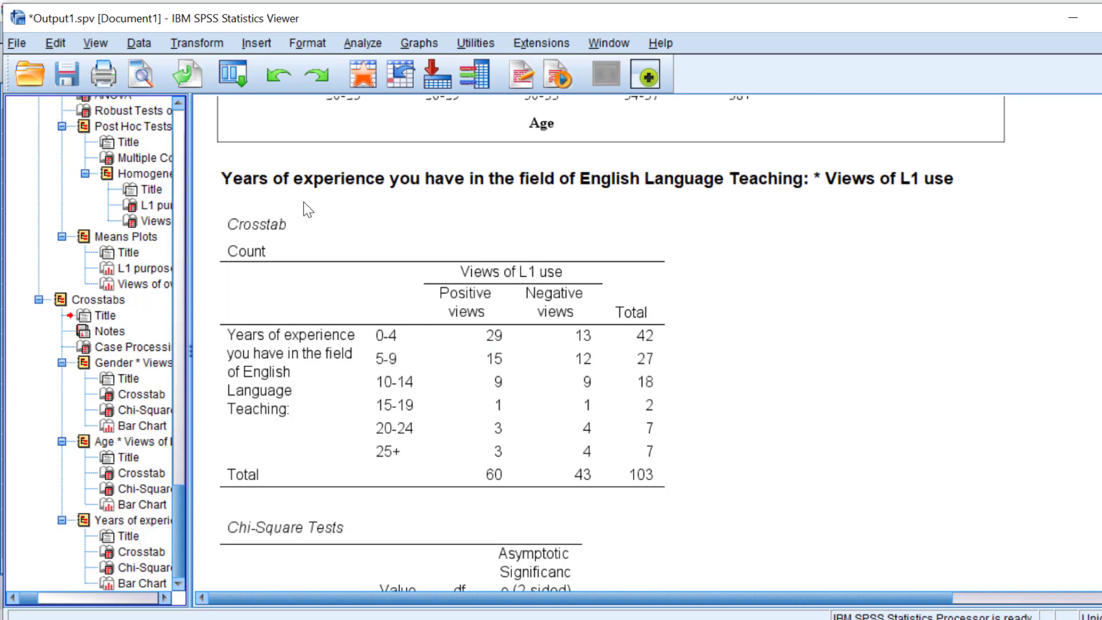
mouse_move(790, 196)
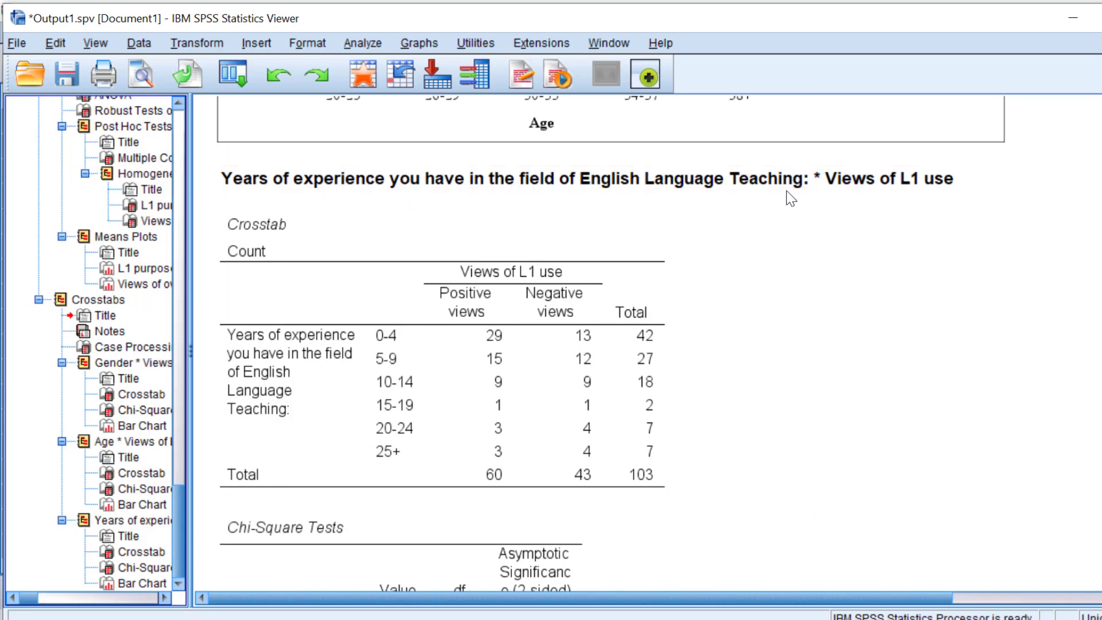
left_click(450, 337)
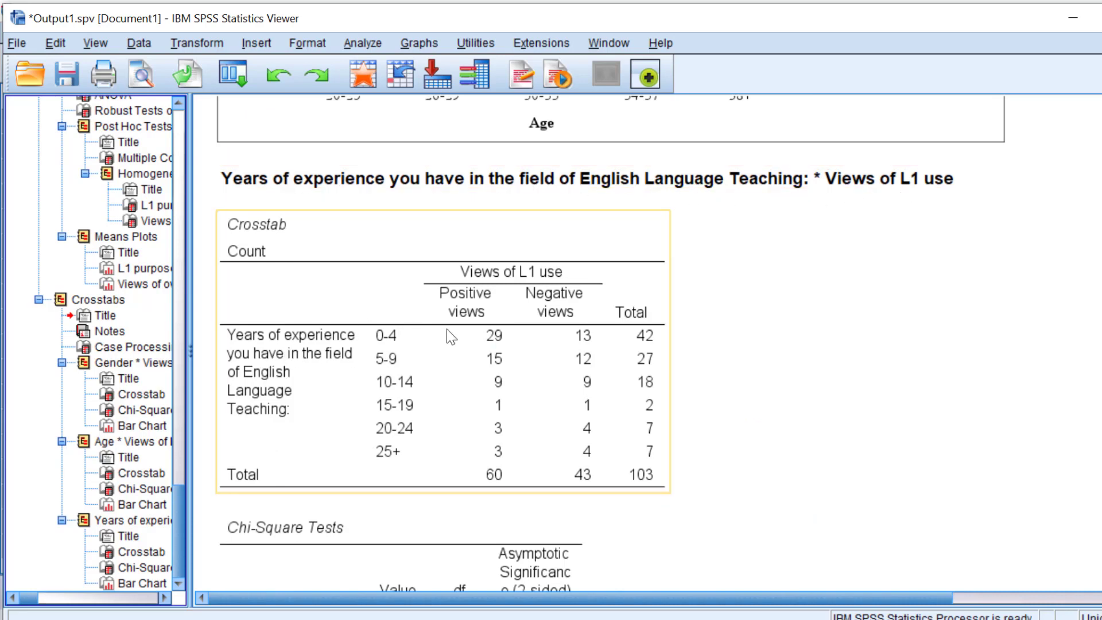
scroll("down", 3)
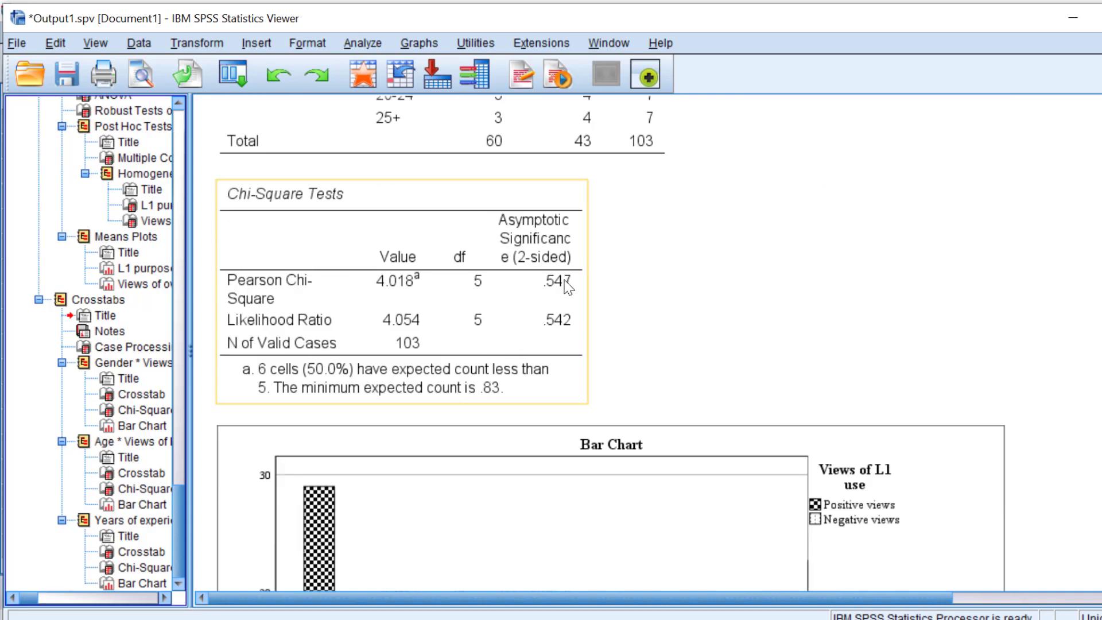
scroll("down", 3)
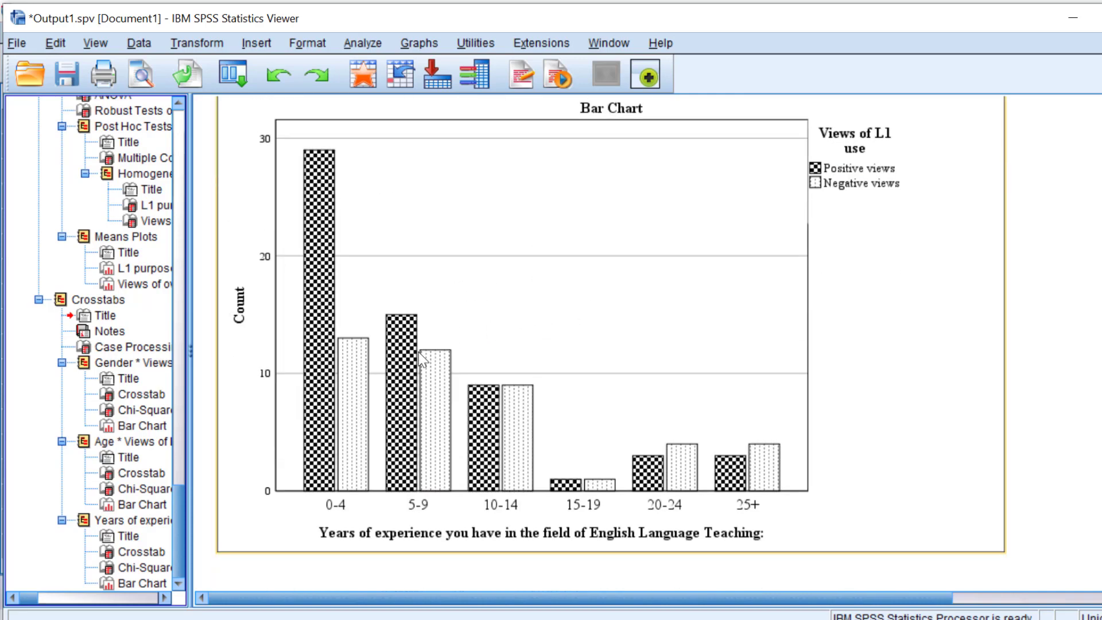
mouse_move(678, 205)
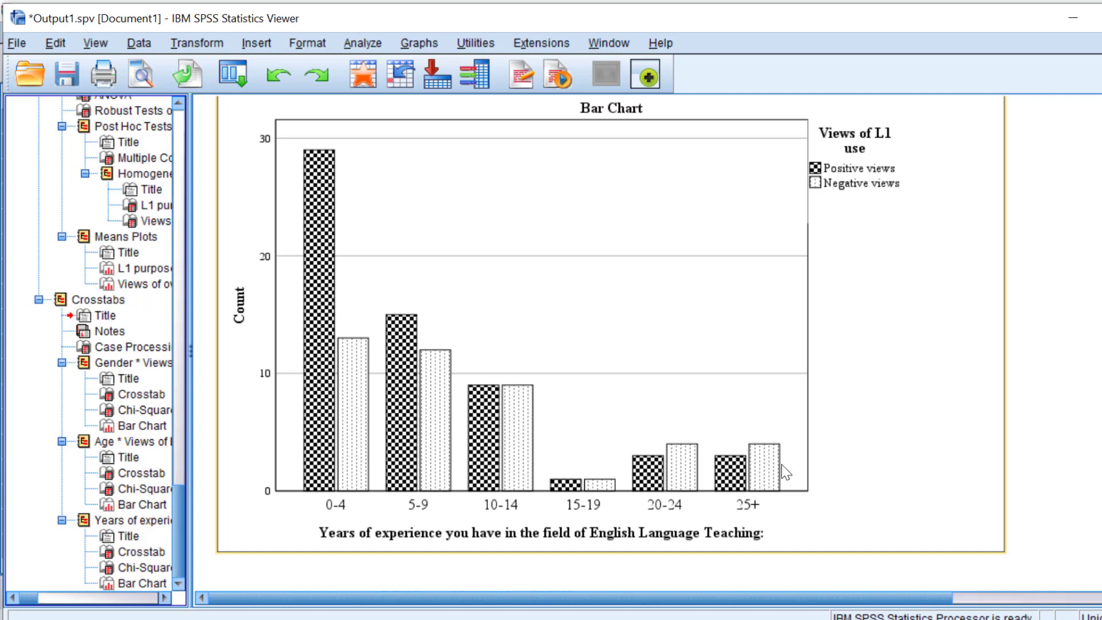
mouse_move(423, 411)
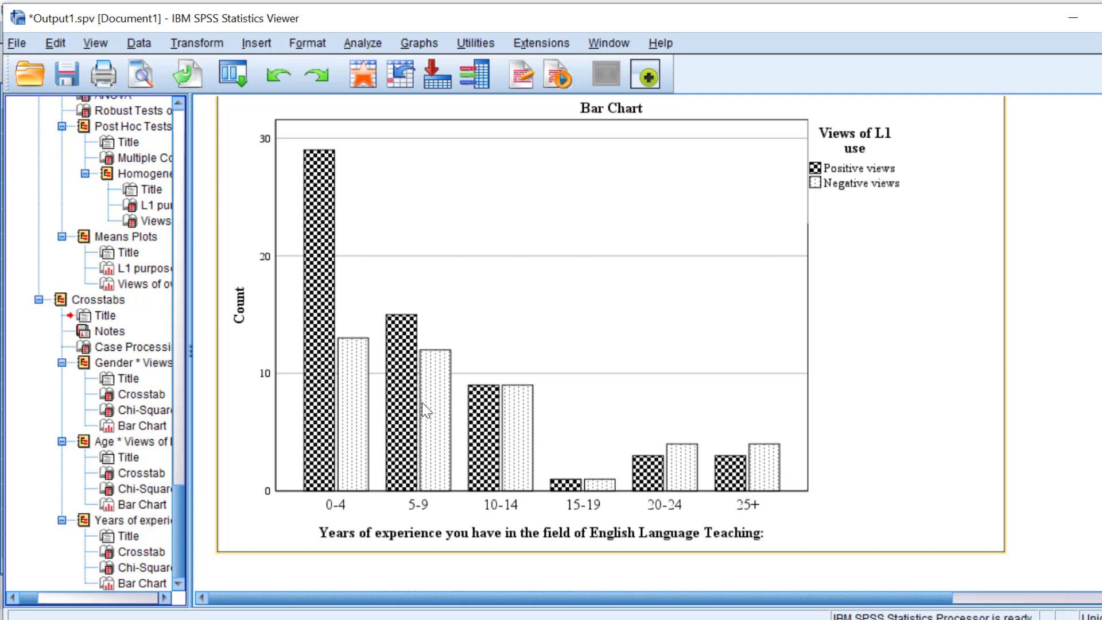
mouse_move(330, 265)
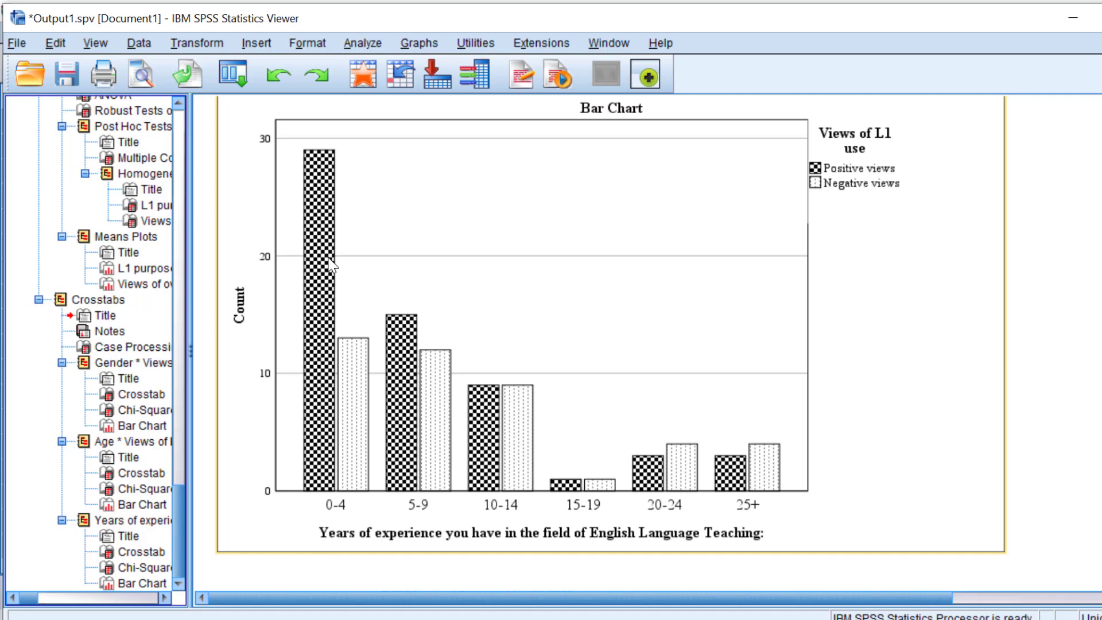
mouse_move(400, 254)
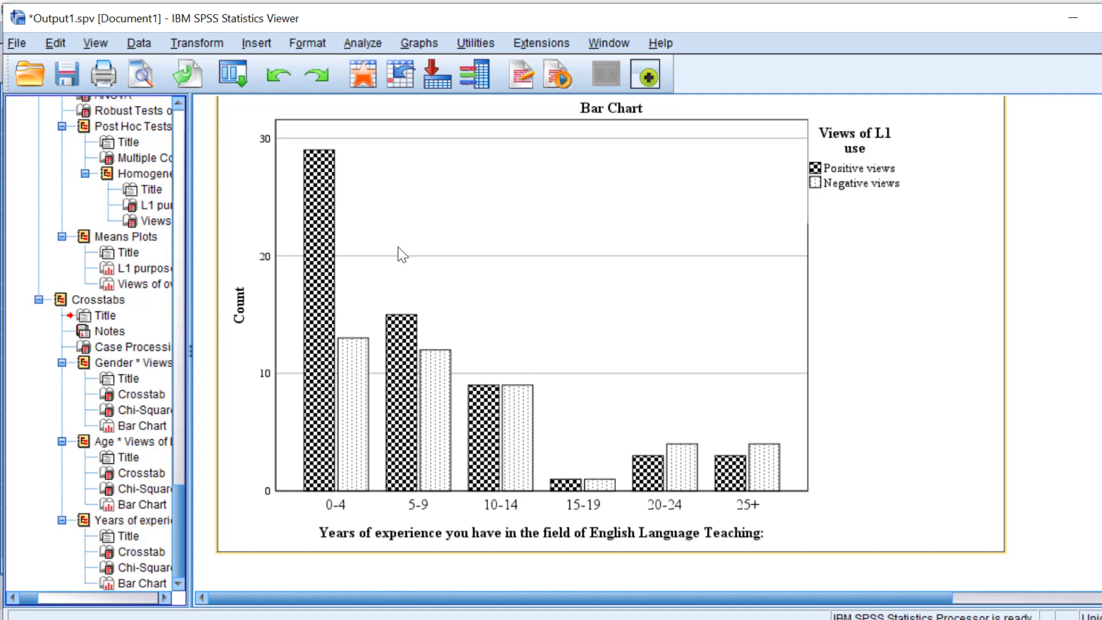
mouse_move(497, 351)
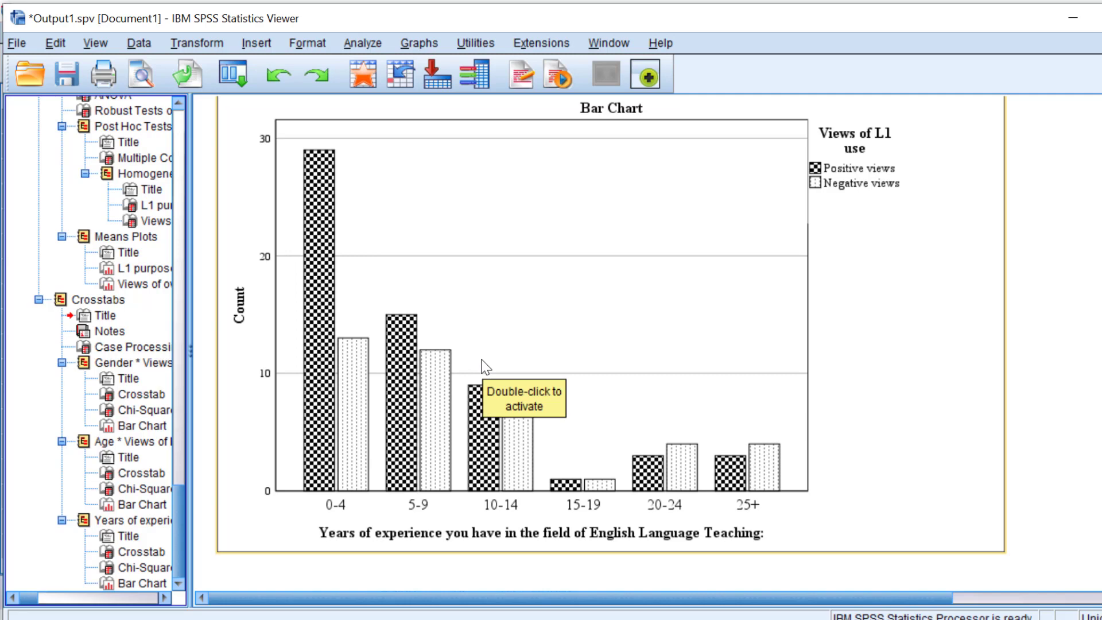
mouse_move(550, 297)
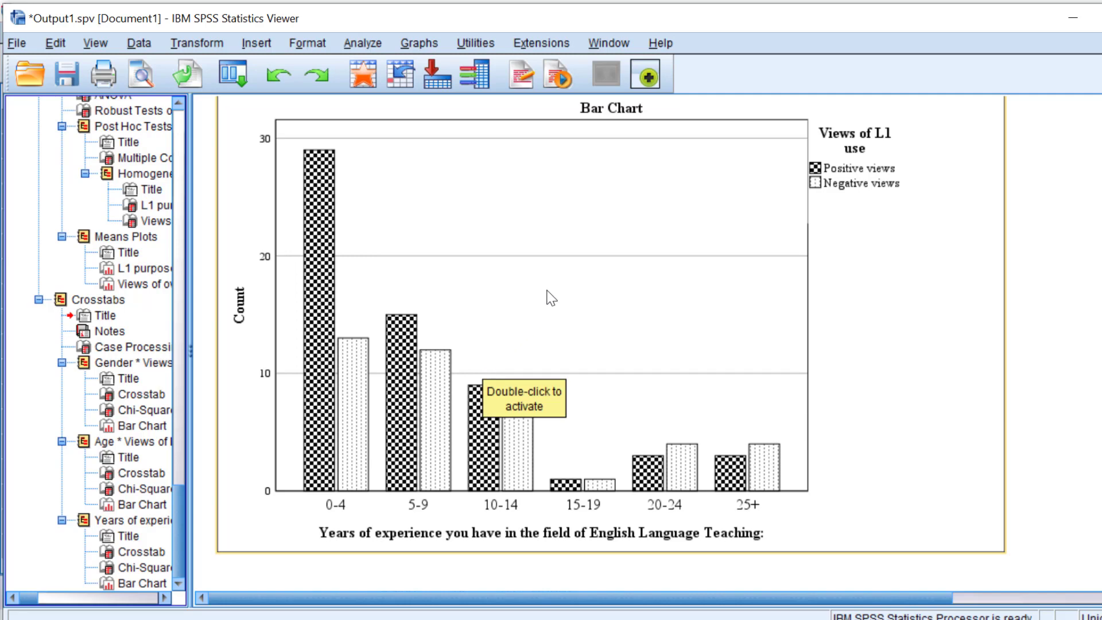
mouse_move(717, 618)
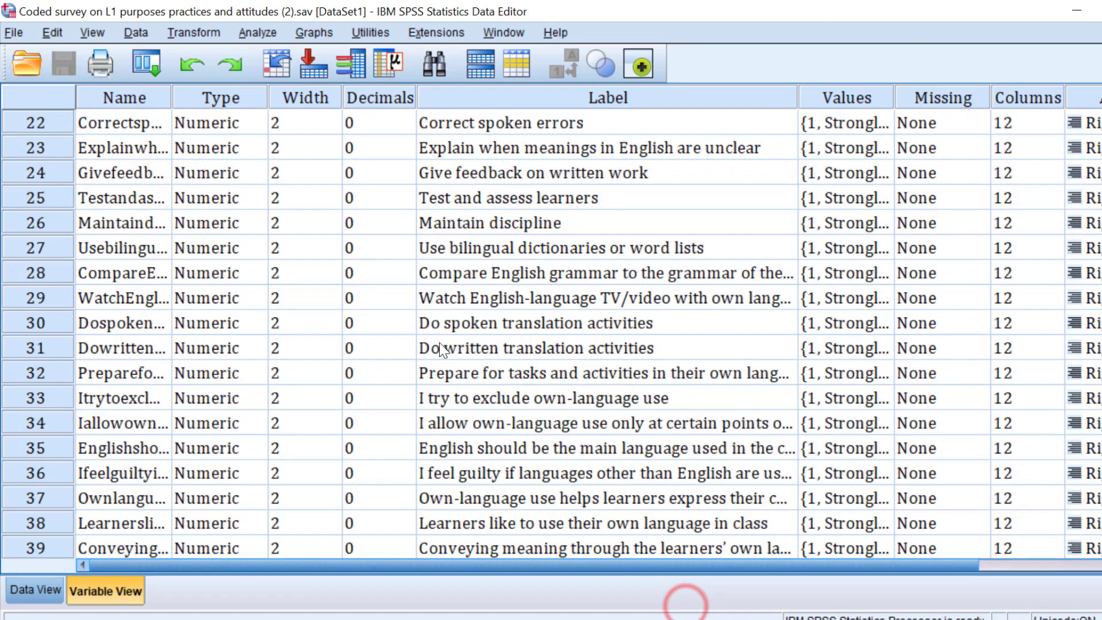
Scroll Variable View to the Views of own language use and VL definitions at the end
scroll("down", 3)
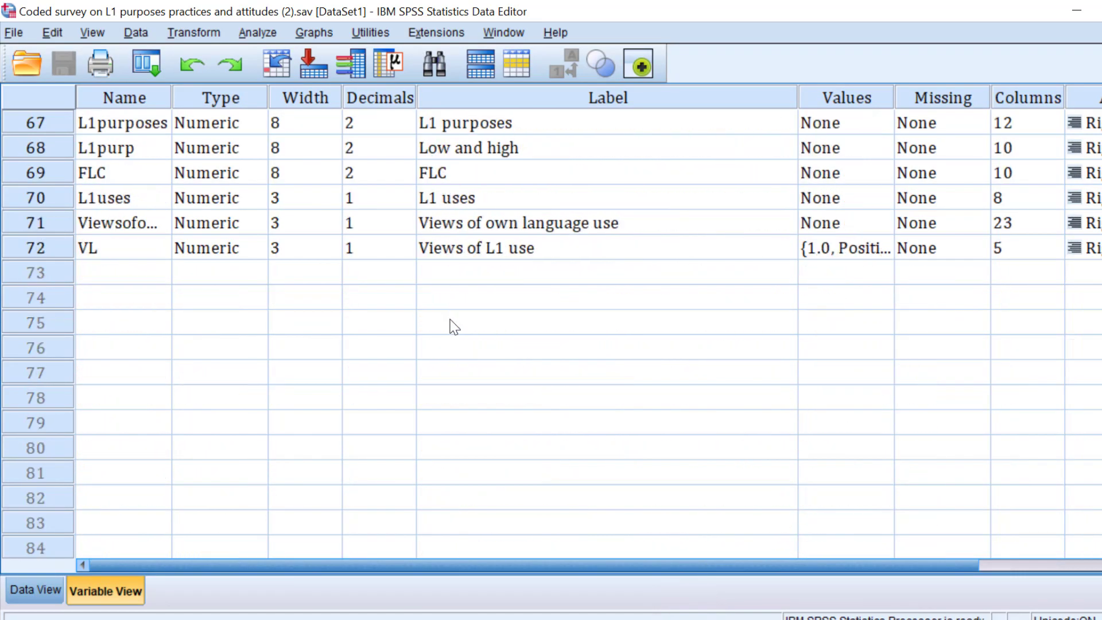
scroll("up", 3)
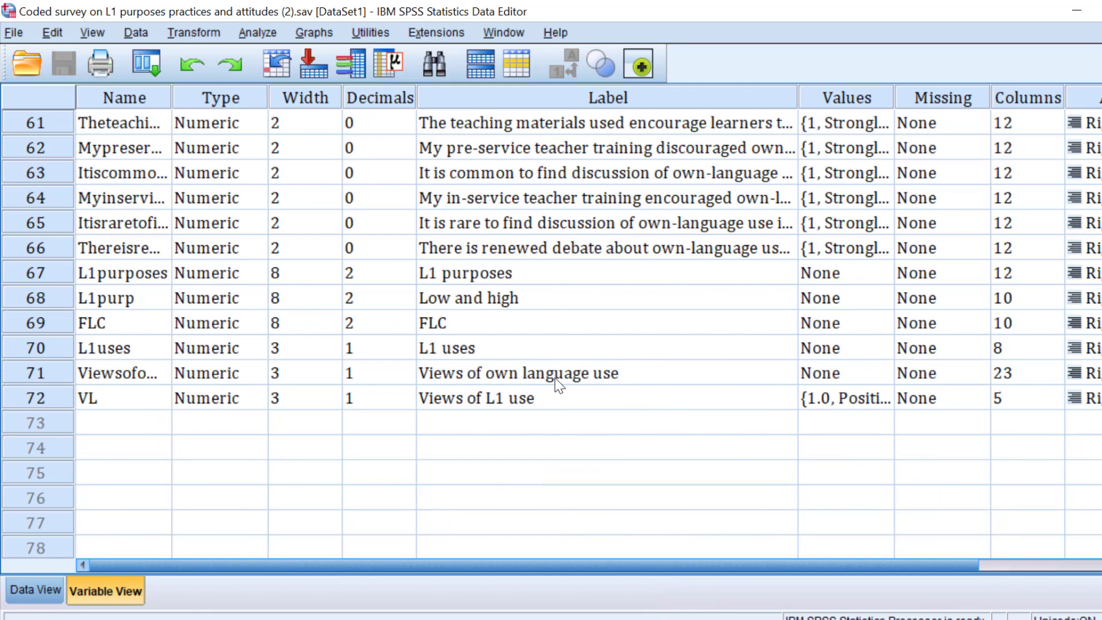
mouse_move(312, 217)
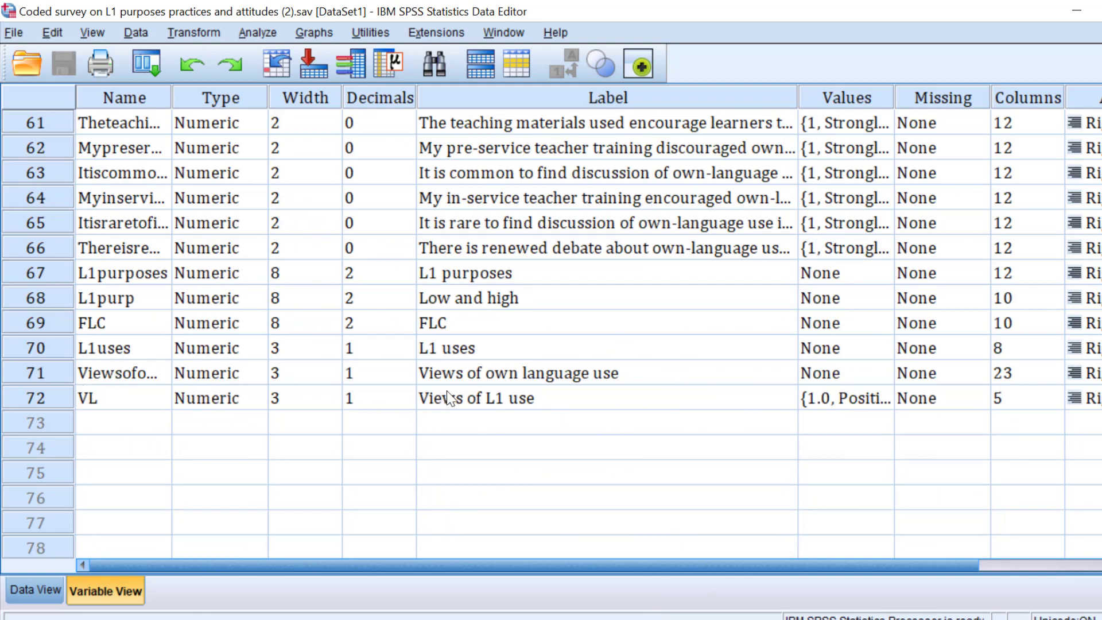
mouse_move(503, 215)
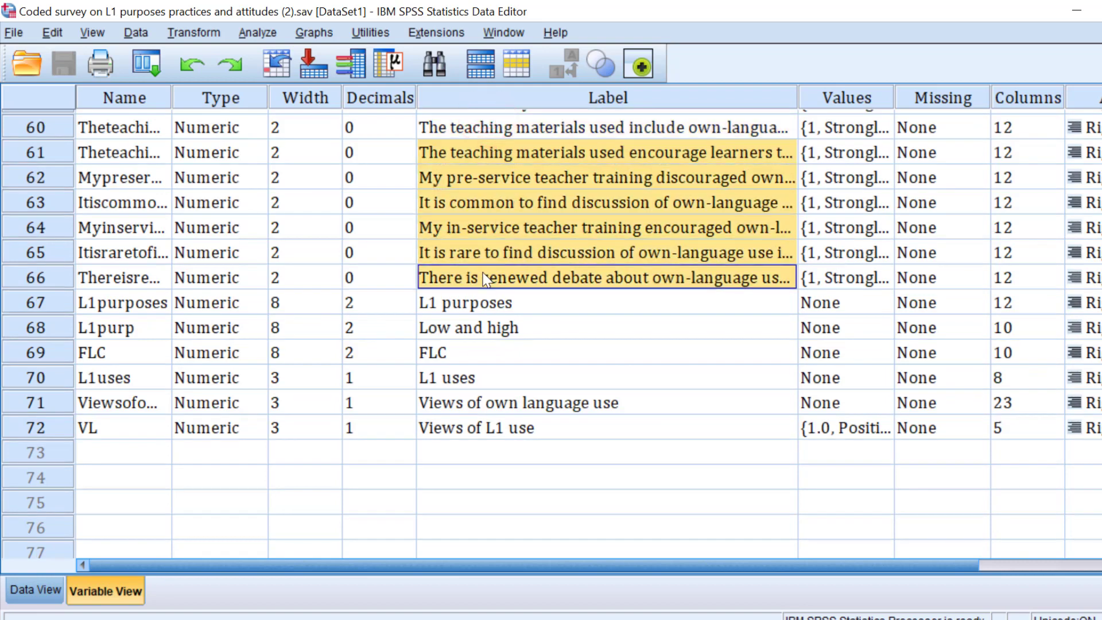
mouse_move(469, 290)
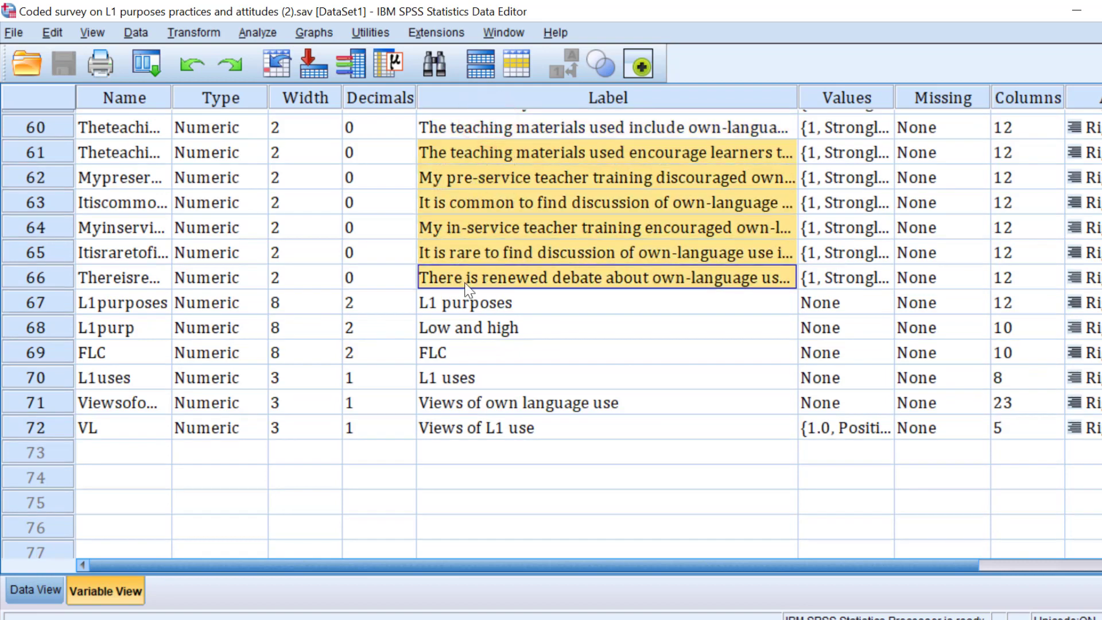
mouse_move(490, 354)
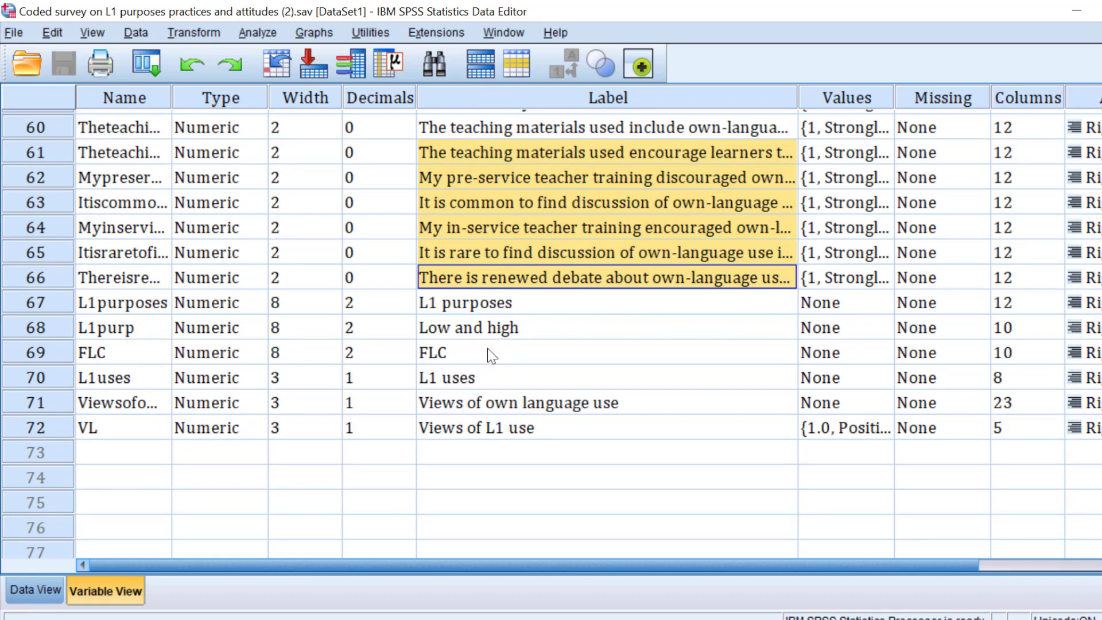
mouse_move(510, 232)
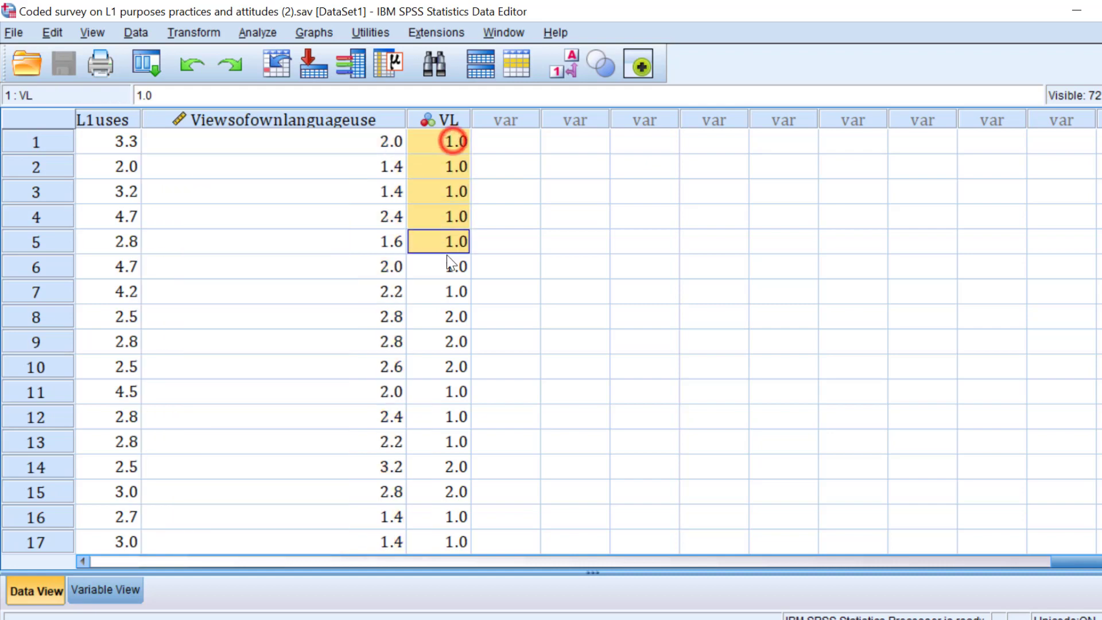
Select the first ten VL case values in Data View
left_click(439, 217)
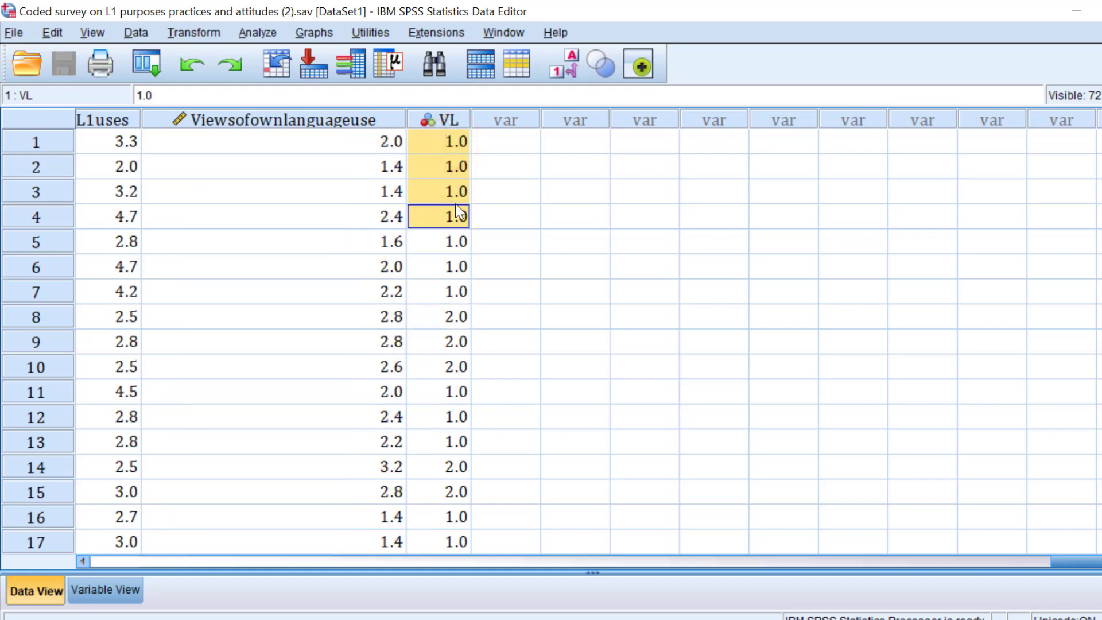
left_click(437, 416)
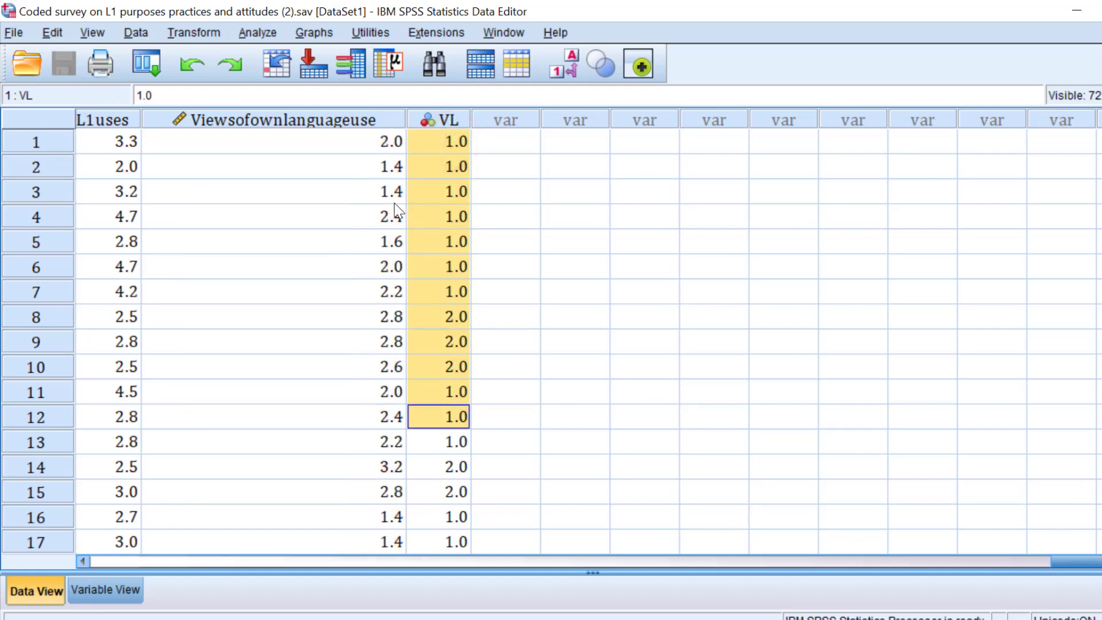
left_click(438, 341)
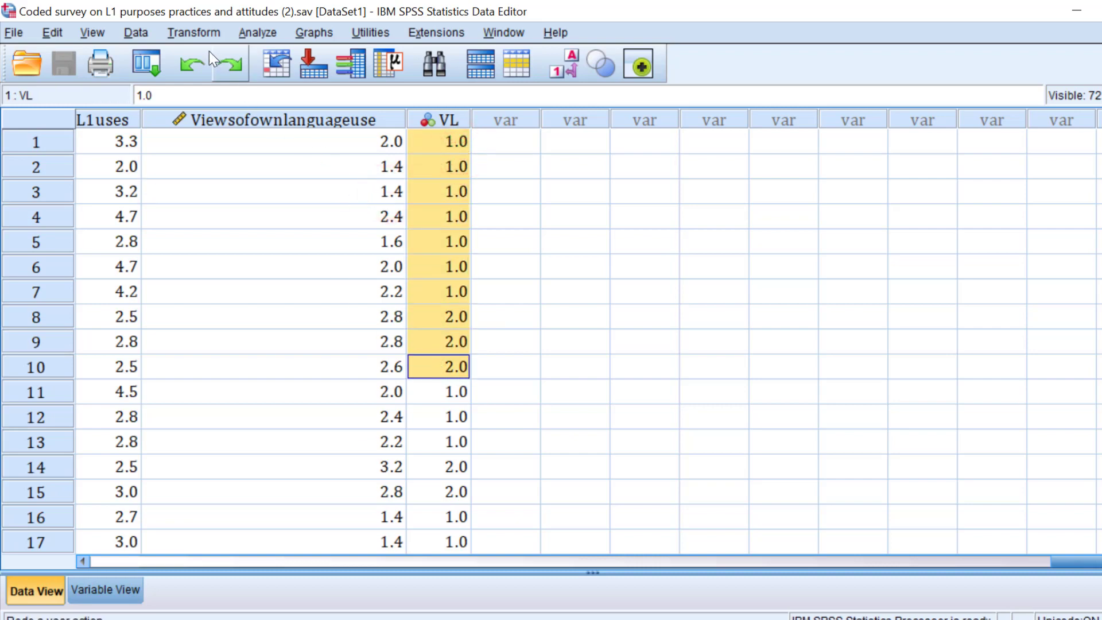
Review the Compute Variable MEAN expression behind the views score and cancel without changes
left_click(193, 32)
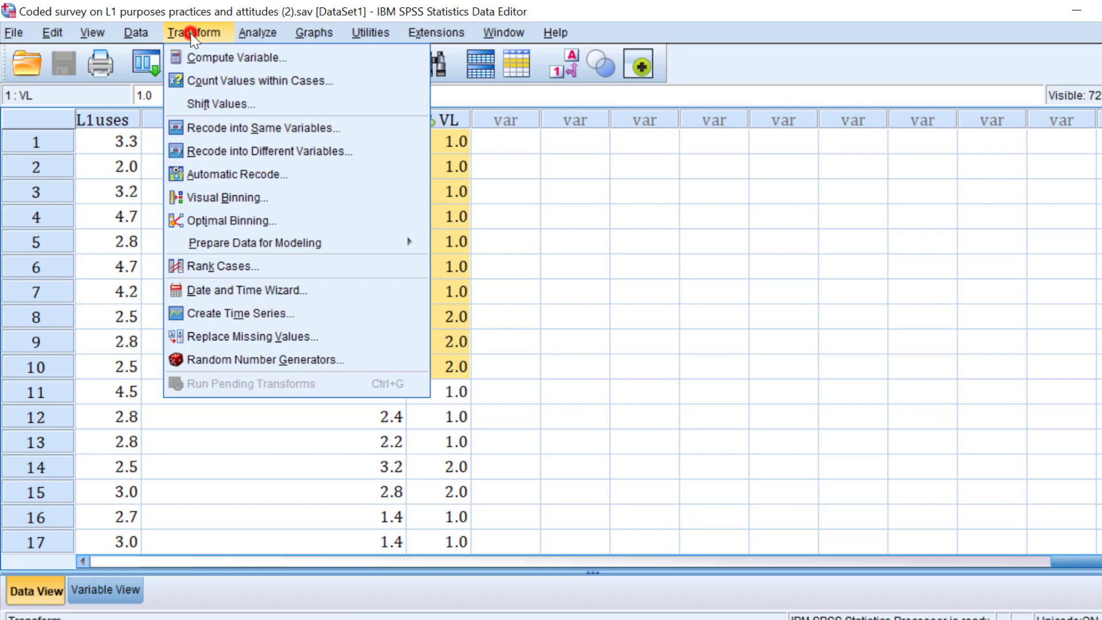
mouse_move(239, 58)
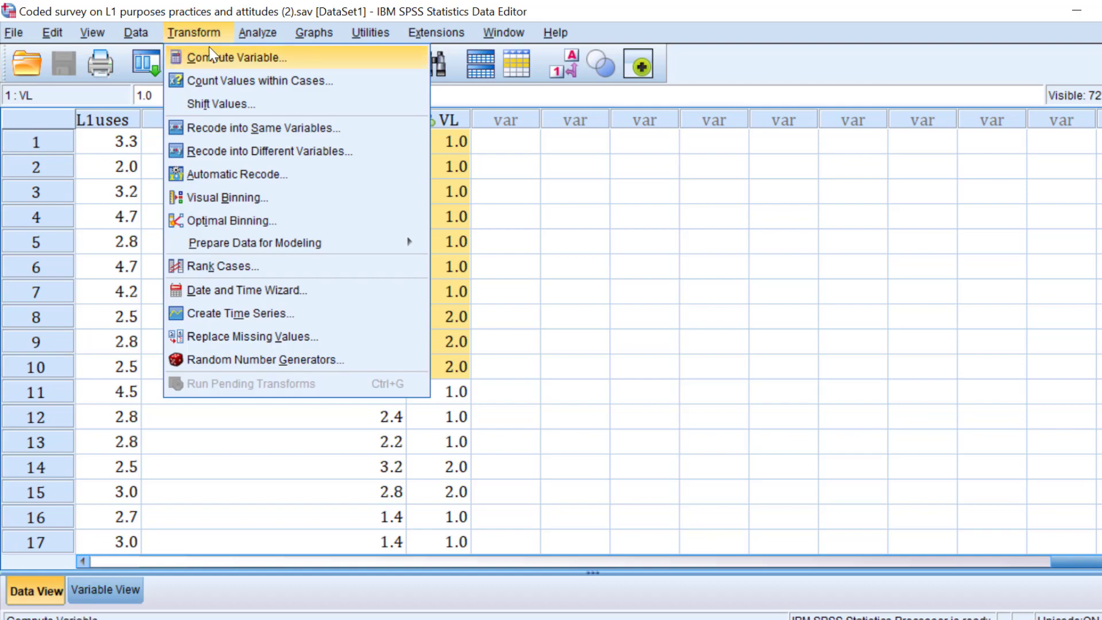
left_click(232, 57)
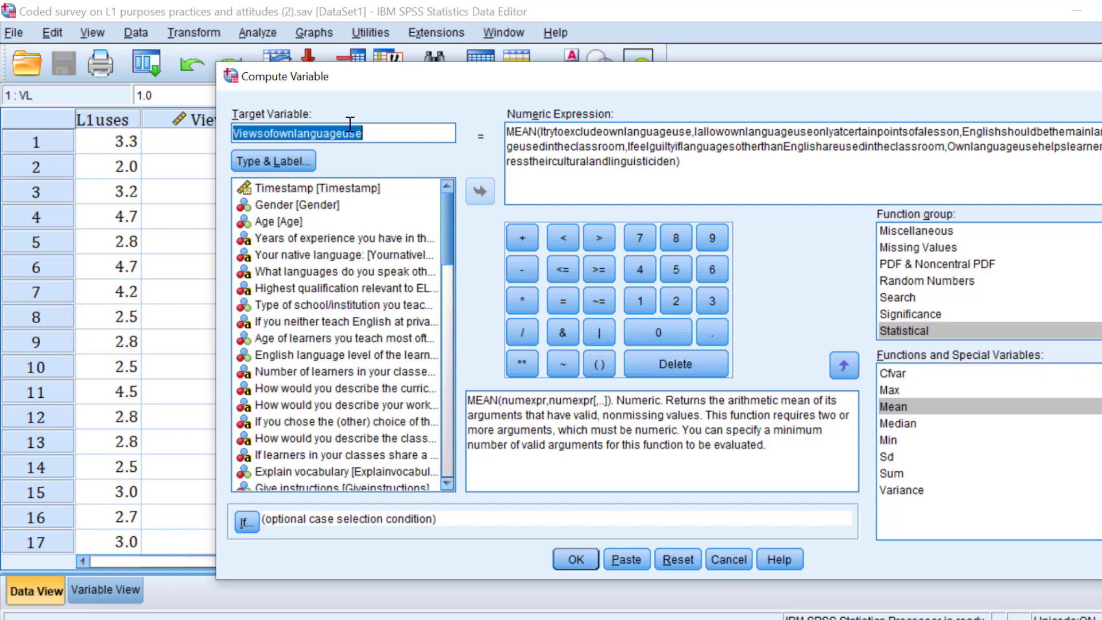
mouse_move(865, 202)
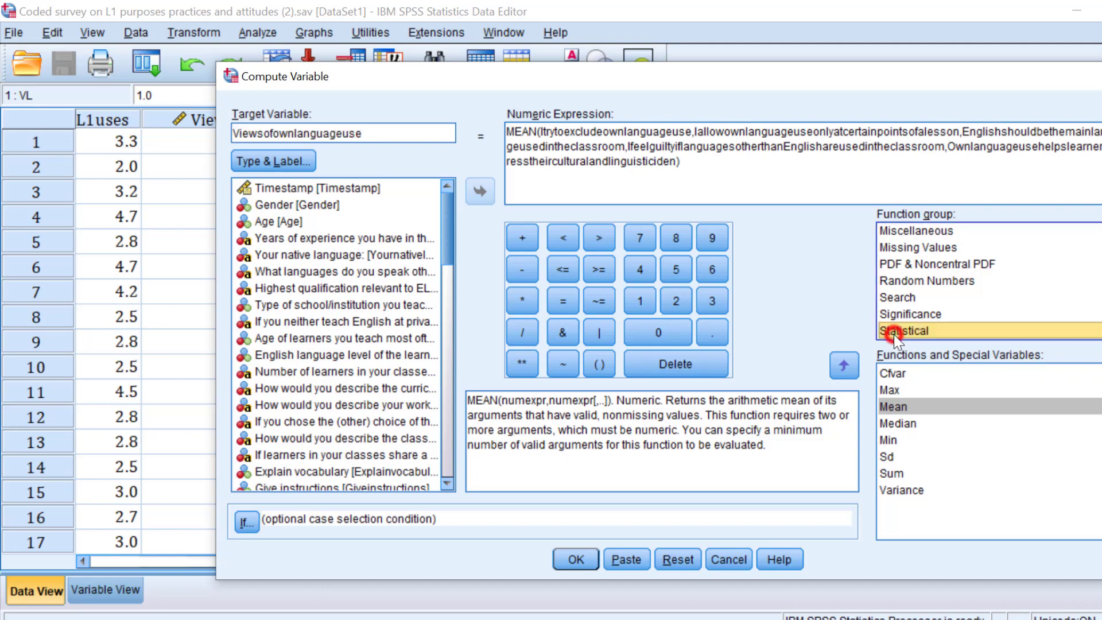
mouse_move(344, 288)
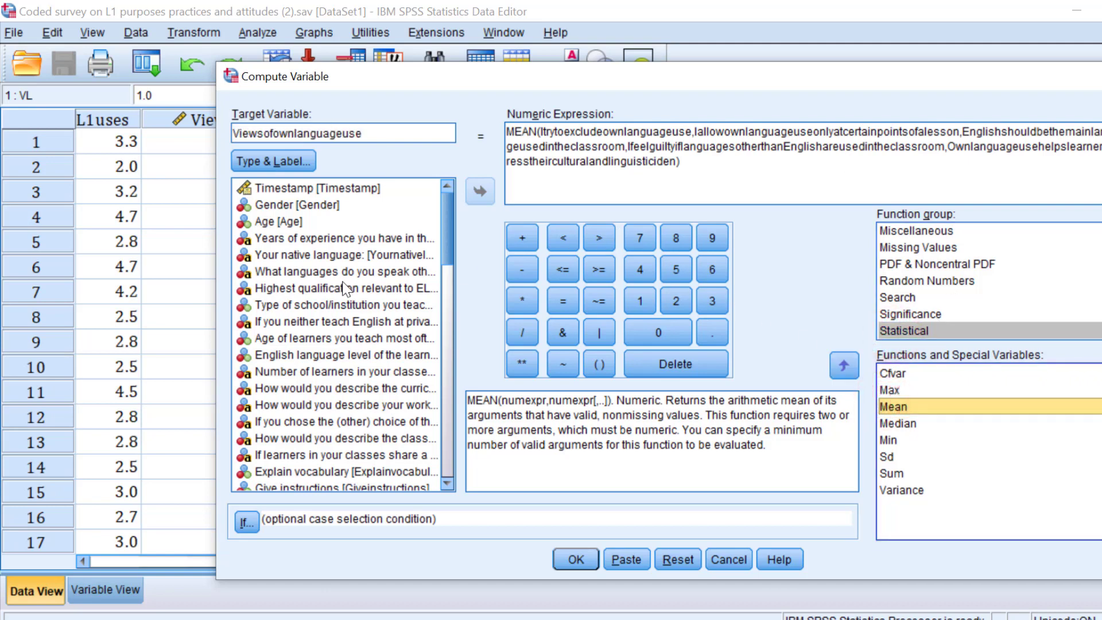
left_click(337, 271)
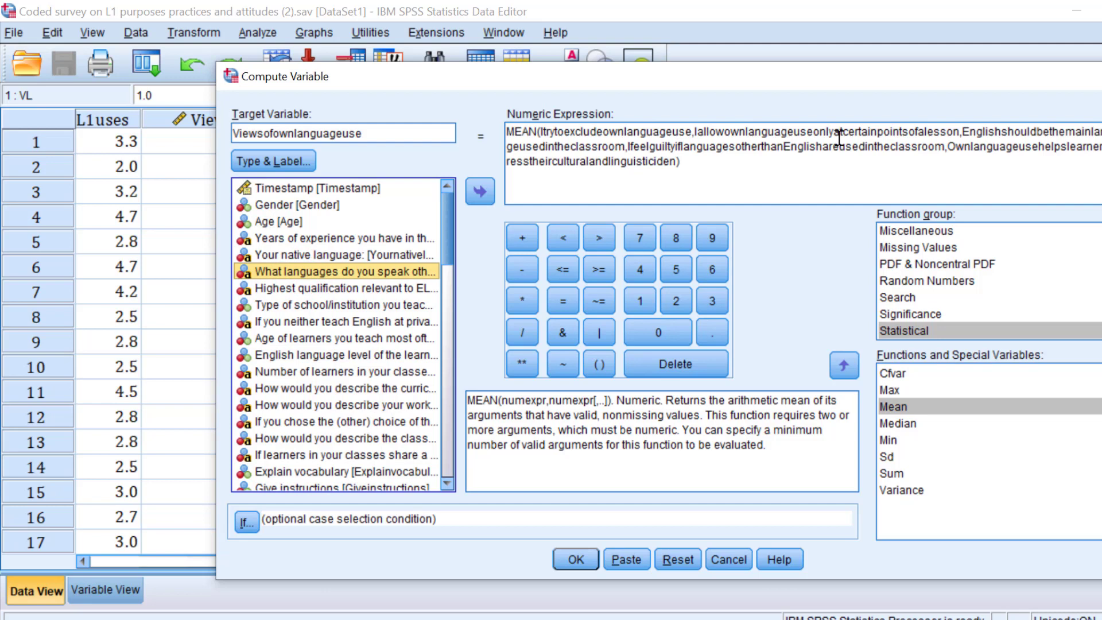
mouse_move(566, 524)
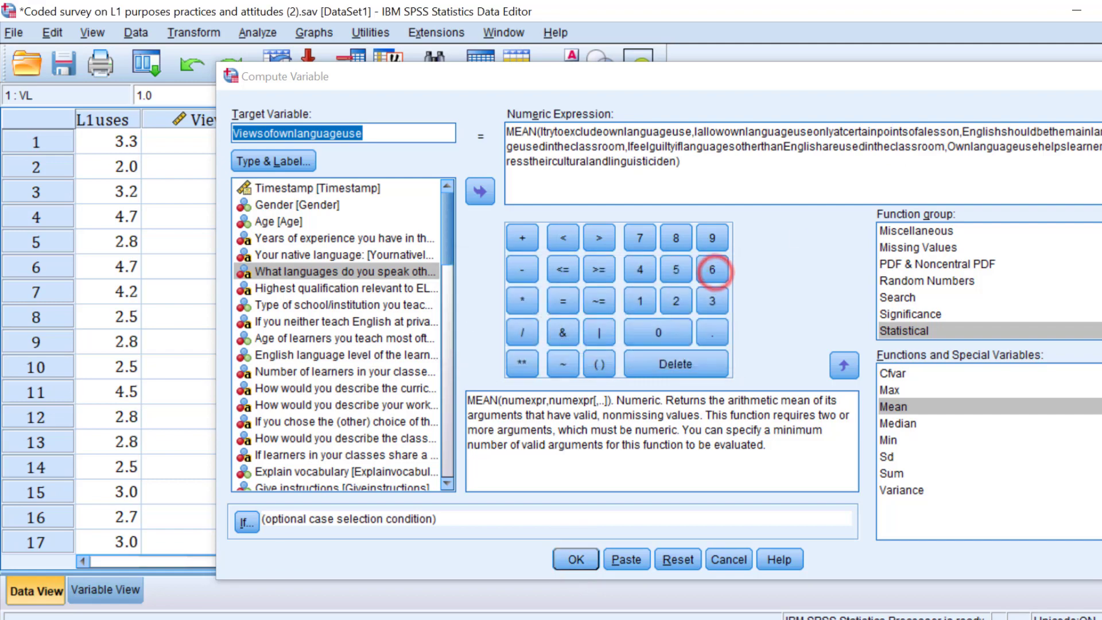
left_click(574, 560)
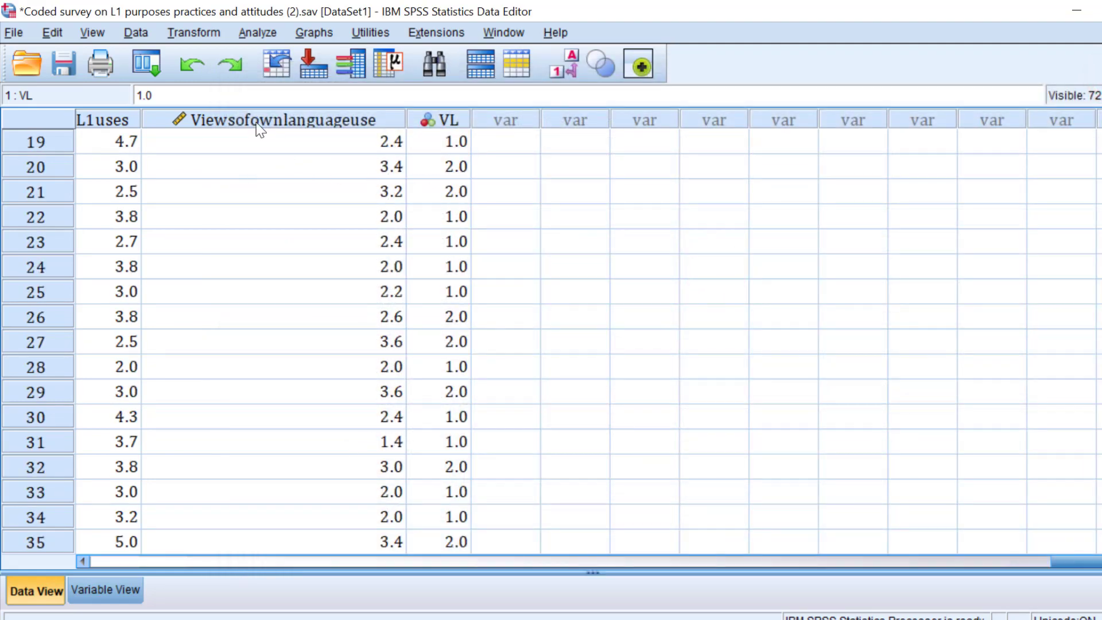
Select the whole Viewsofownlanguageuse column and bring up the Transform commands
left_click(275, 118)
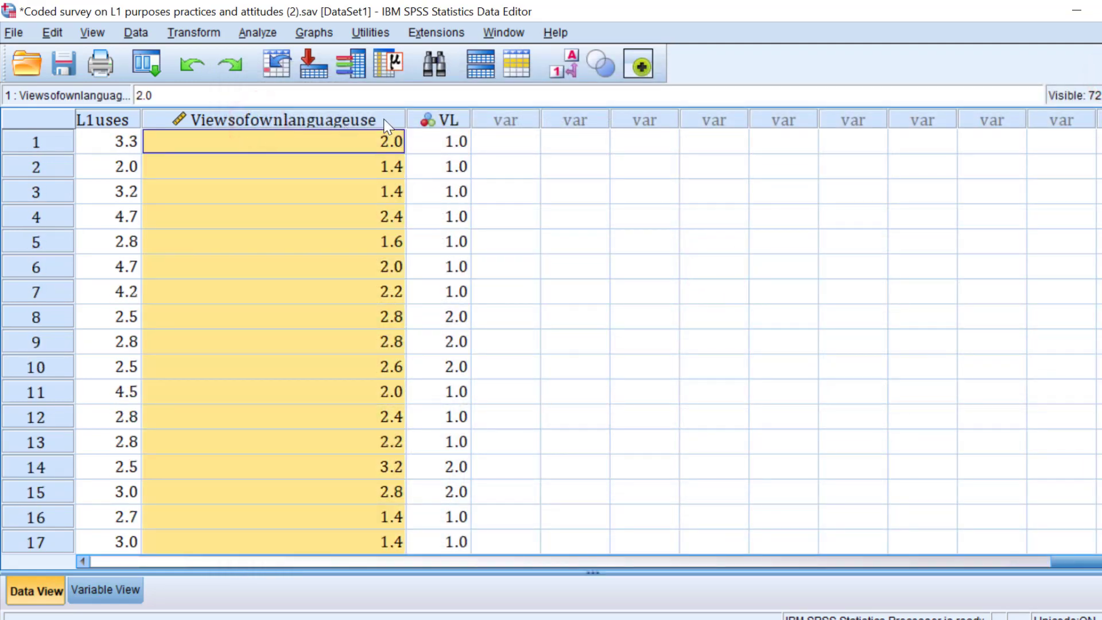
mouse_move(287, 117)
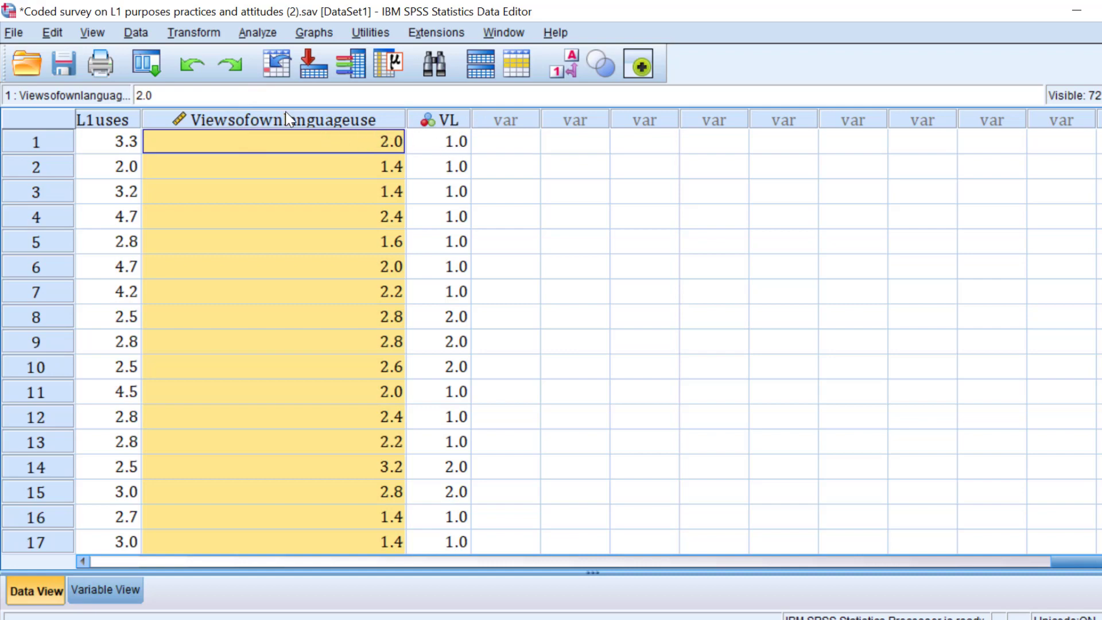
left_click(195, 32)
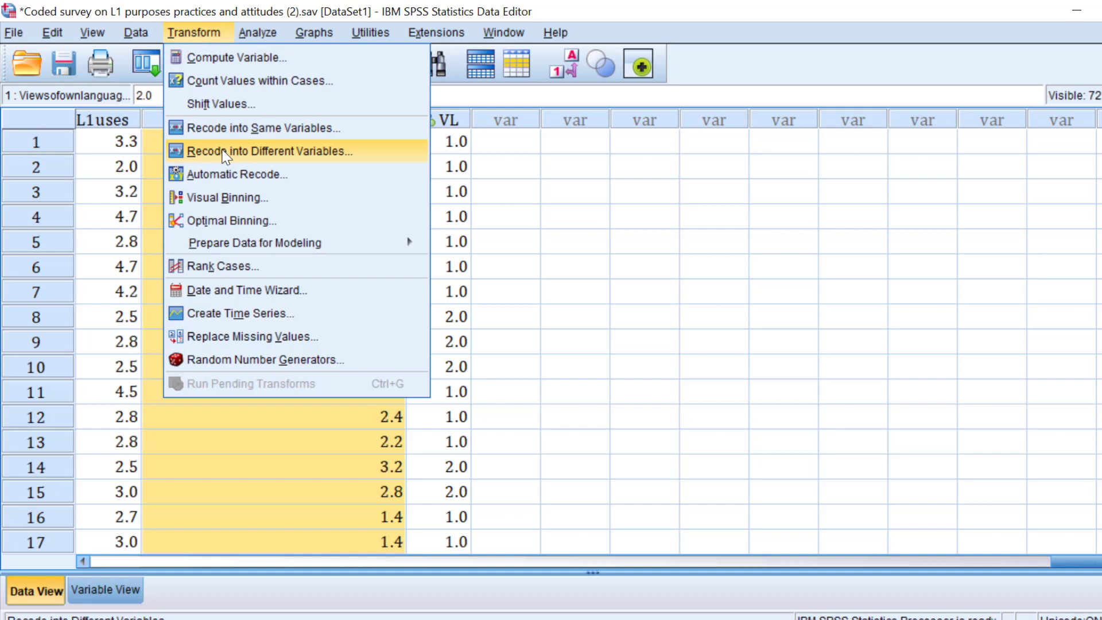
In Recode into Different Variables, map Viewsofownlanguageuse to VL and bring up its Old and New Values rules
left_click(273, 150)
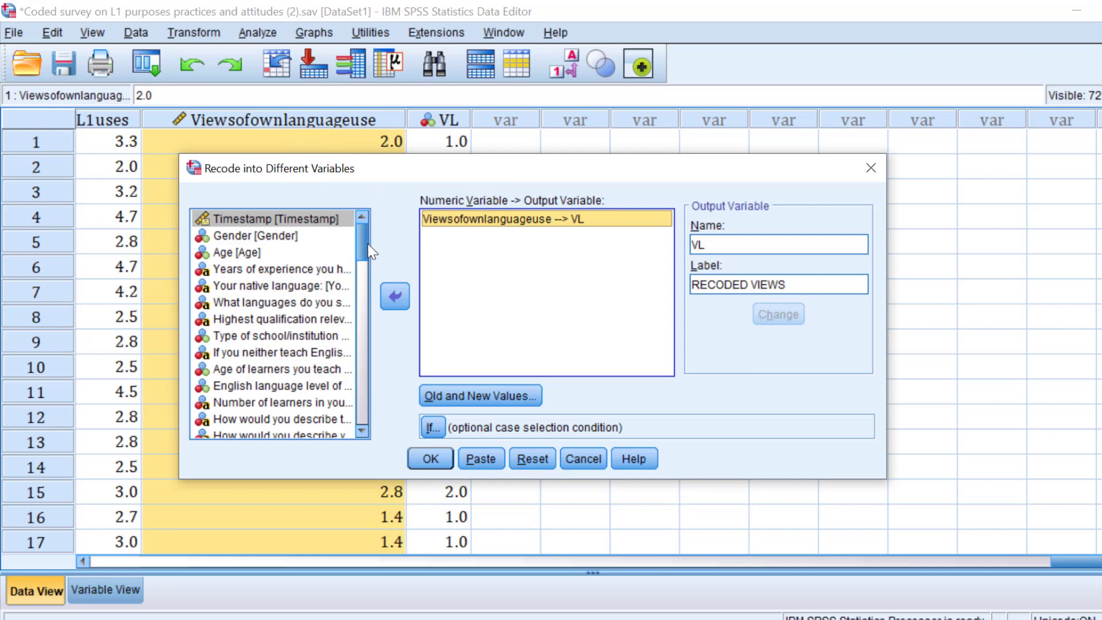
scroll("down", 3)
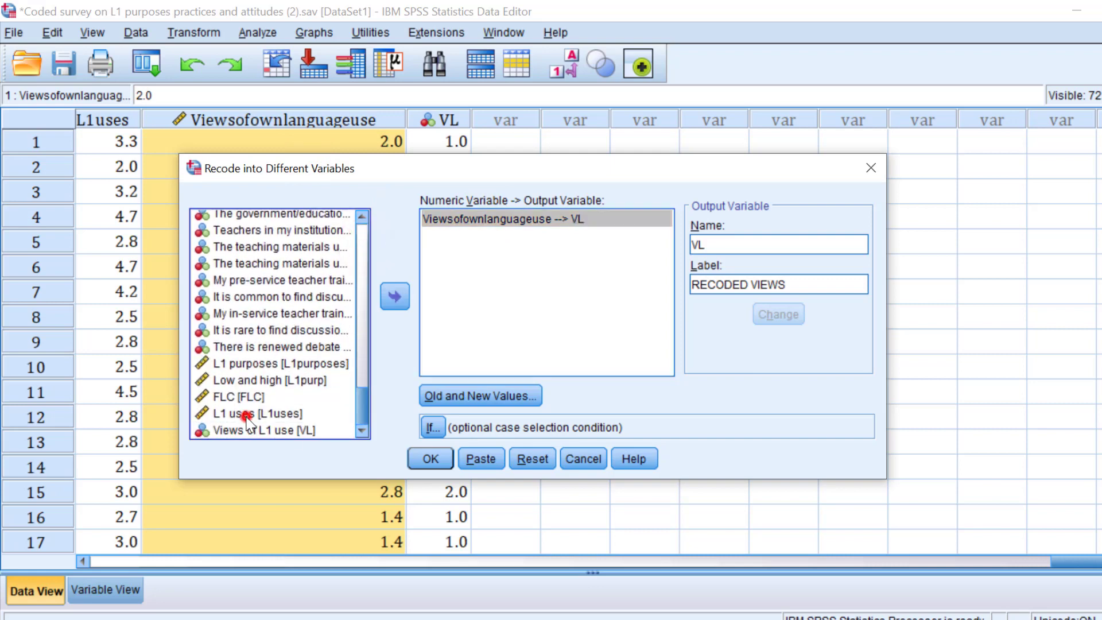
left_click(265, 430)
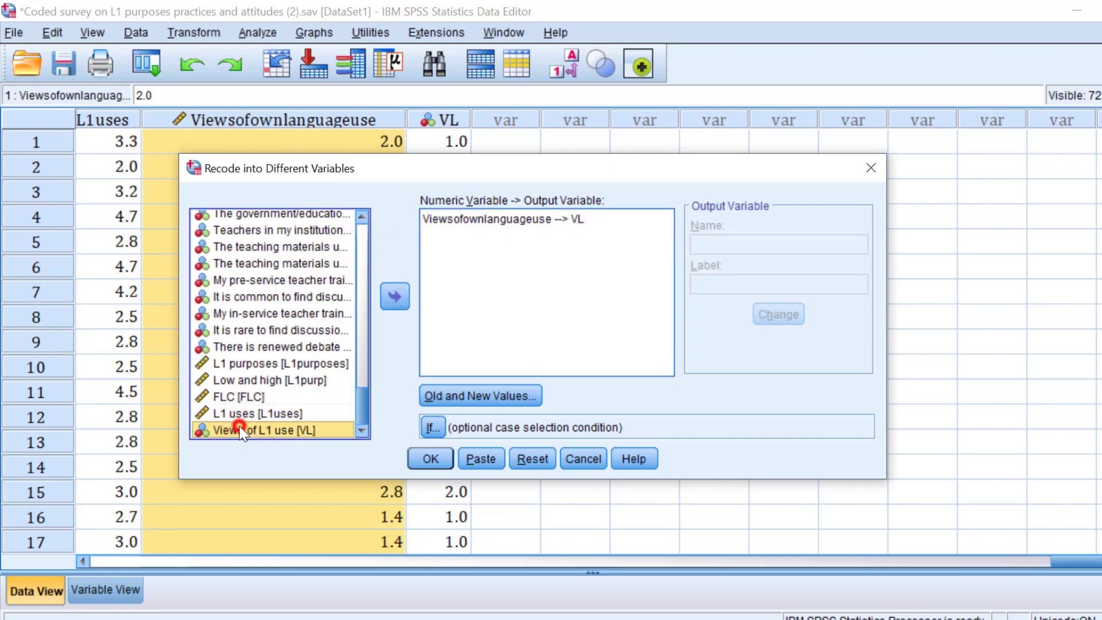
mouse_move(474, 387)
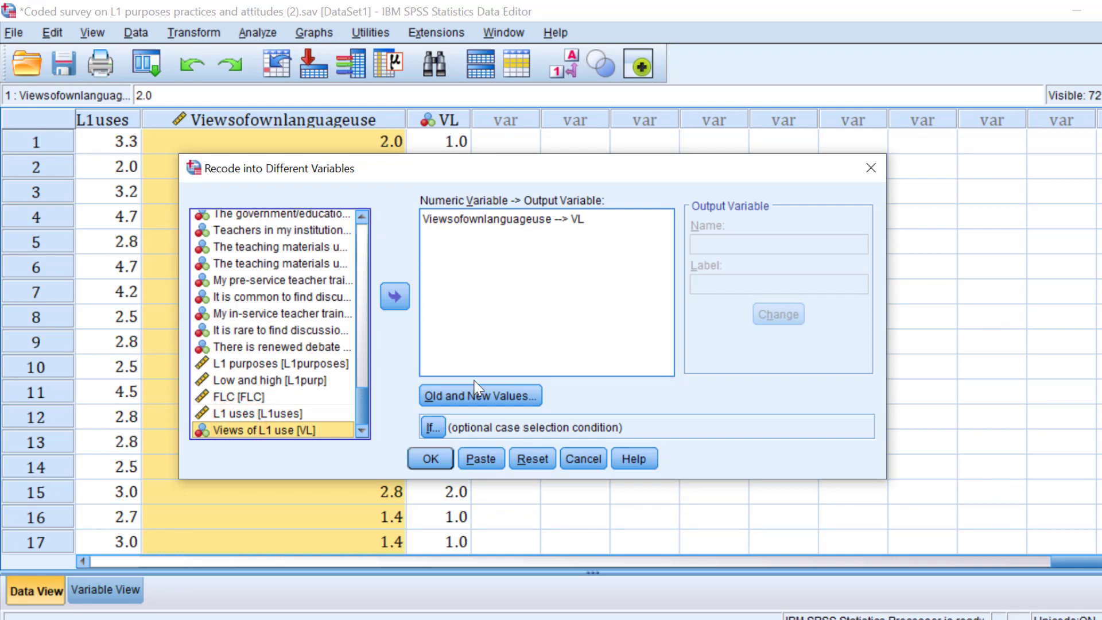
left_click(480, 395)
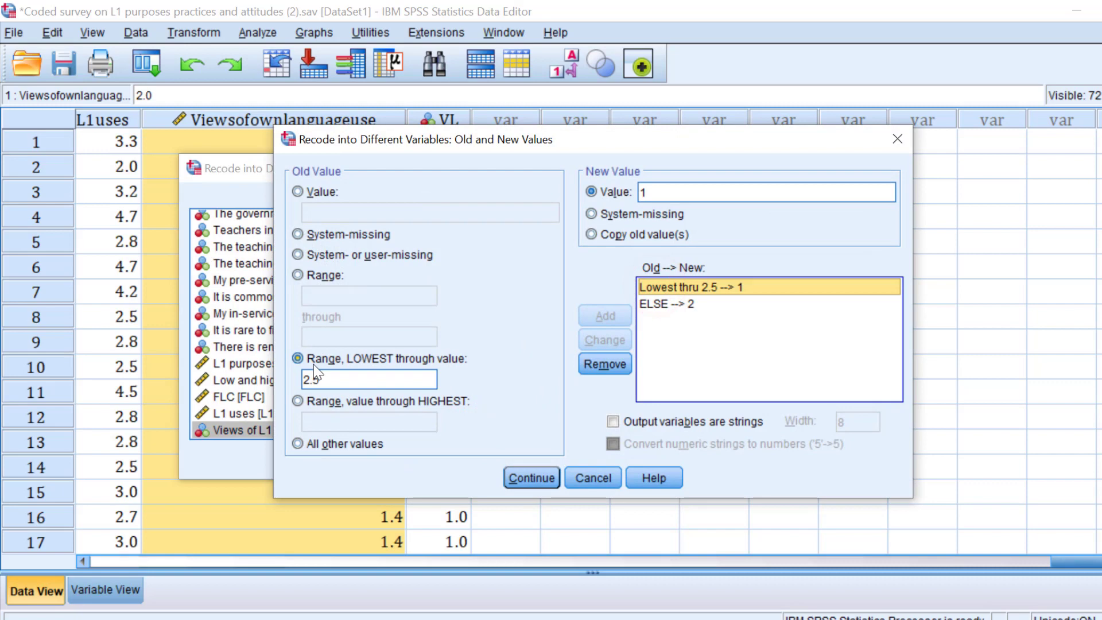
mouse_move(464, 365)
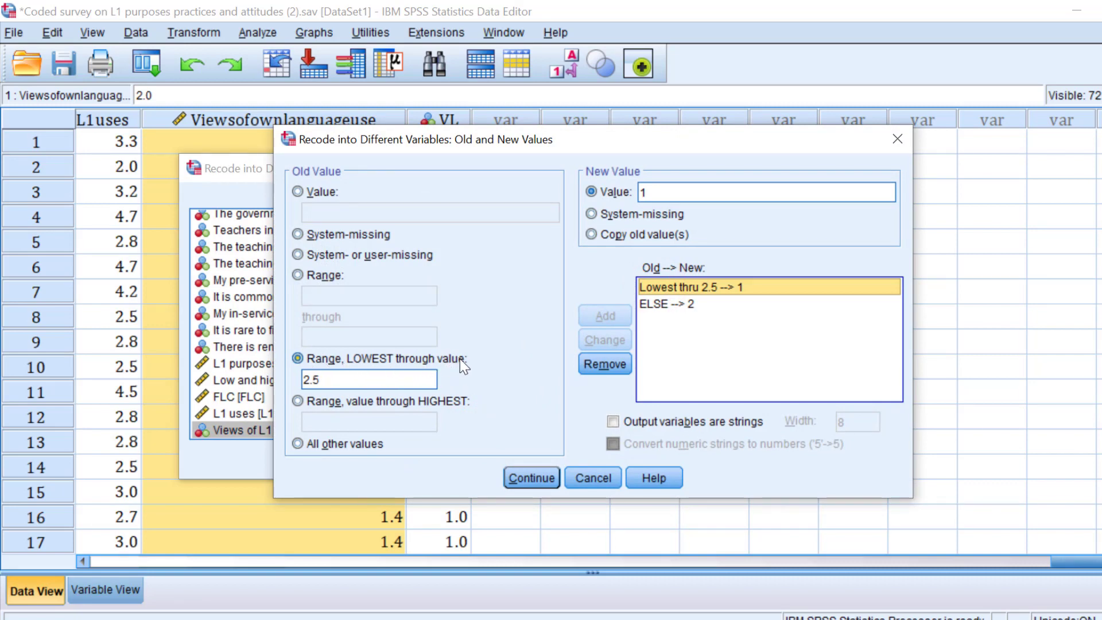
Accept the rules Lowest thru 2.5 → 1 and ELSE → 2 and return to the recode setup
left_click(369, 380)
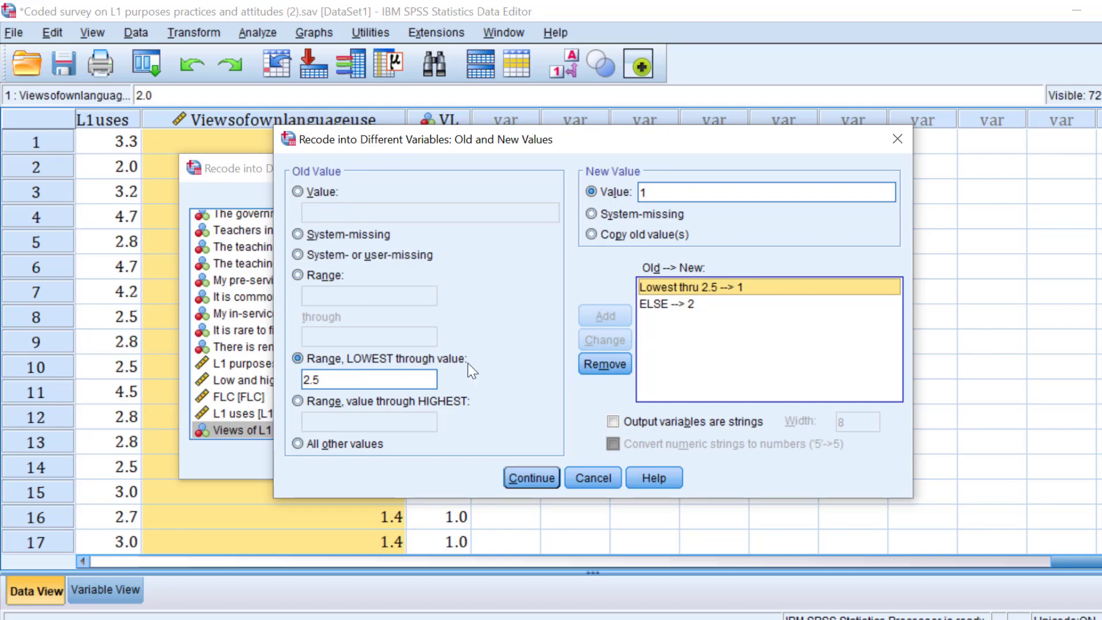
mouse_move(624, 365)
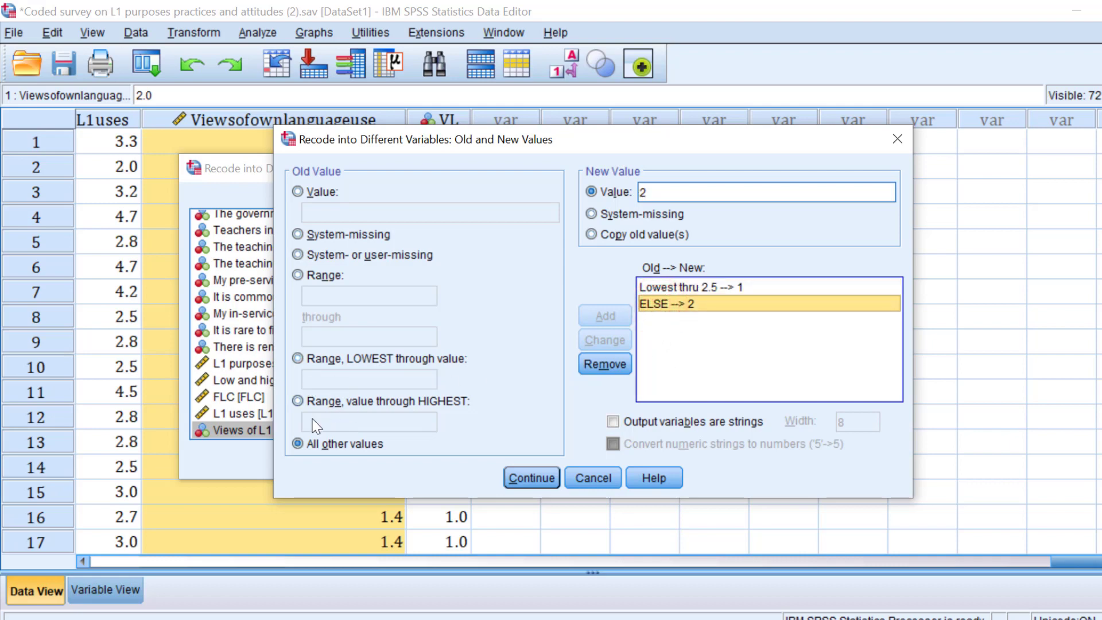
mouse_move(705, 304)
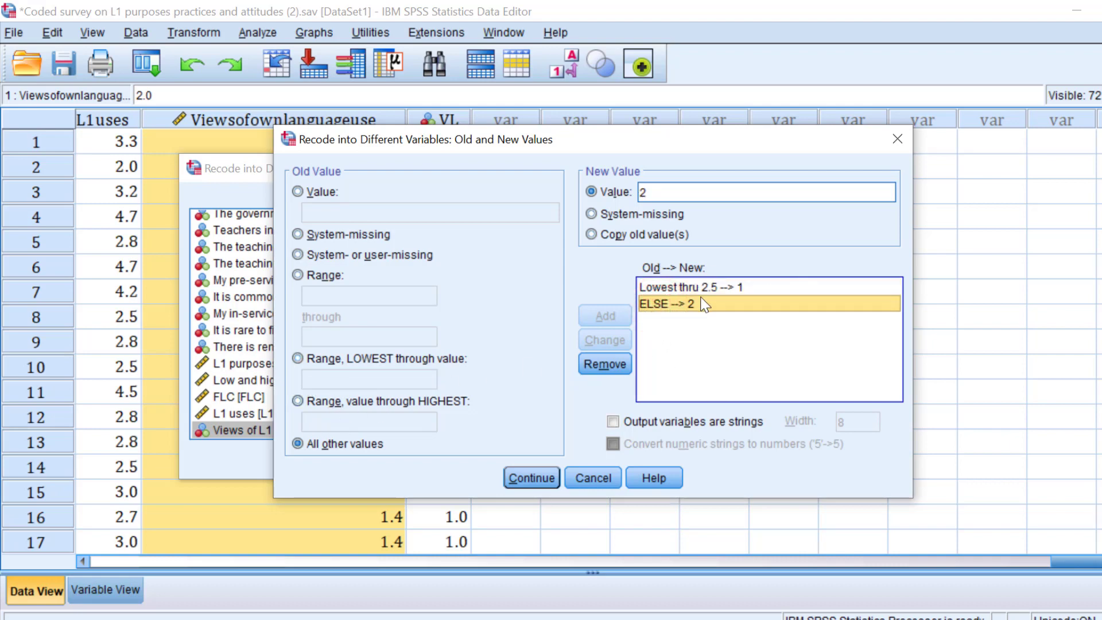
mouse_move(659, 314)
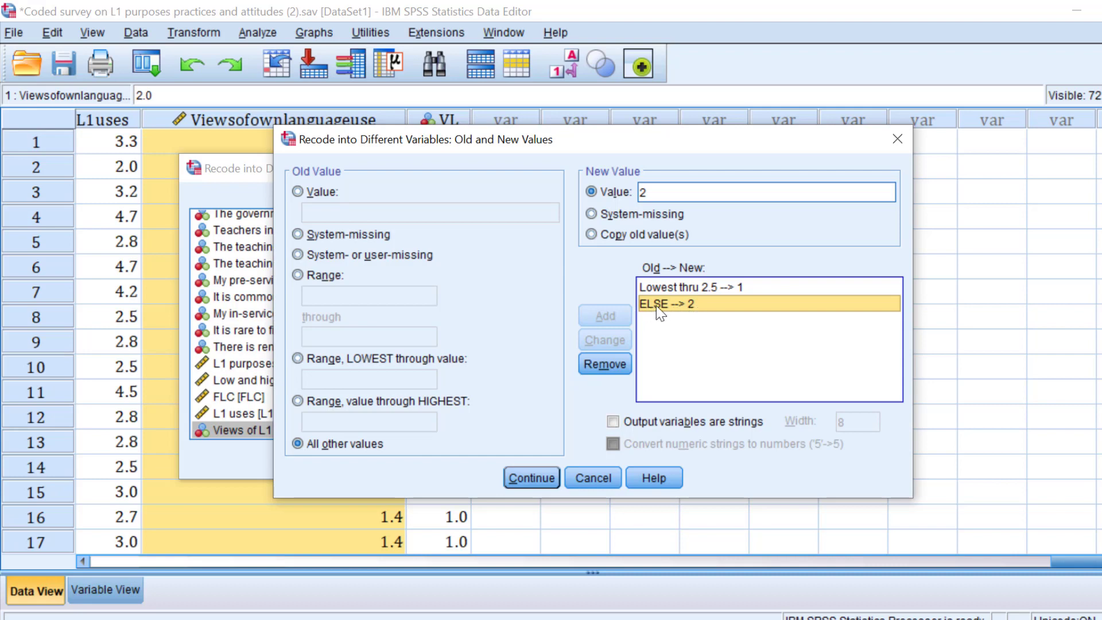
mouse_move(646, 315)
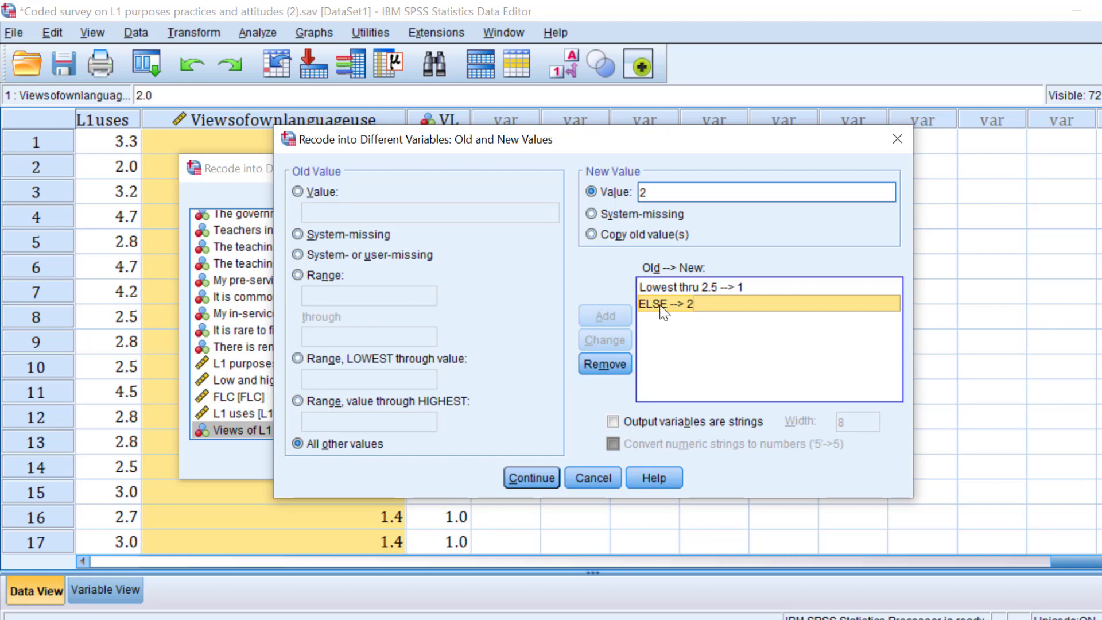
mouse_move(523, 264)
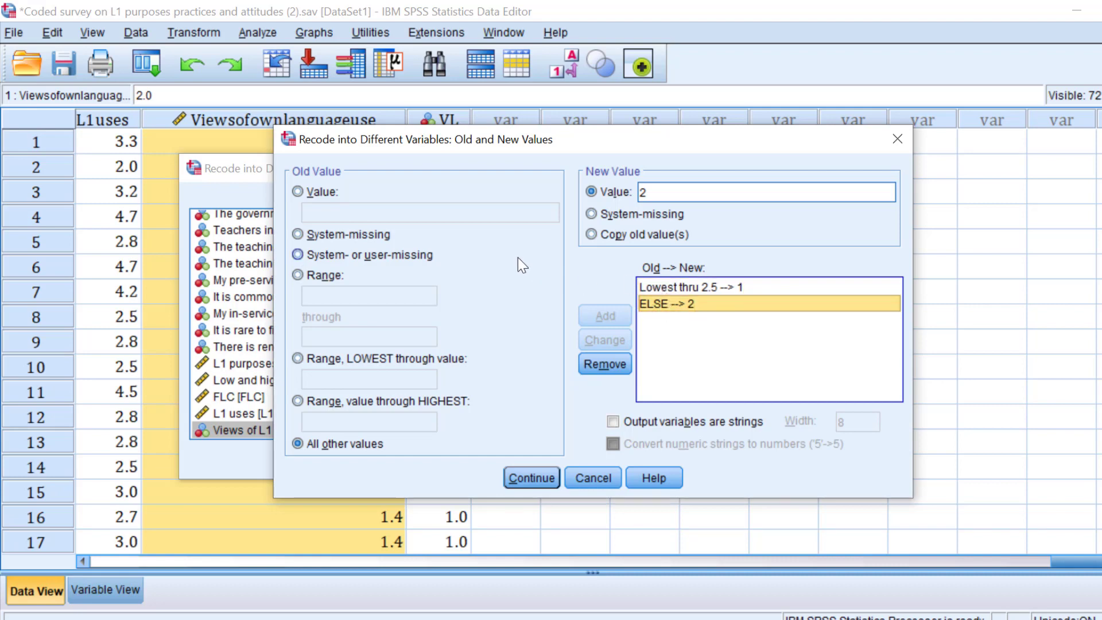
mouse_move(534, 441)
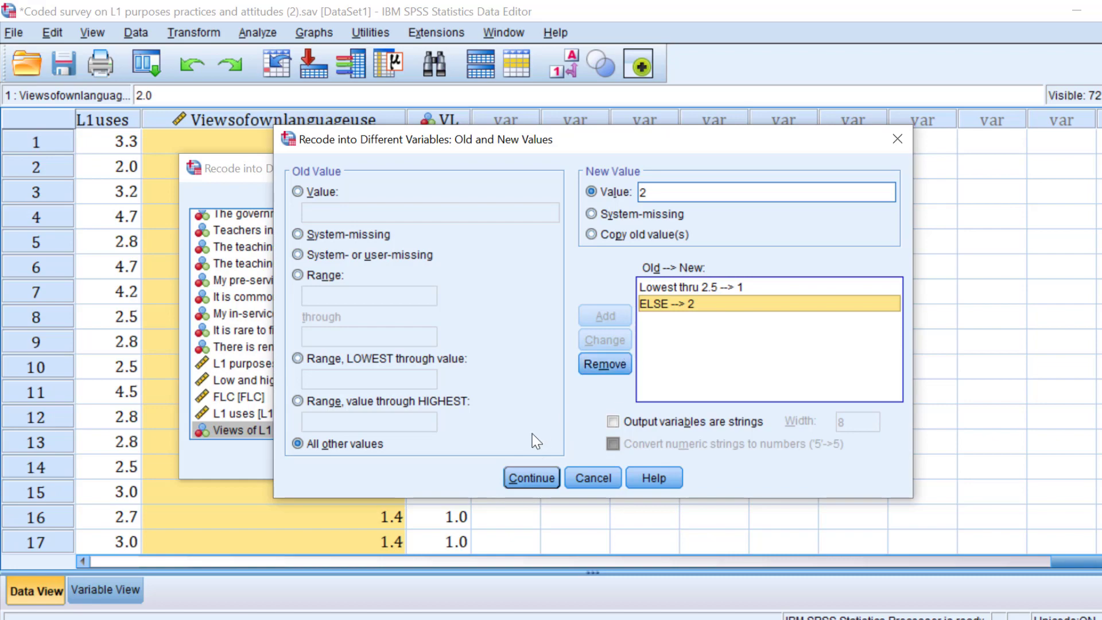
left_click(531, 478)
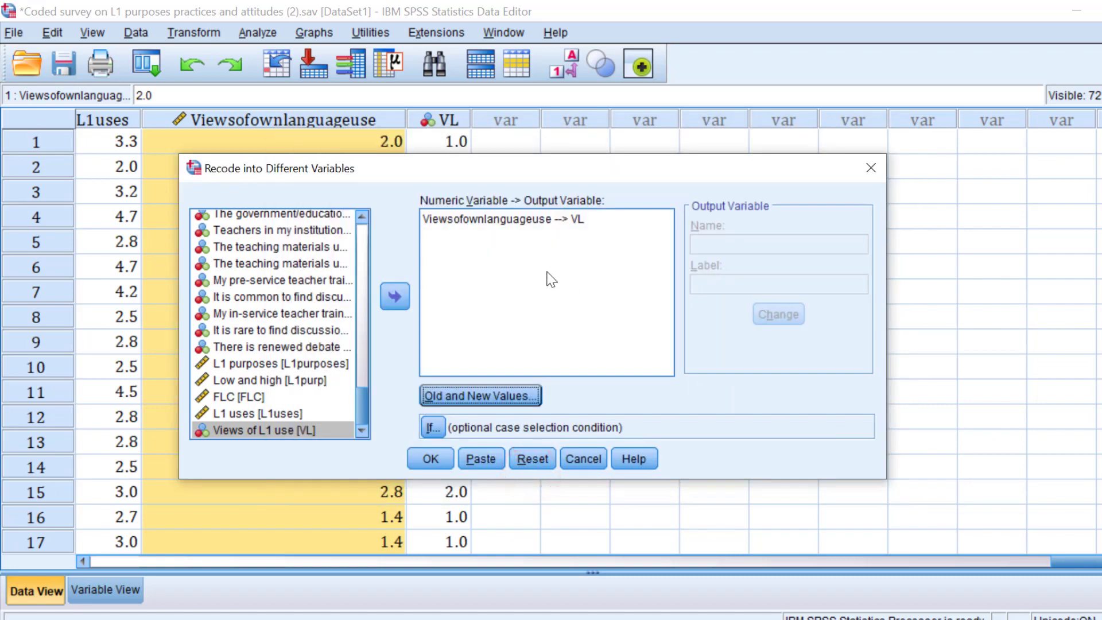
Run the recode creating VL, then bring the Word chi-square reporting template to the front
left_click(429, 458)
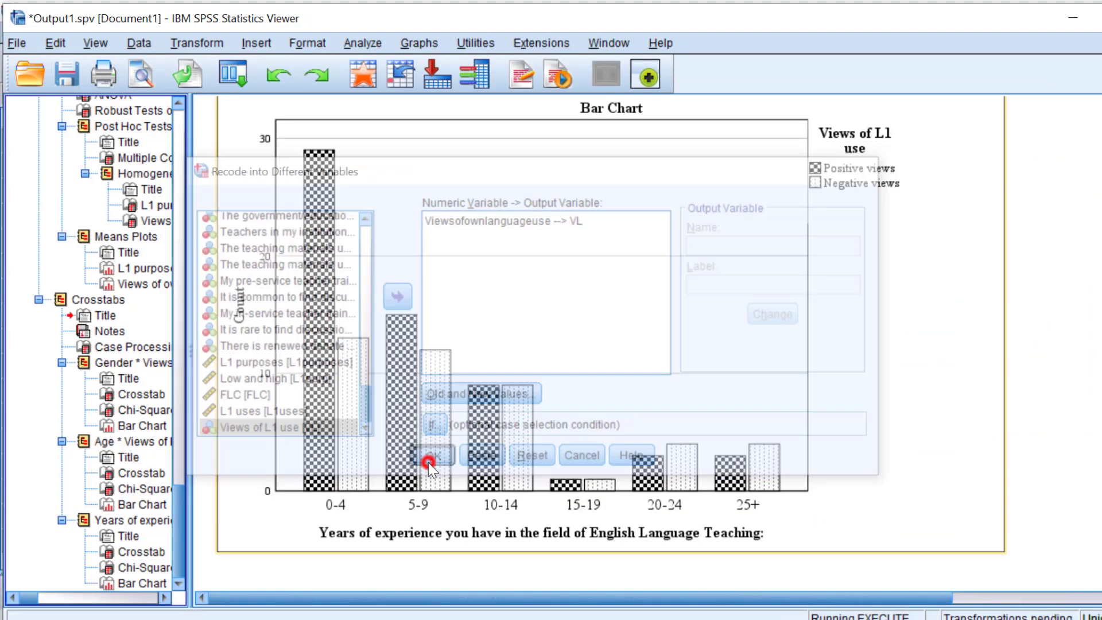
left_click(428, 456)
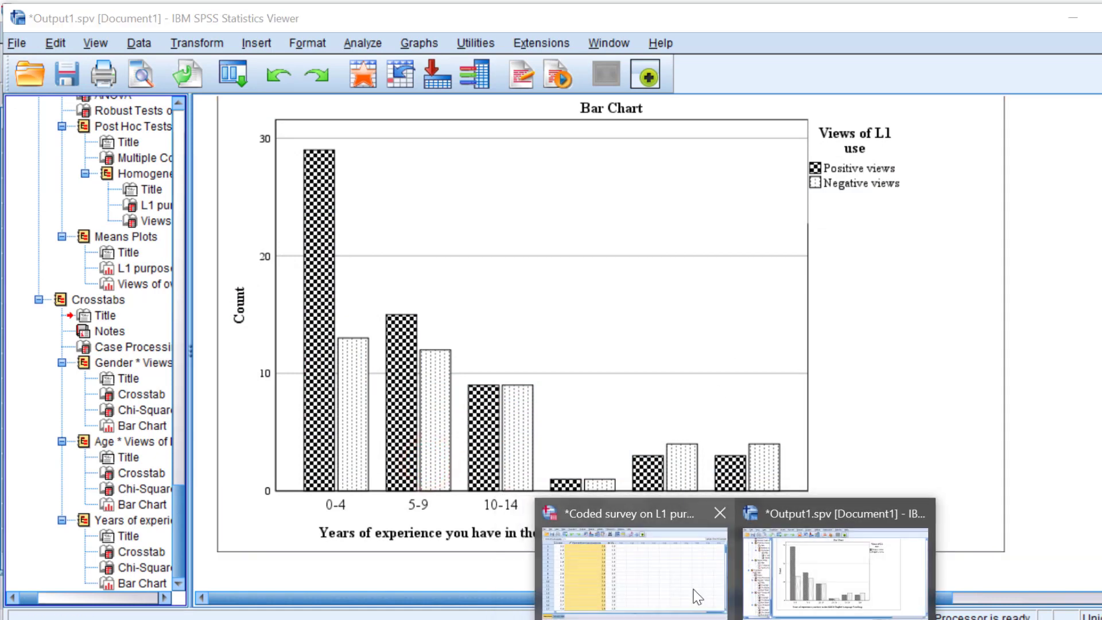
mouse_move(626, 581)
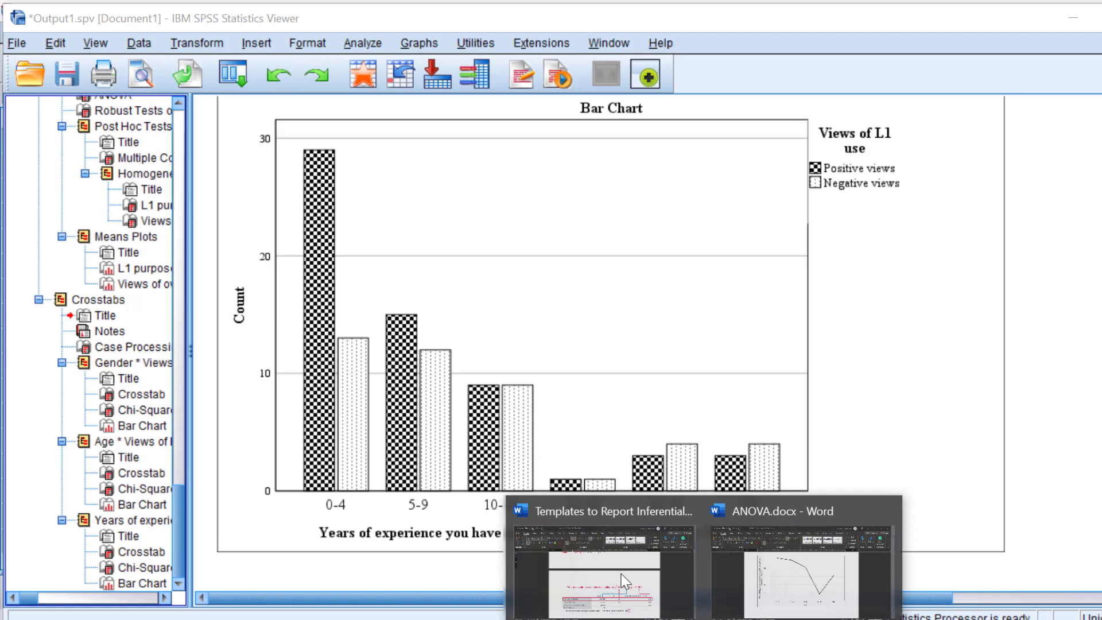
left_click(603, 570)
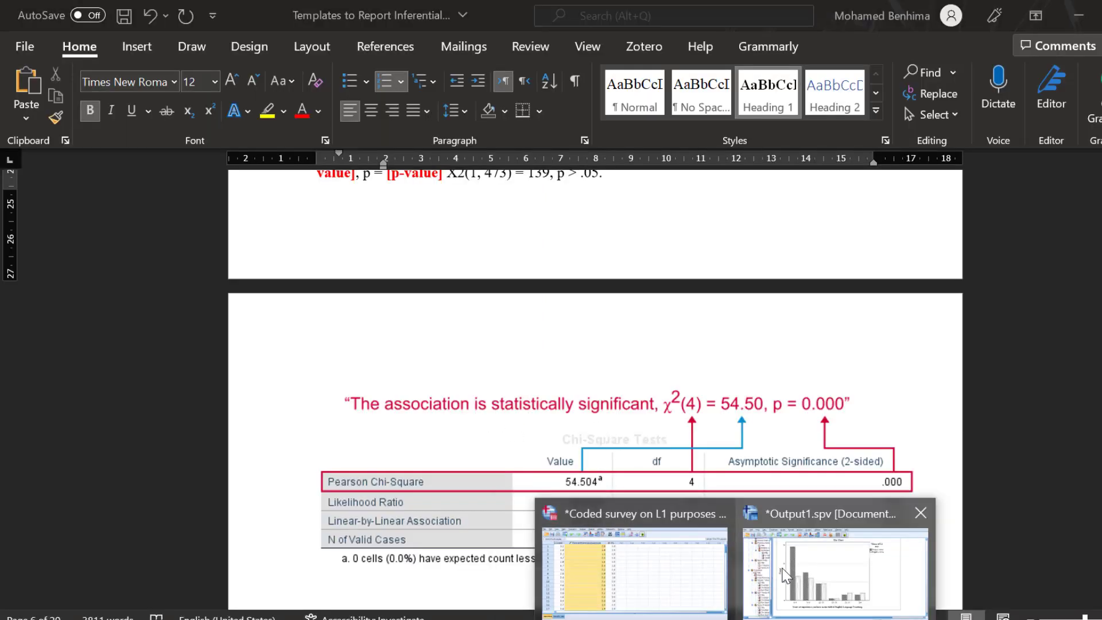
Return to the SPSS Viewer showing the years-of-experience chi-square table (4.018, df 5, p = .547)
left_click(835, 569)
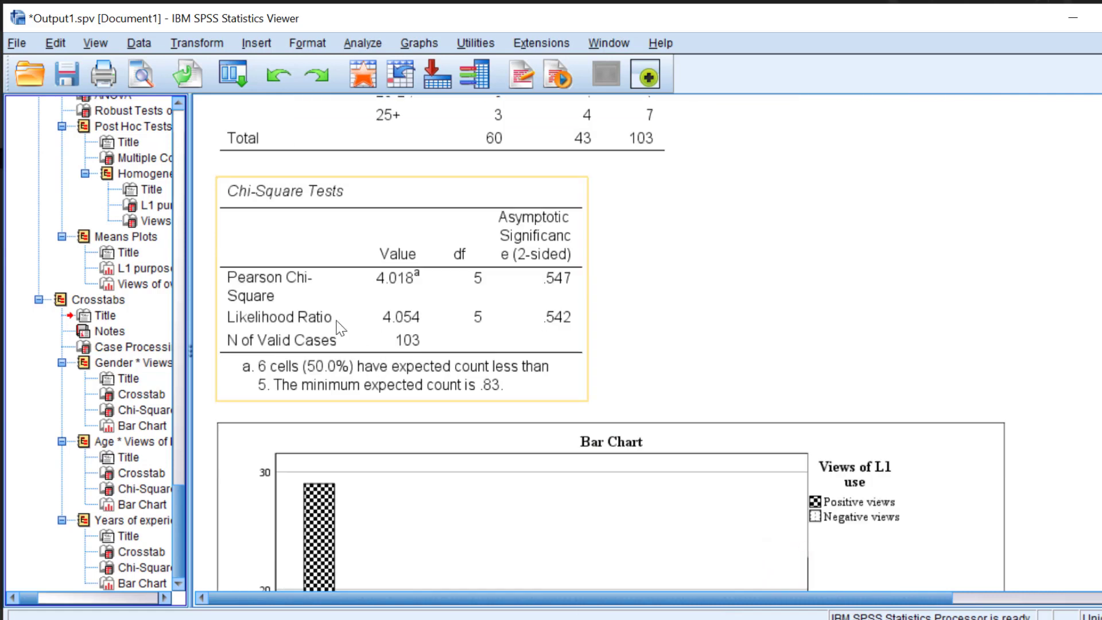
mouse_move(467, 253)
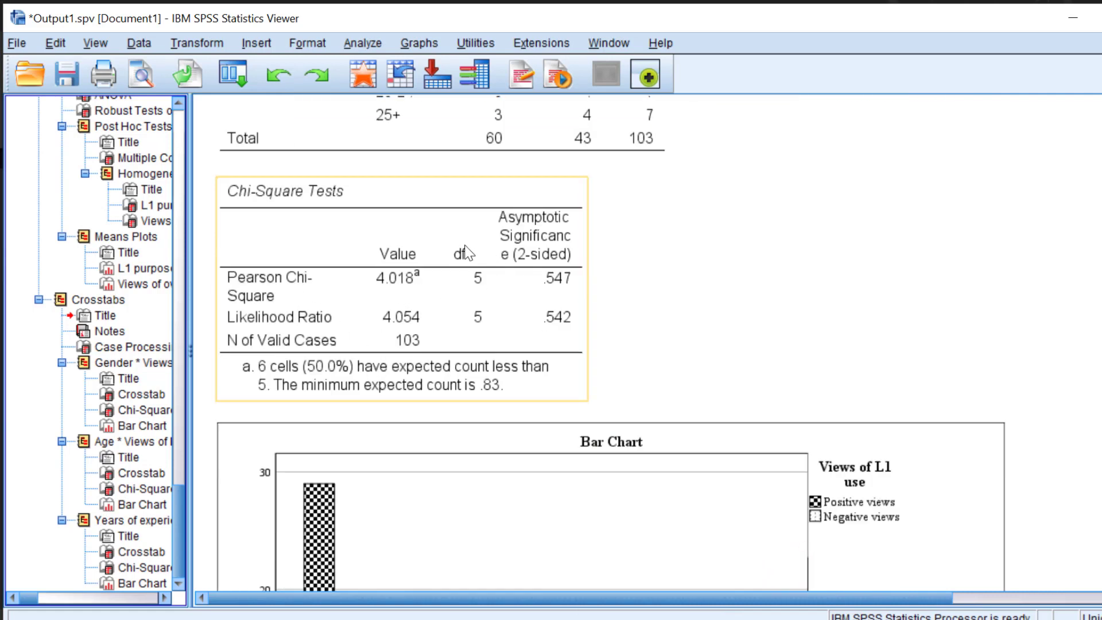
mouse_move(563, 255)
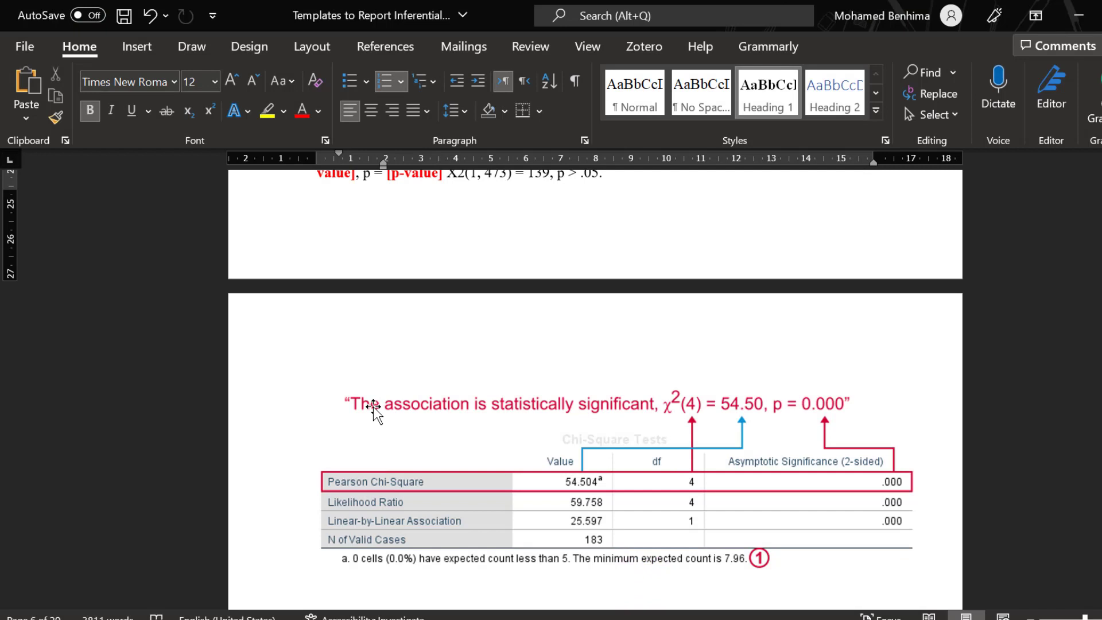
mouse_move(608, 414)
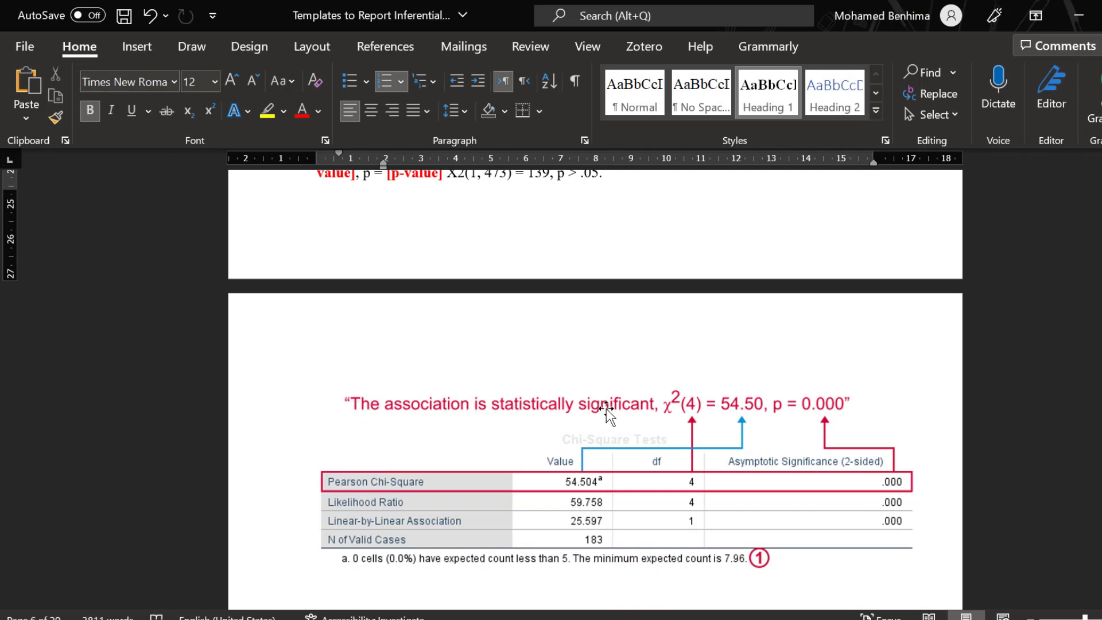
mouse_move(677, 416)
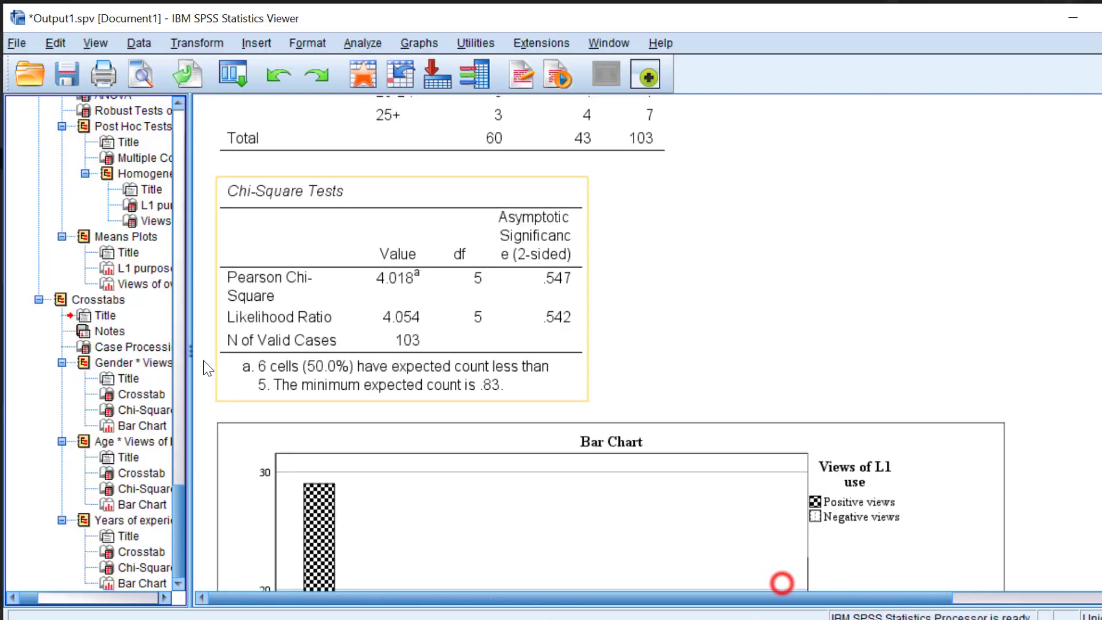
mouse_move(368, 276)
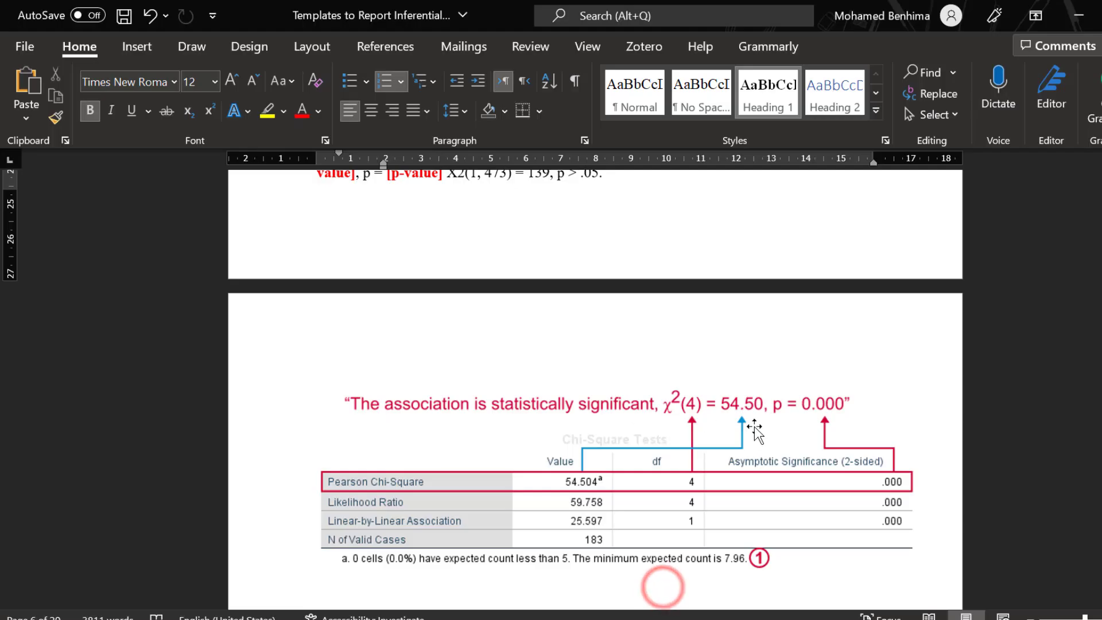
mouse_move(754, 428)
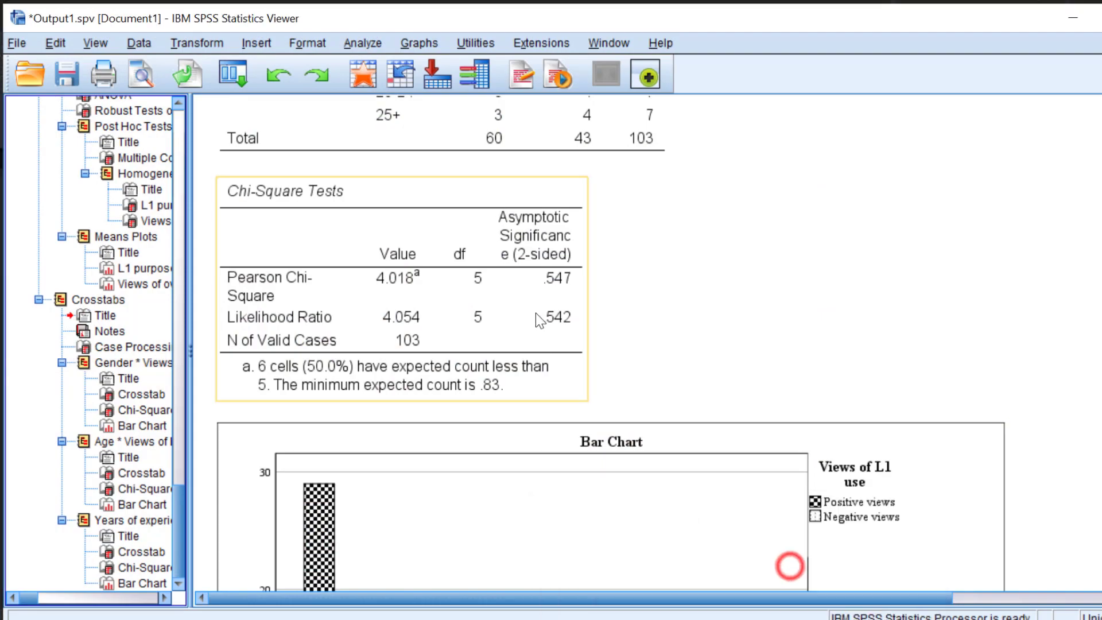
mouse_move(559, 265)
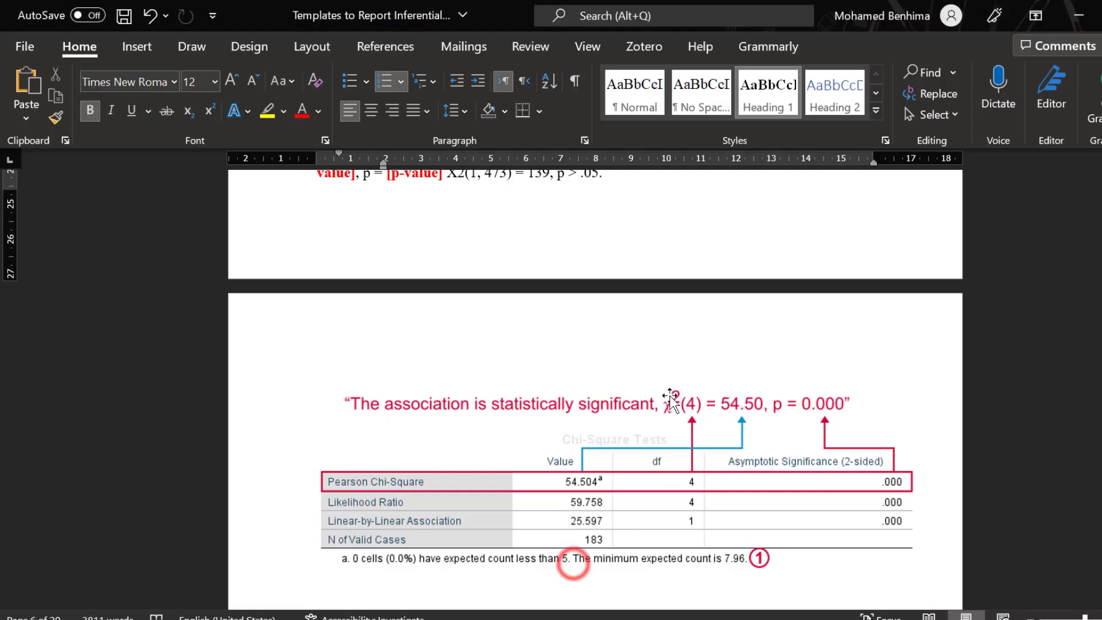
mouse_move(701, 385)
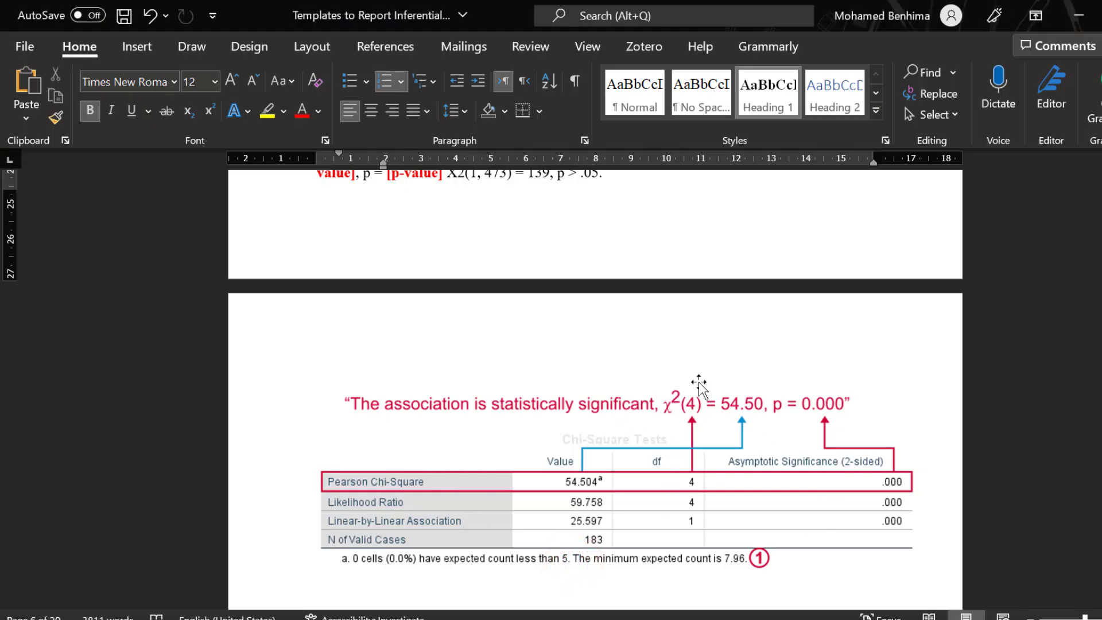
mouse_move(757, 421)
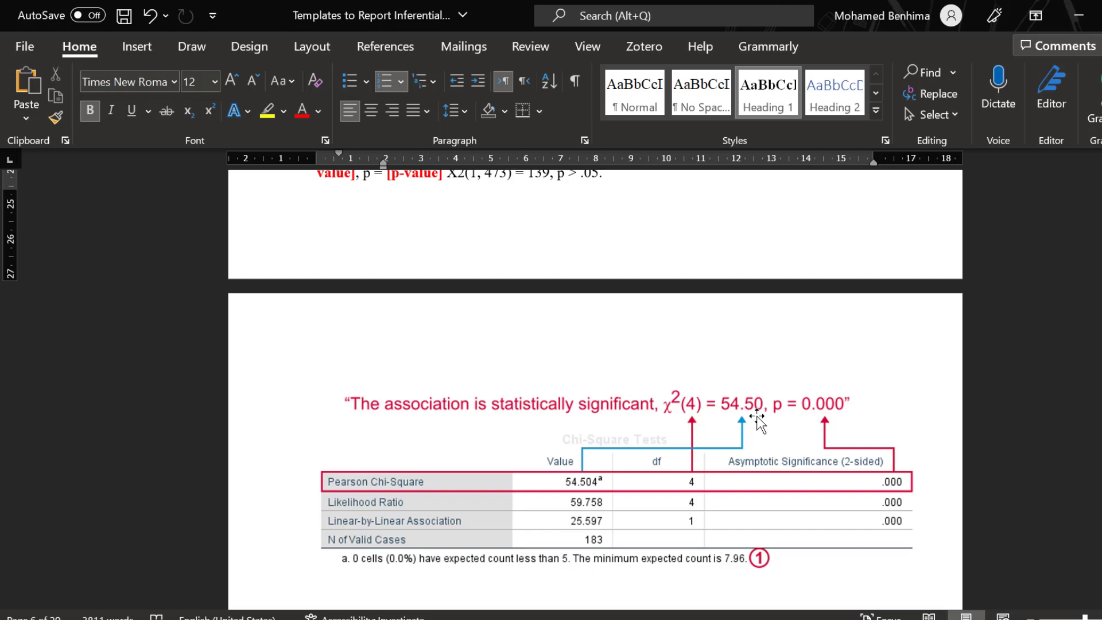
mouse_move(701, 434)
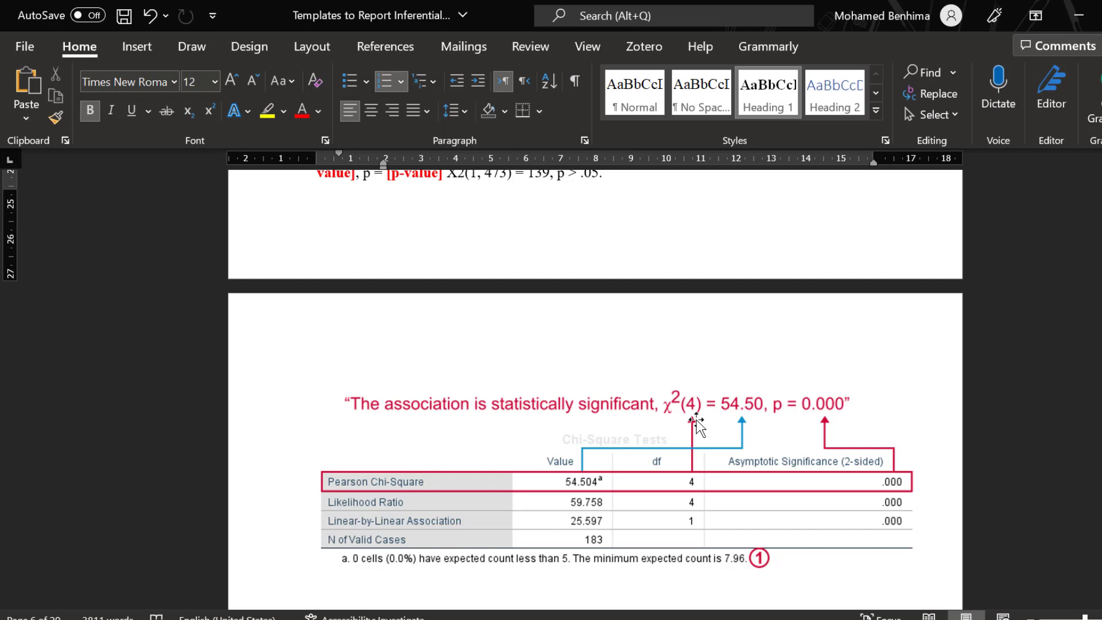
Scroll the Word template to the 'There [was or was not] a significant relationship' sentence
scroll("down", 3)
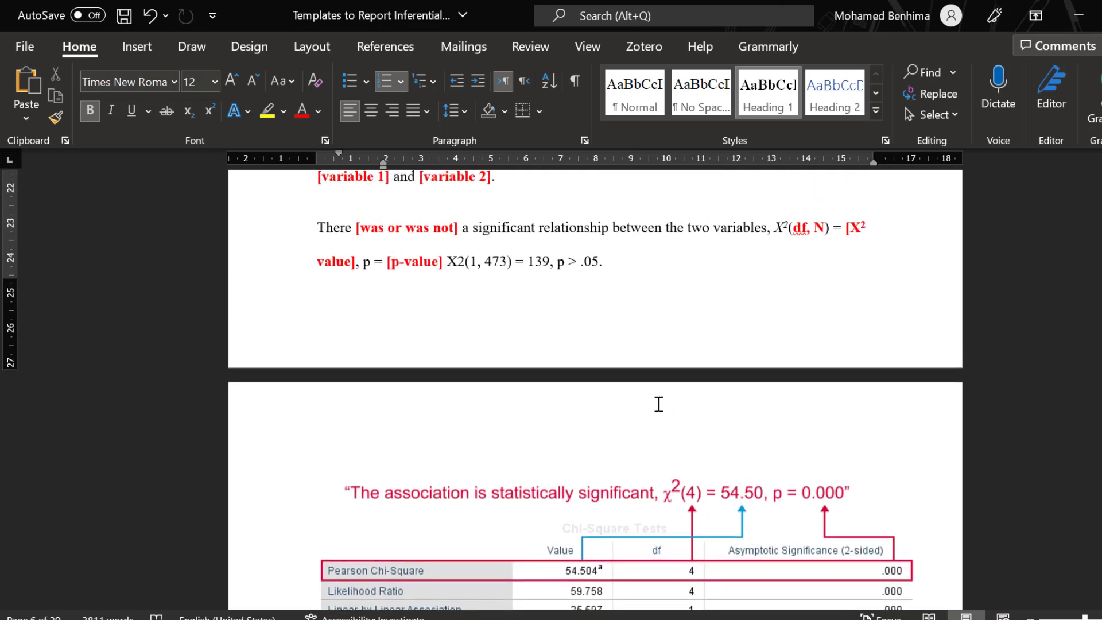
scroll("down", 3)
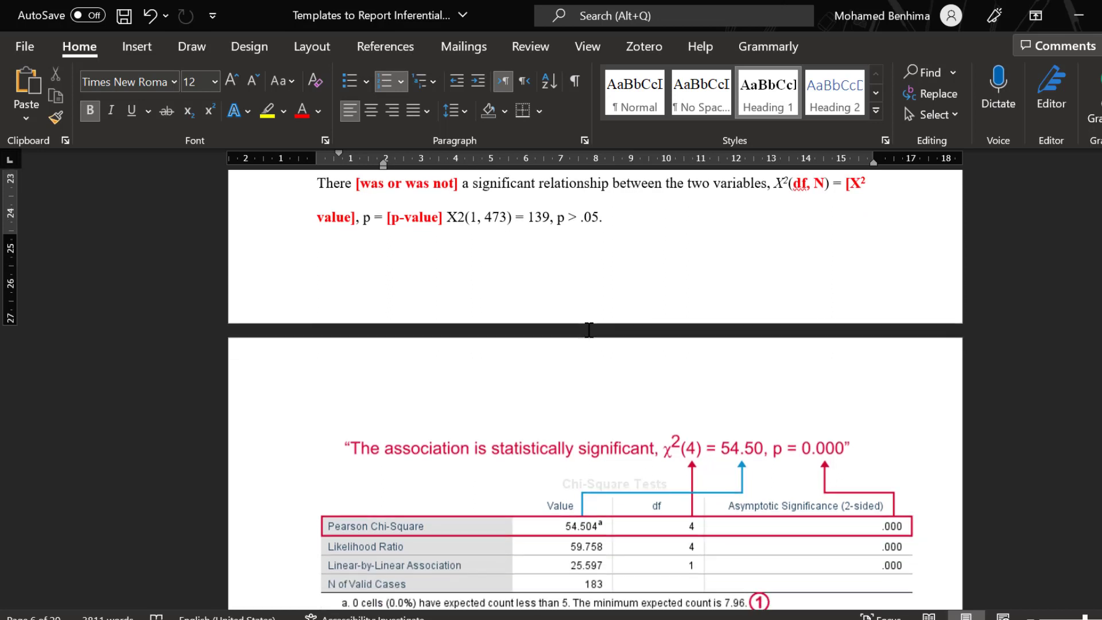